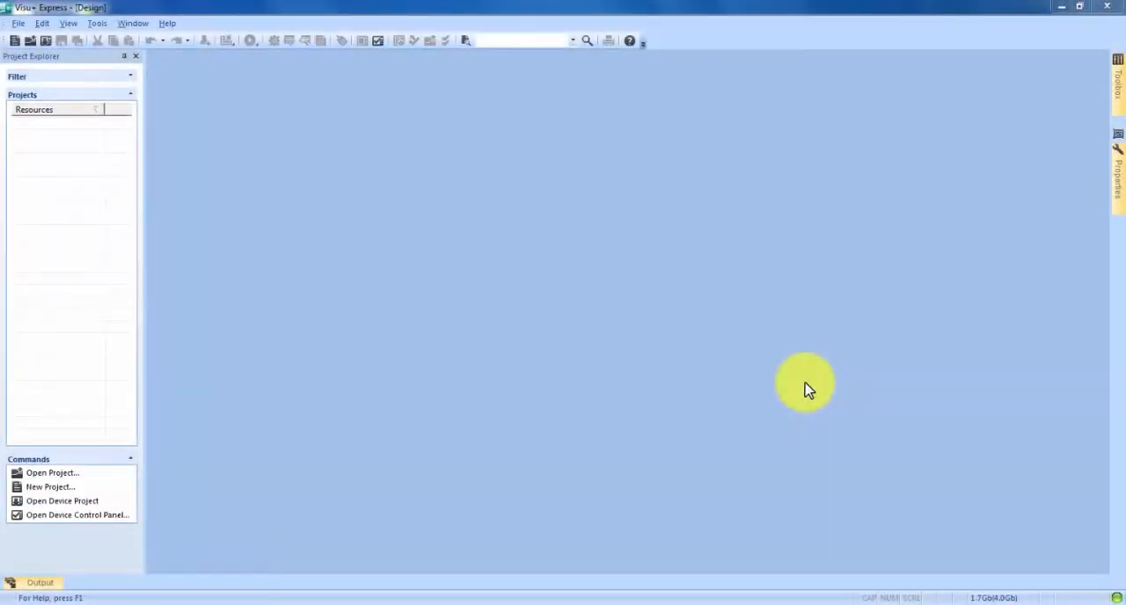
mouse_move(738, 404)
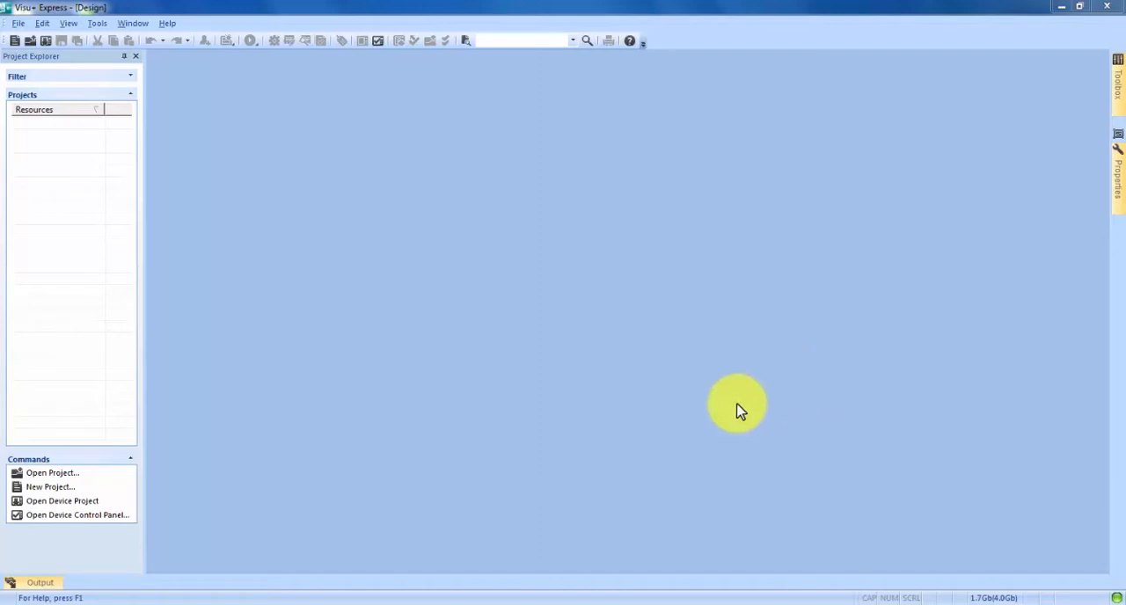
mouse_move(471, 235)
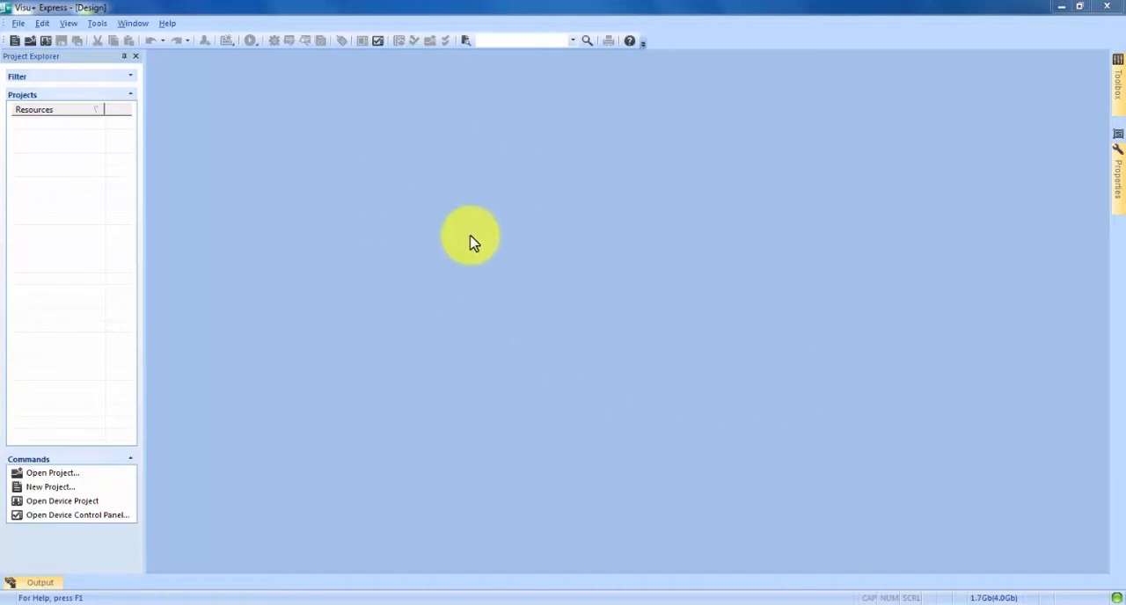
mouse_move(440, 232)
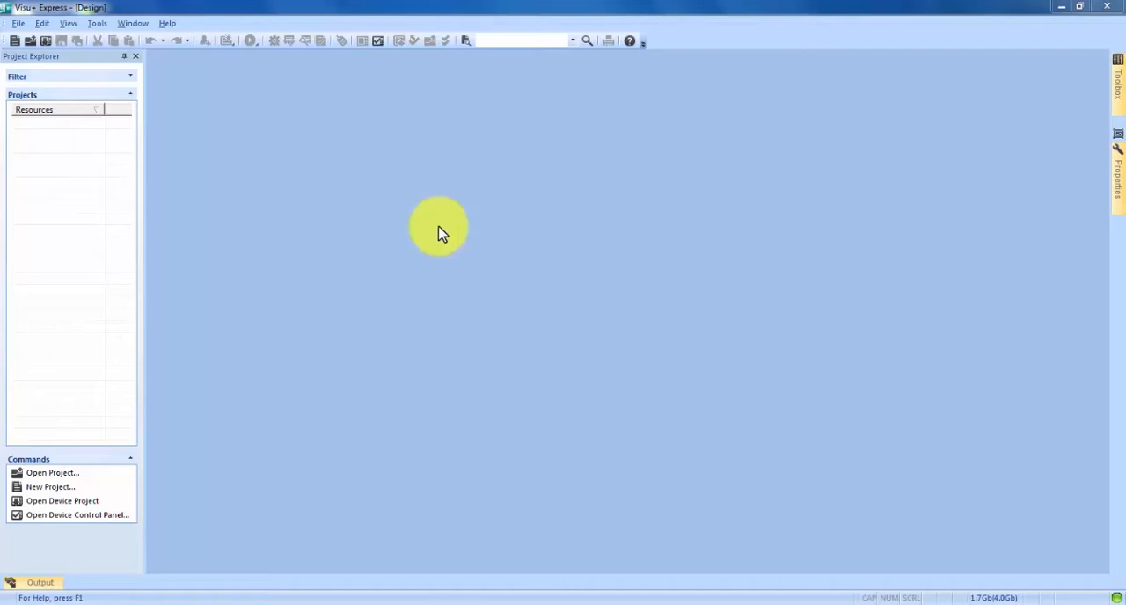
mouse_move(421, 222)
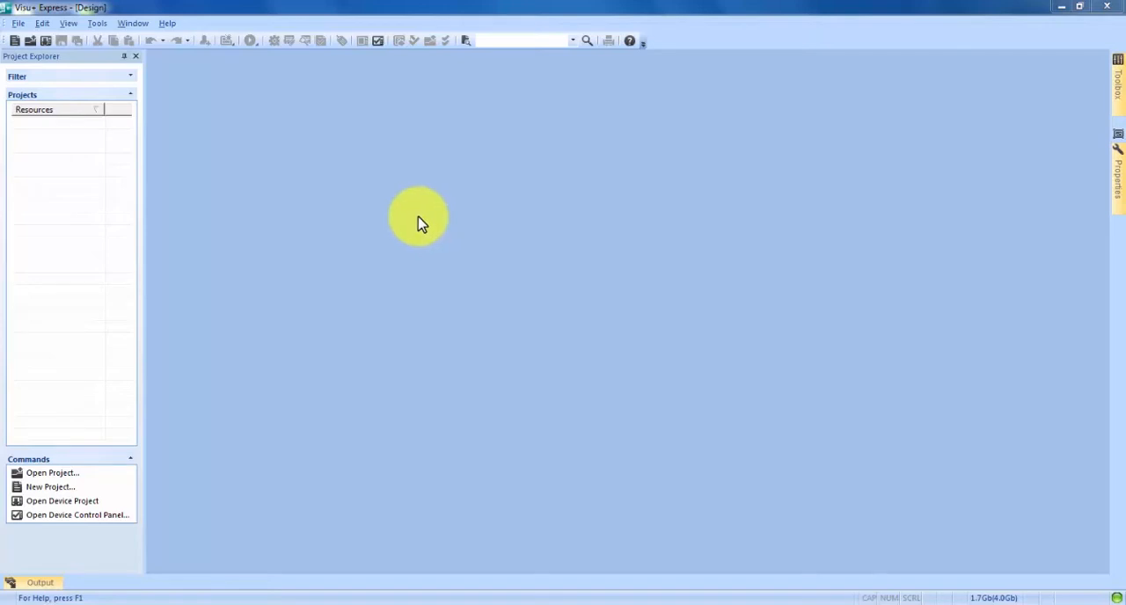
mouse_move(370, 212)
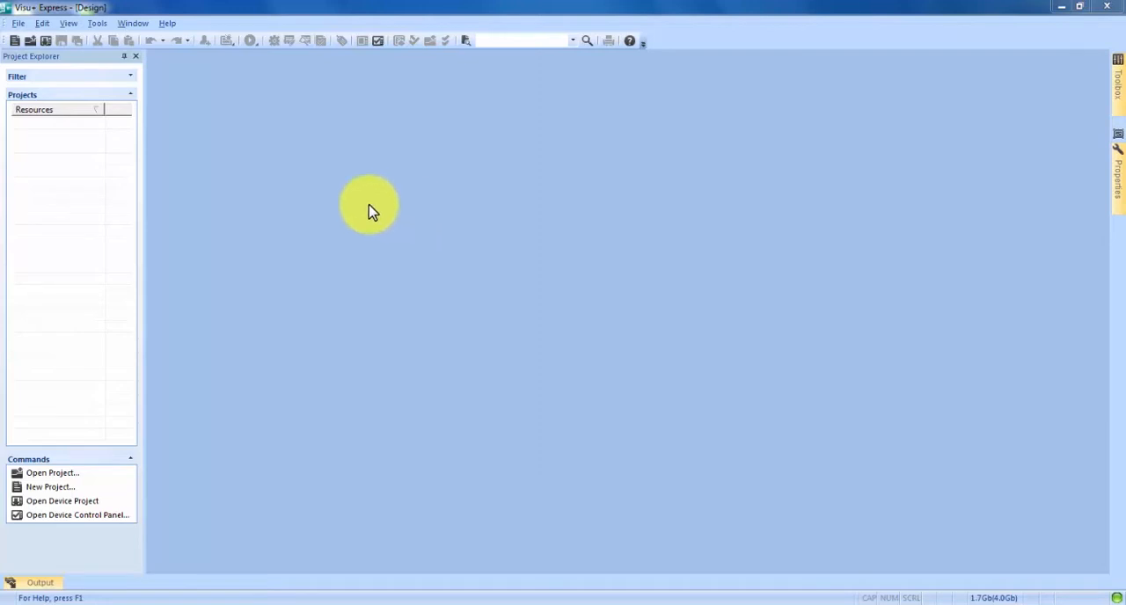
mouse_move(55, 364)
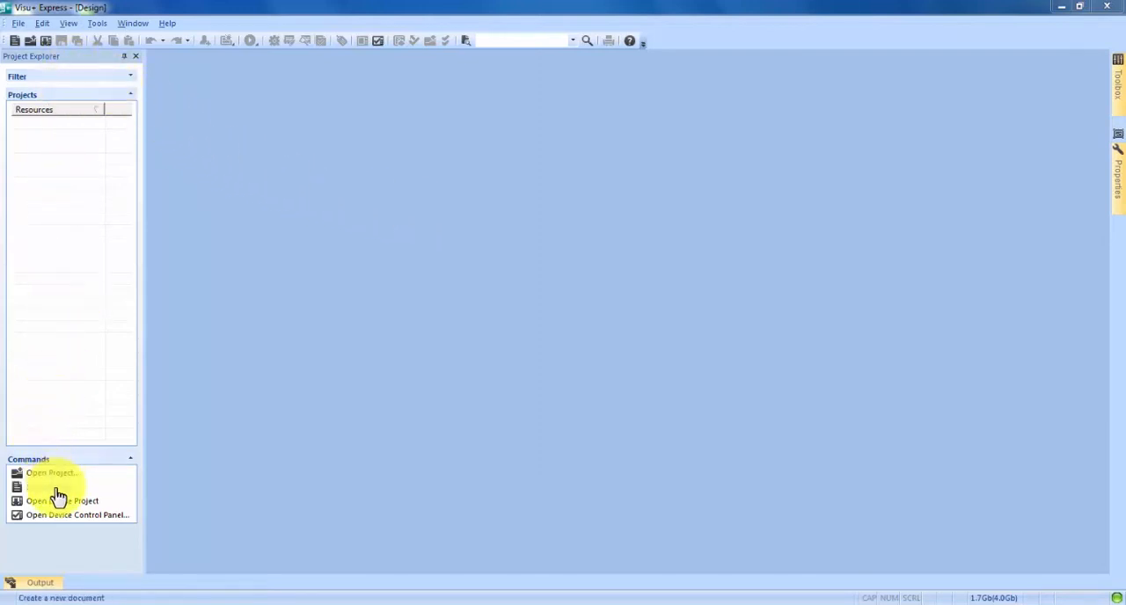
Start a new project named trenddemo1
left_click(49, 486)
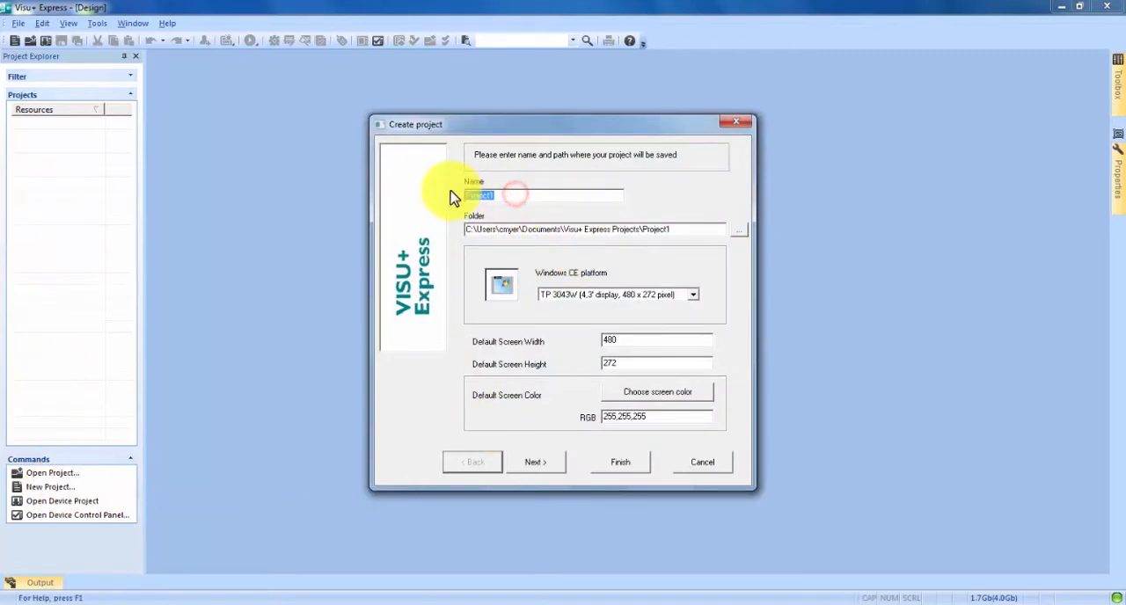
type("tre")
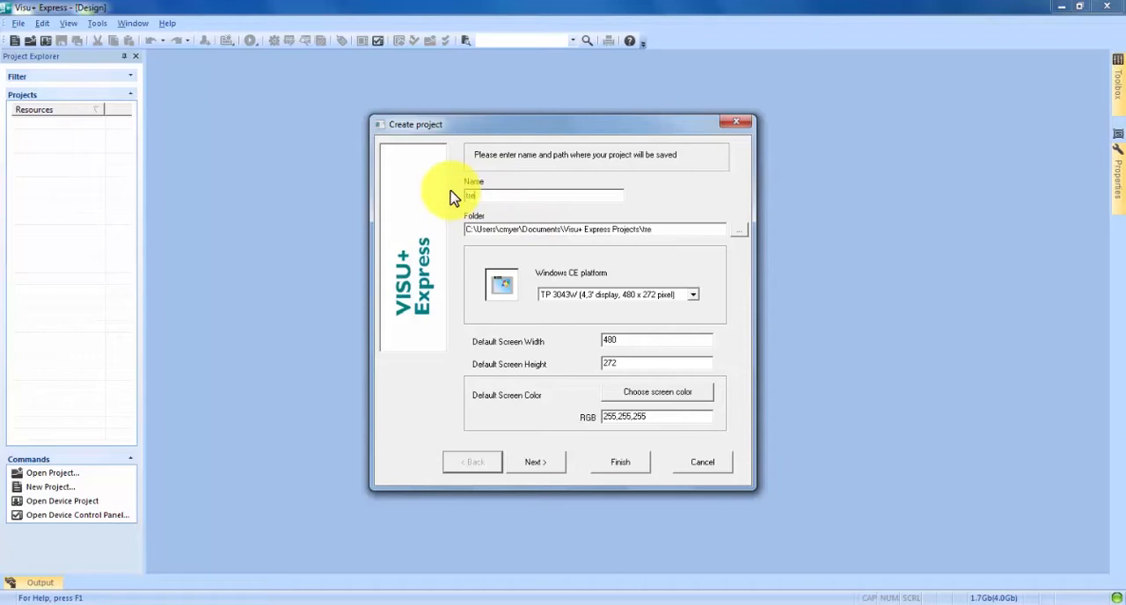
type("trenddemo1")
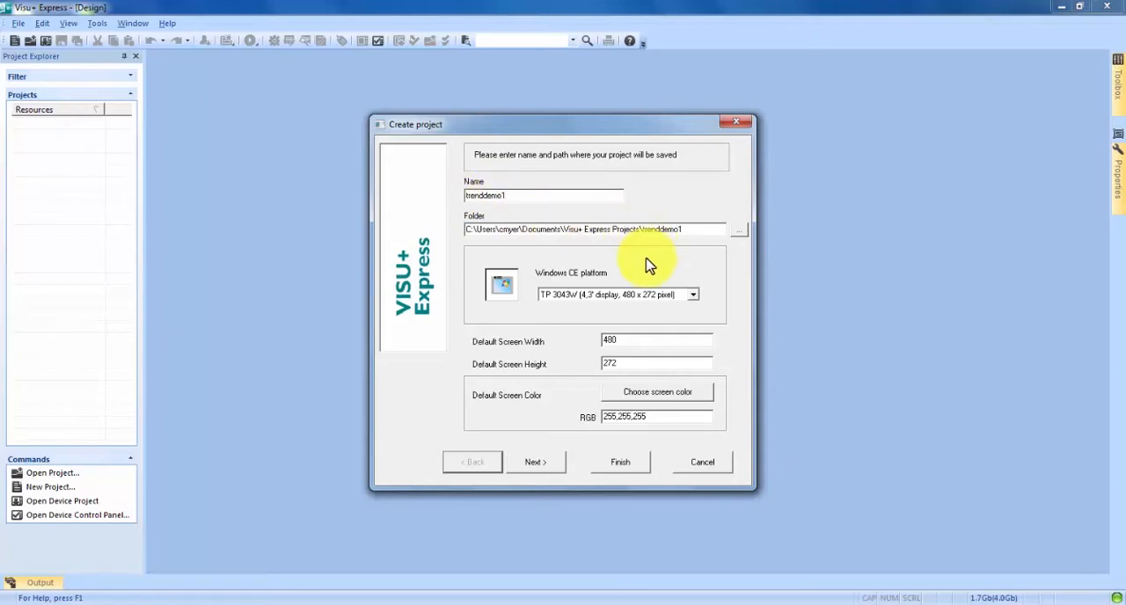
Choose the 800x480 TP panel platform and continue to the components step
left_click(694, 296)
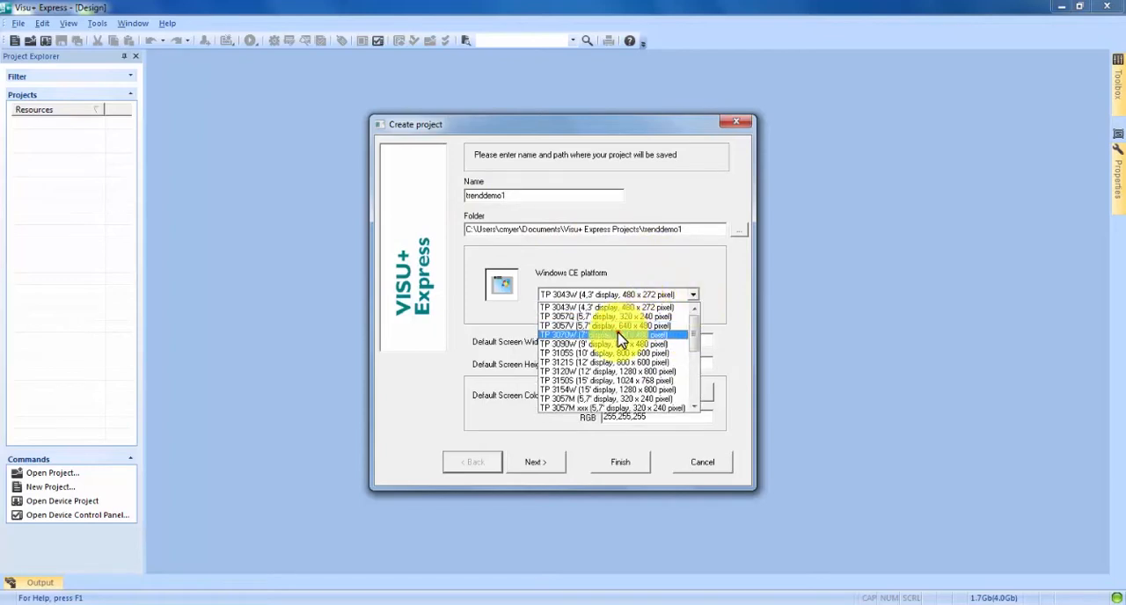
left_click(616, 335)
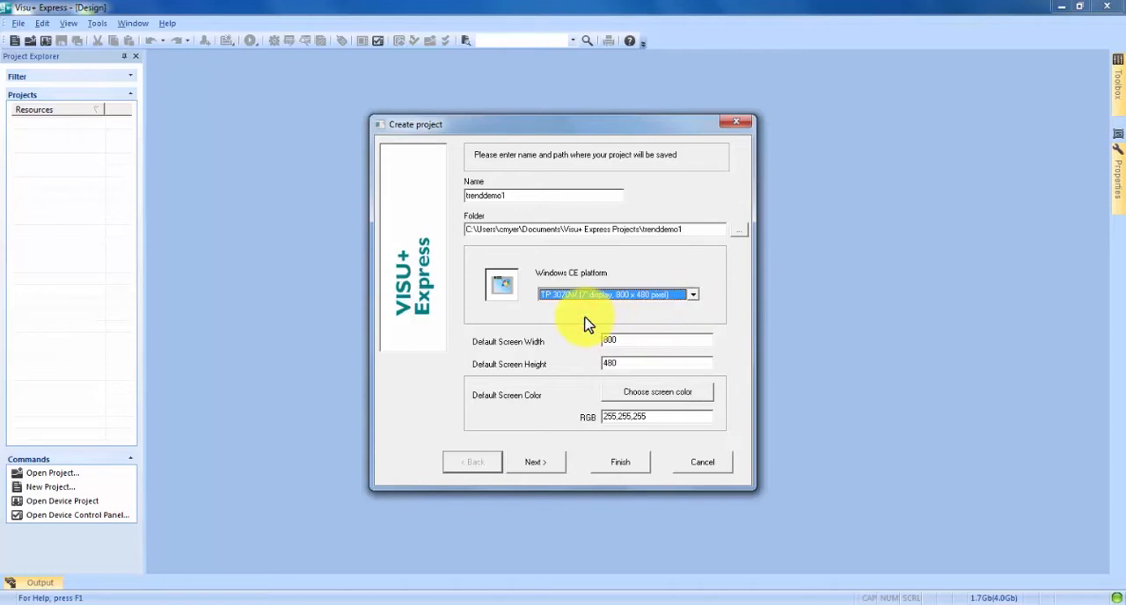
mouse_move(549, 400)
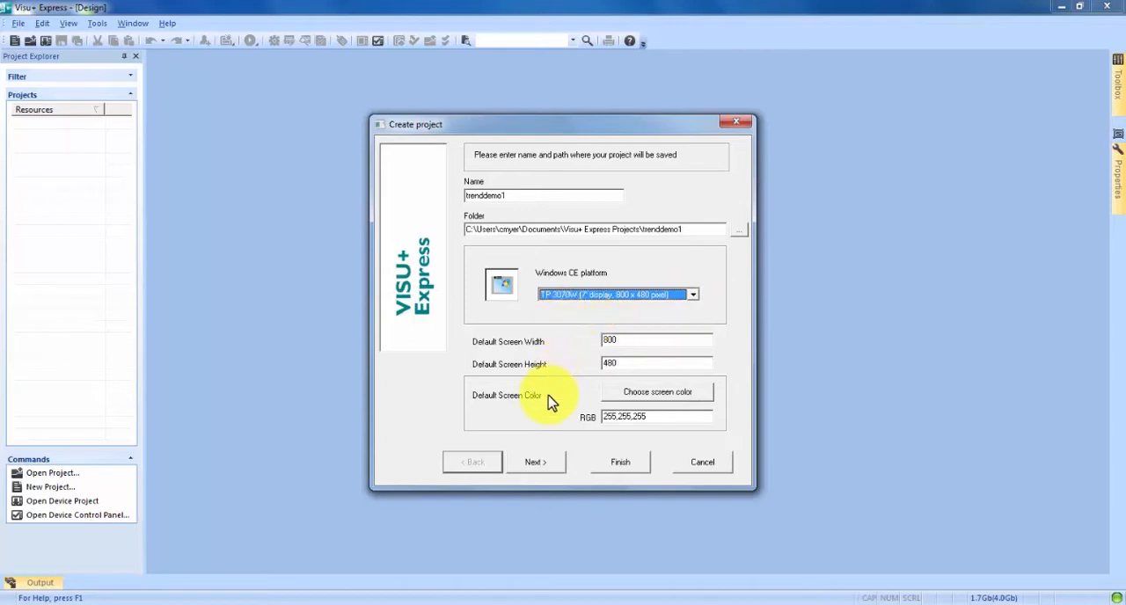
left_click(535, 461)
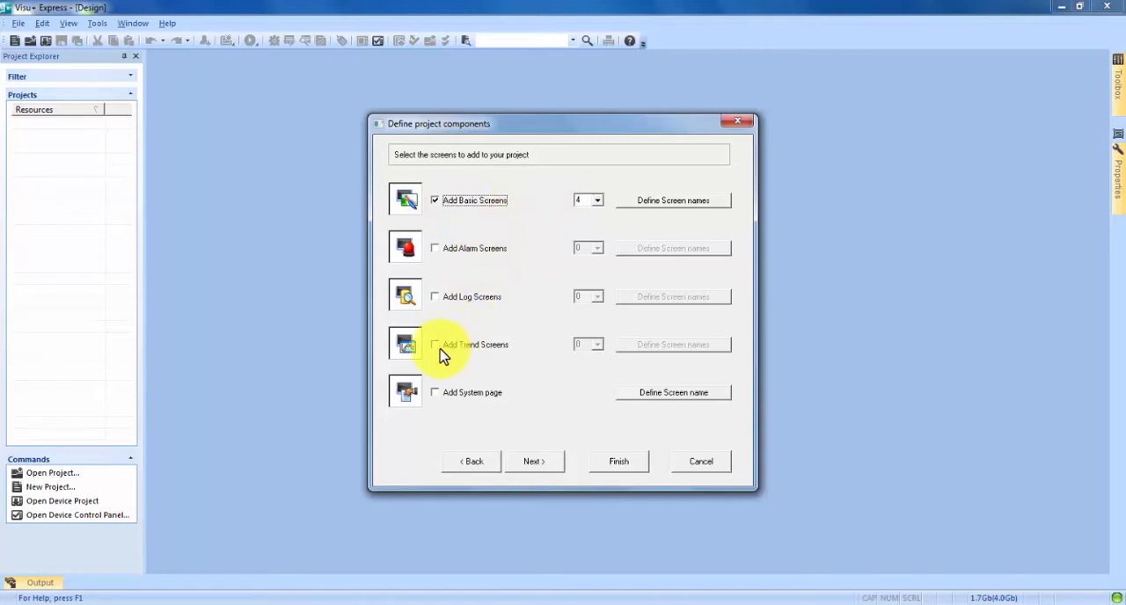
Add a real-time trend screen named trending to the project
left_click(435, 345)
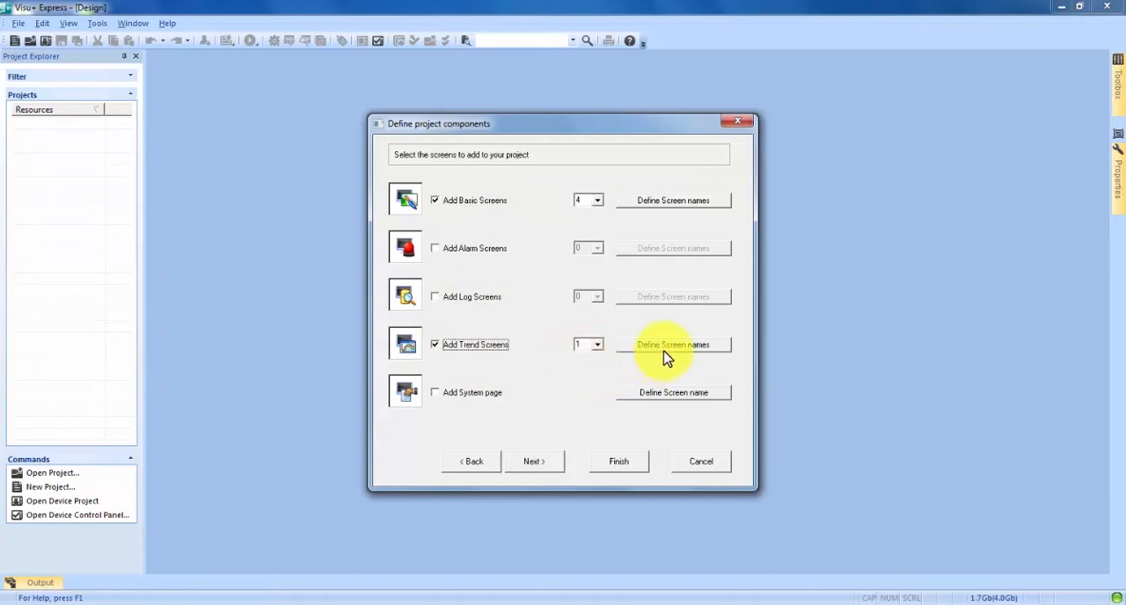
left_click(672, 345)
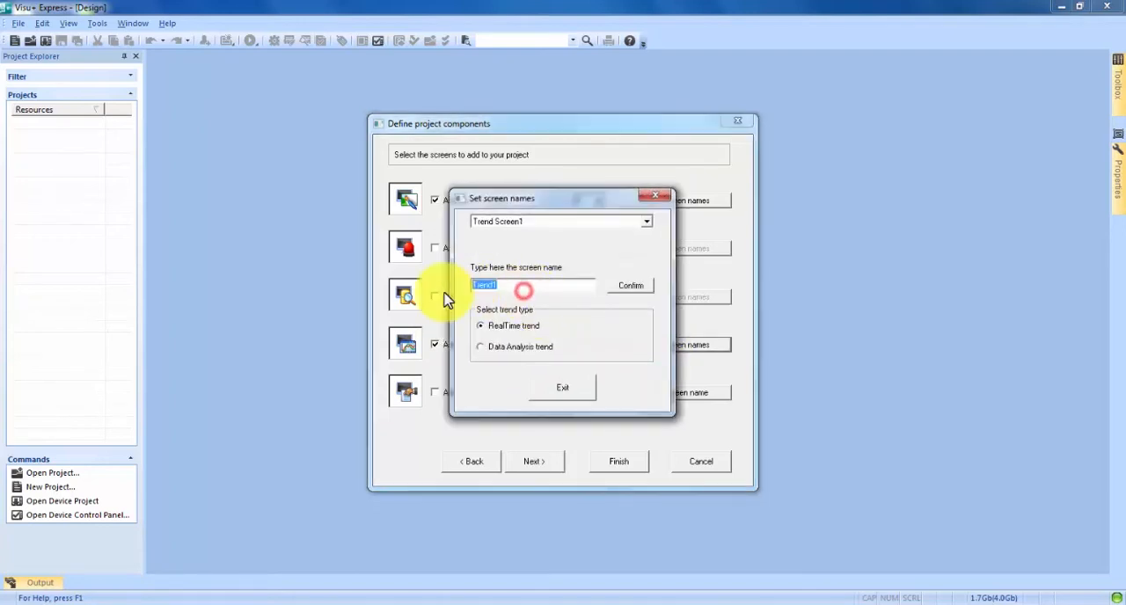
type("tre")
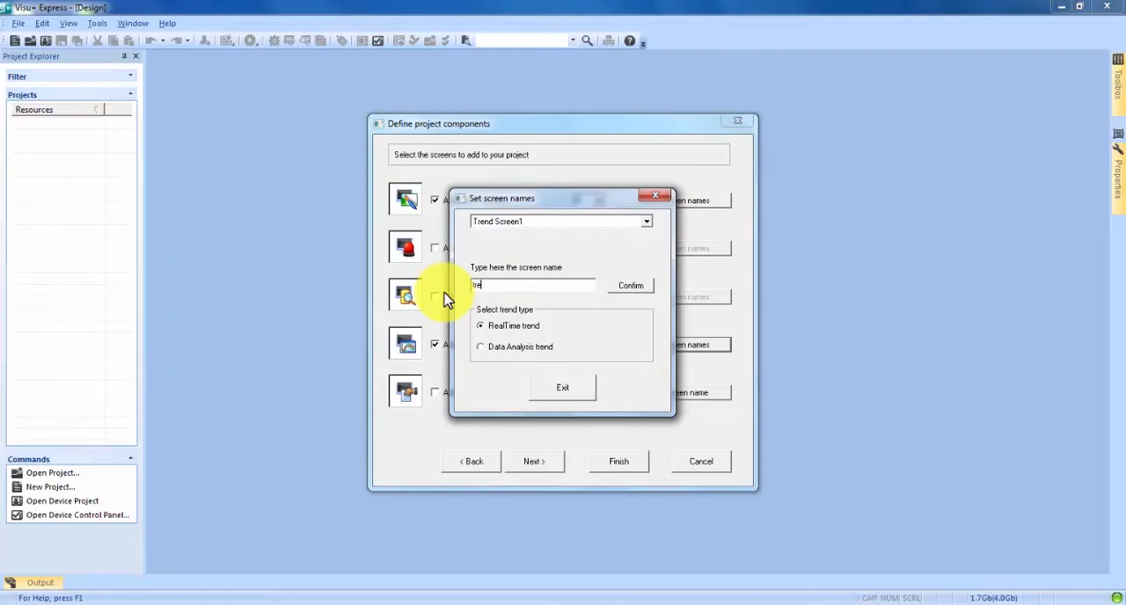
type("nding")
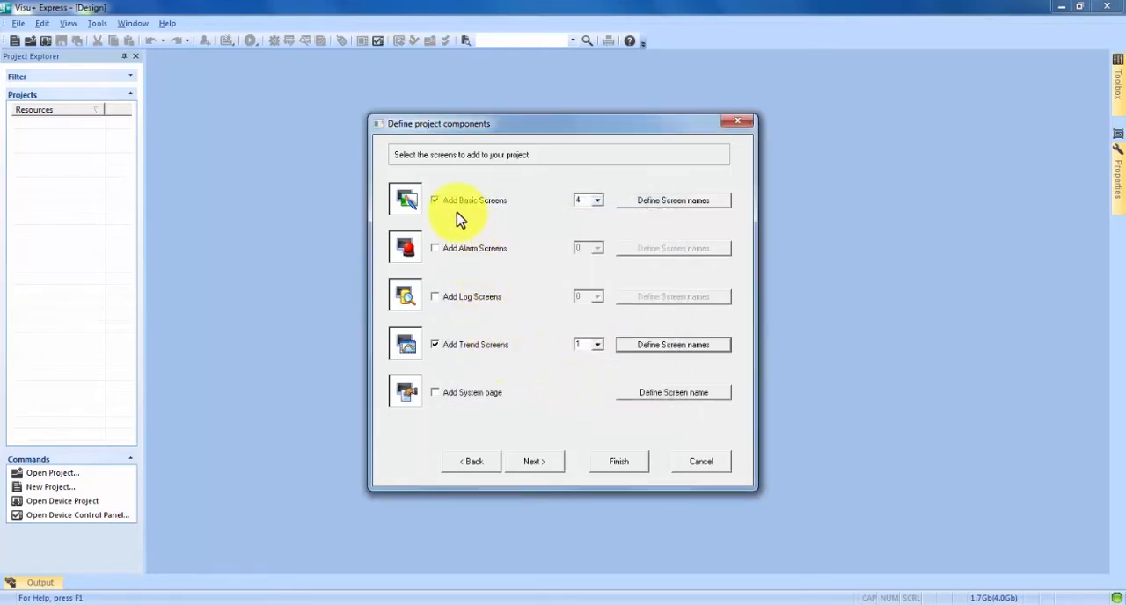
mouse_move(486, 362)
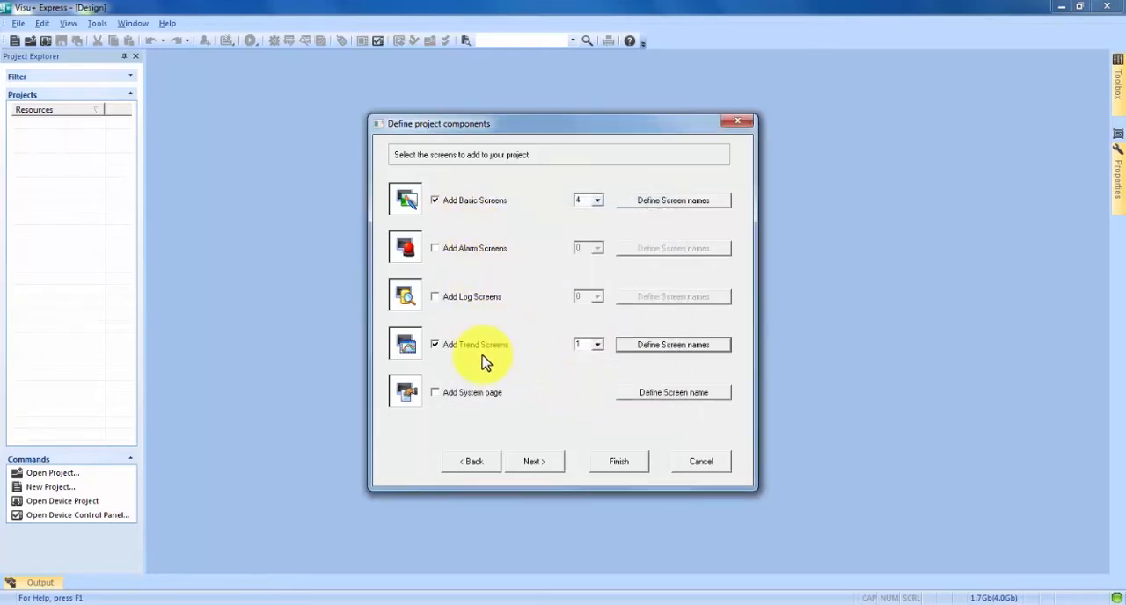
mouse_move(531, 461)
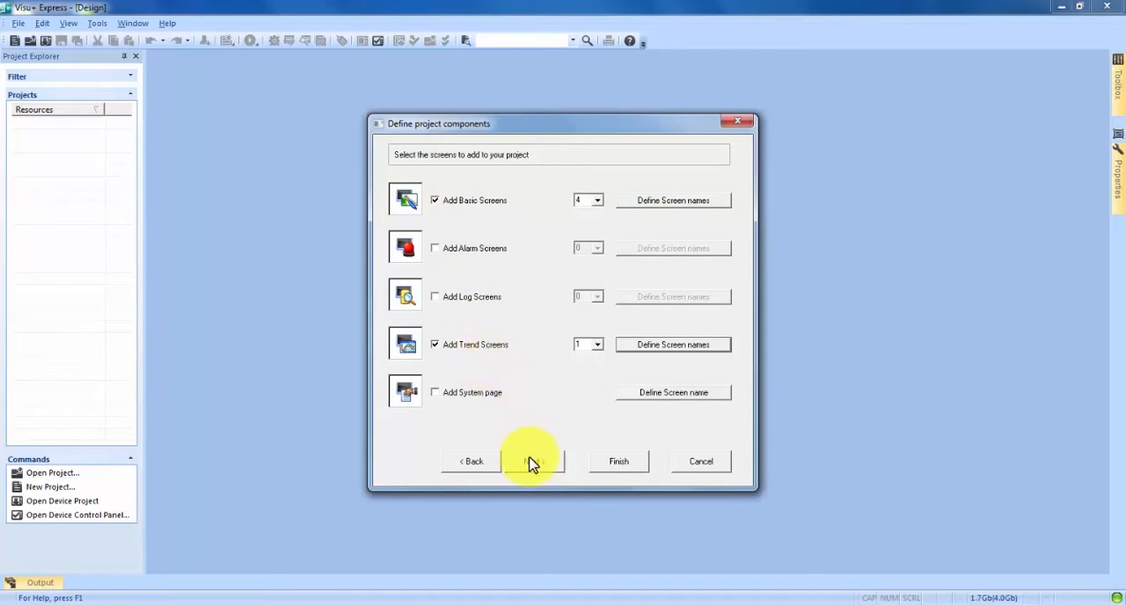
Finish creating trenddemo1 with navigation bar and screen titles, then list its screens
left_click(620, 461)
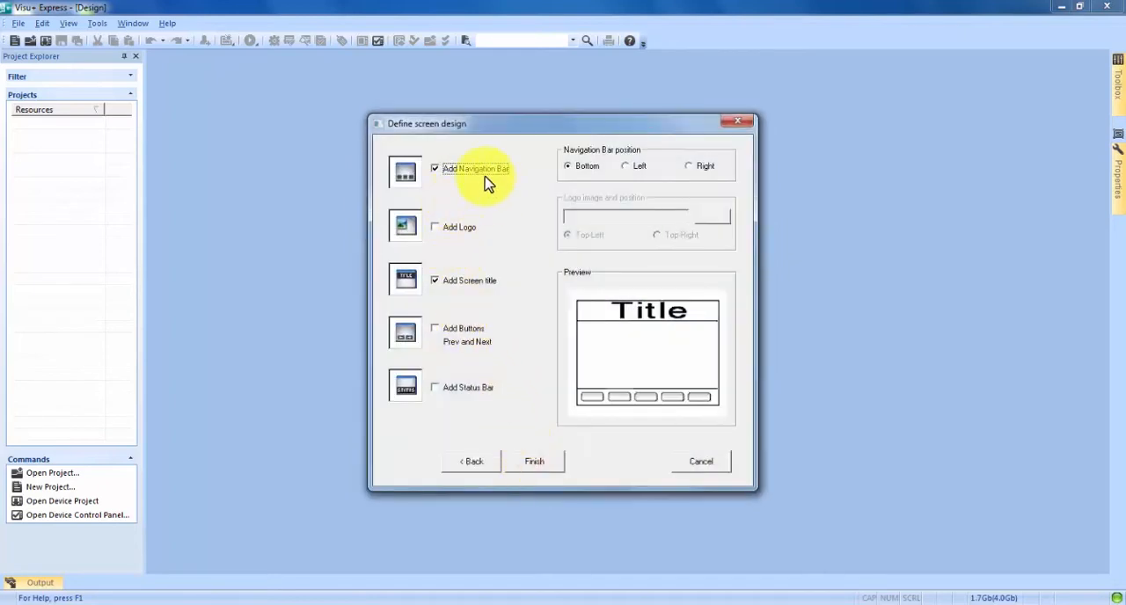
mouse_move(507, 350)
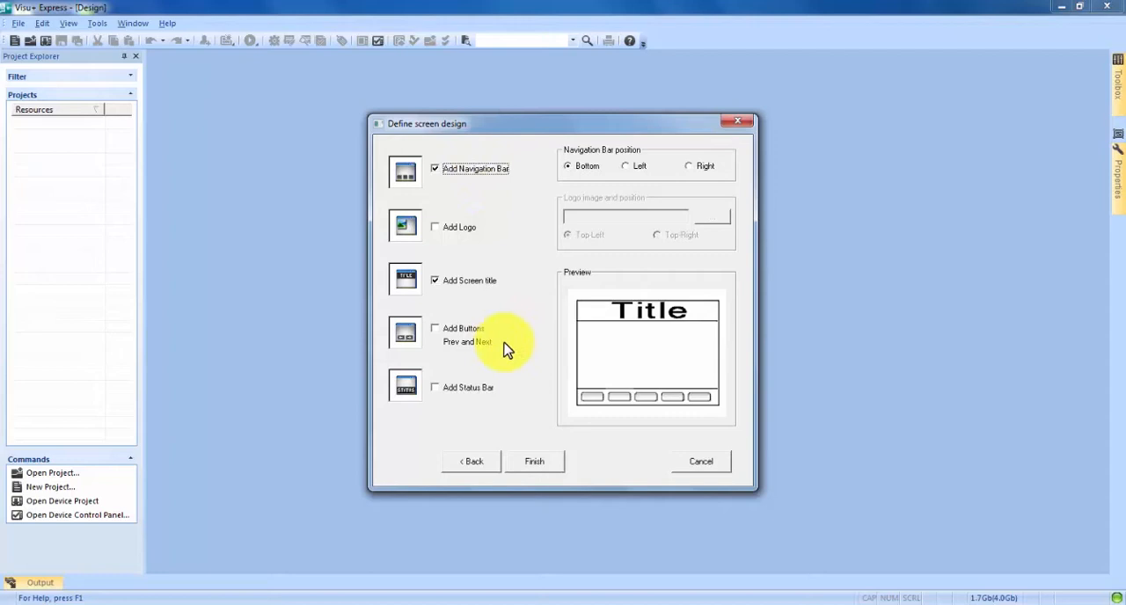
left_click(535, 461)
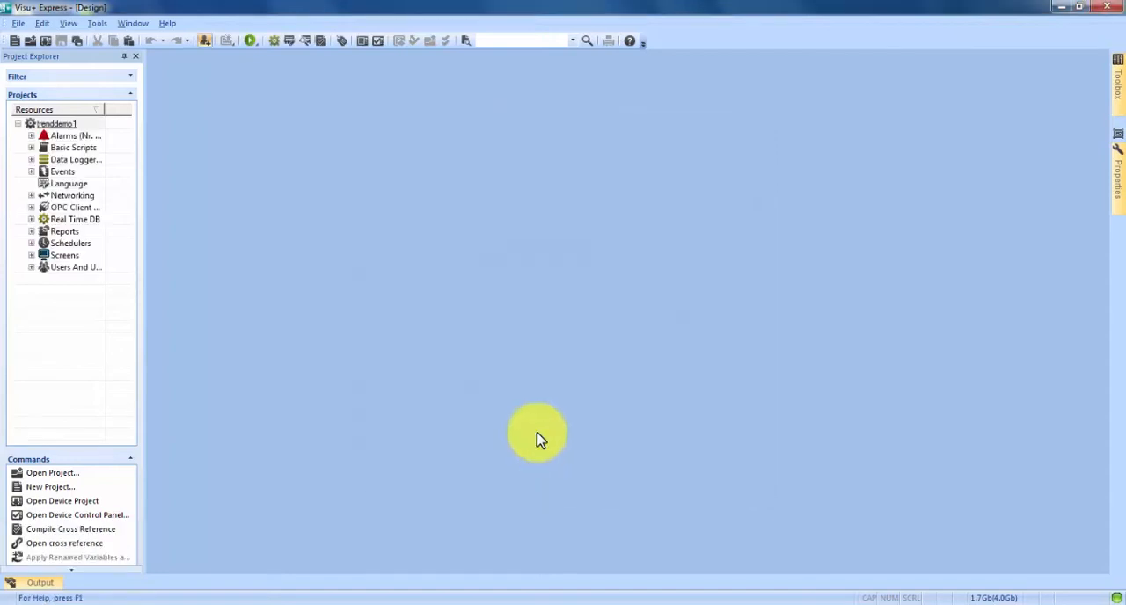
mouse_move(74, 160)
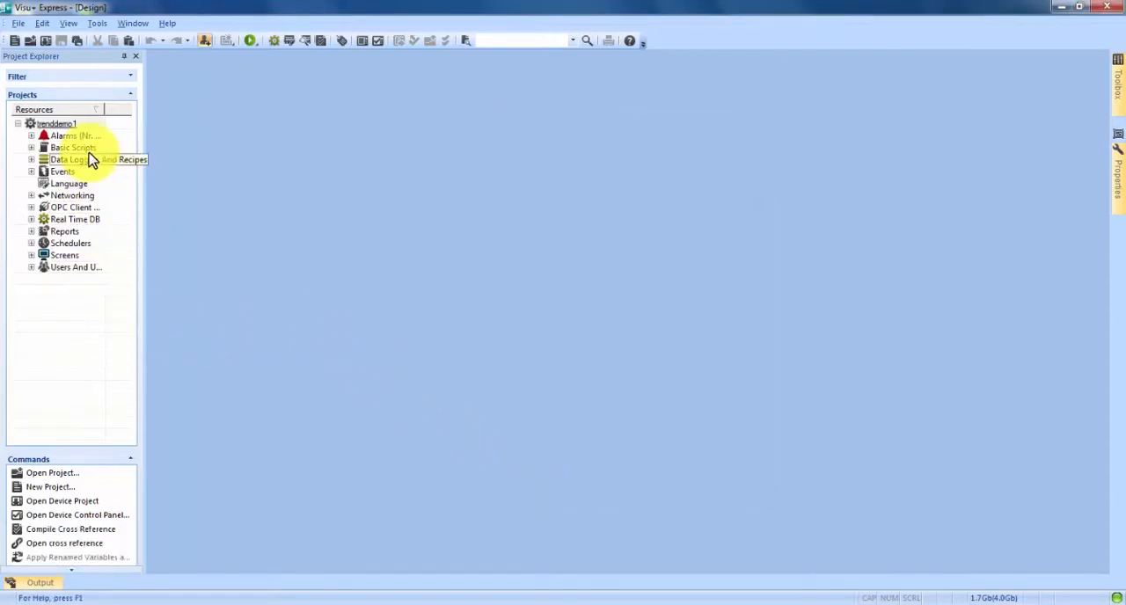
mouse_move(62, 267)
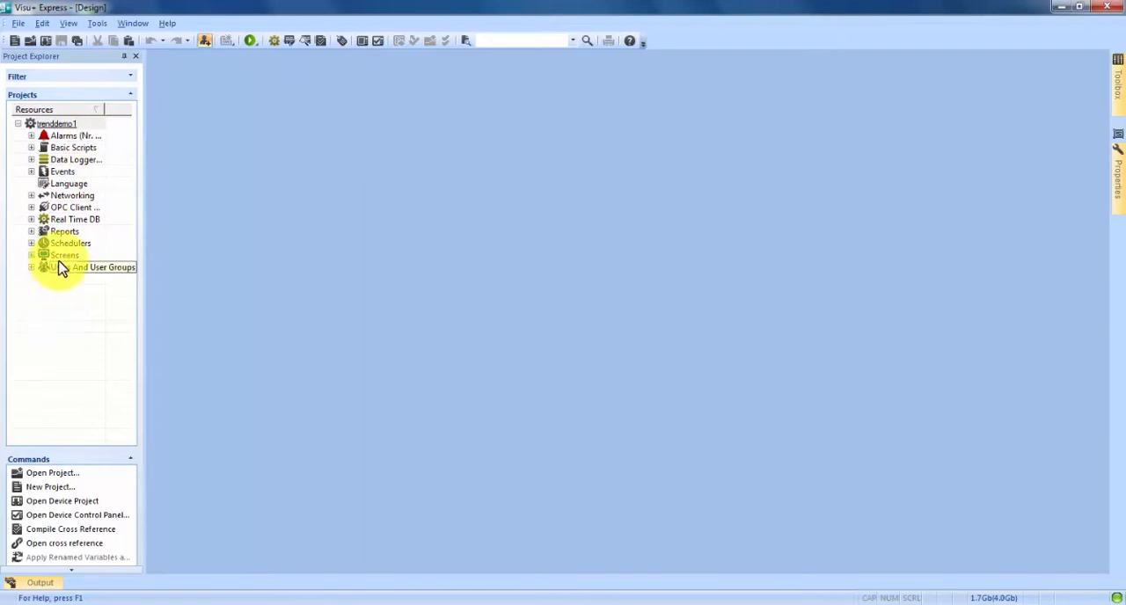
left_click(32, 255)
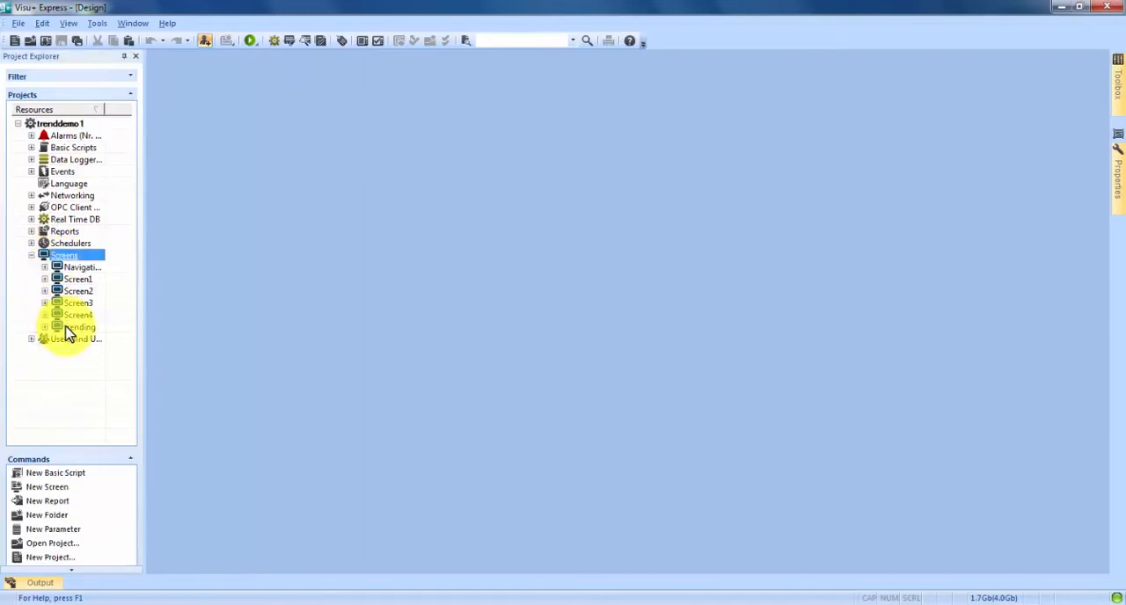
Edit the trending screen and make its trend chart narrower
double_click(79, 327)
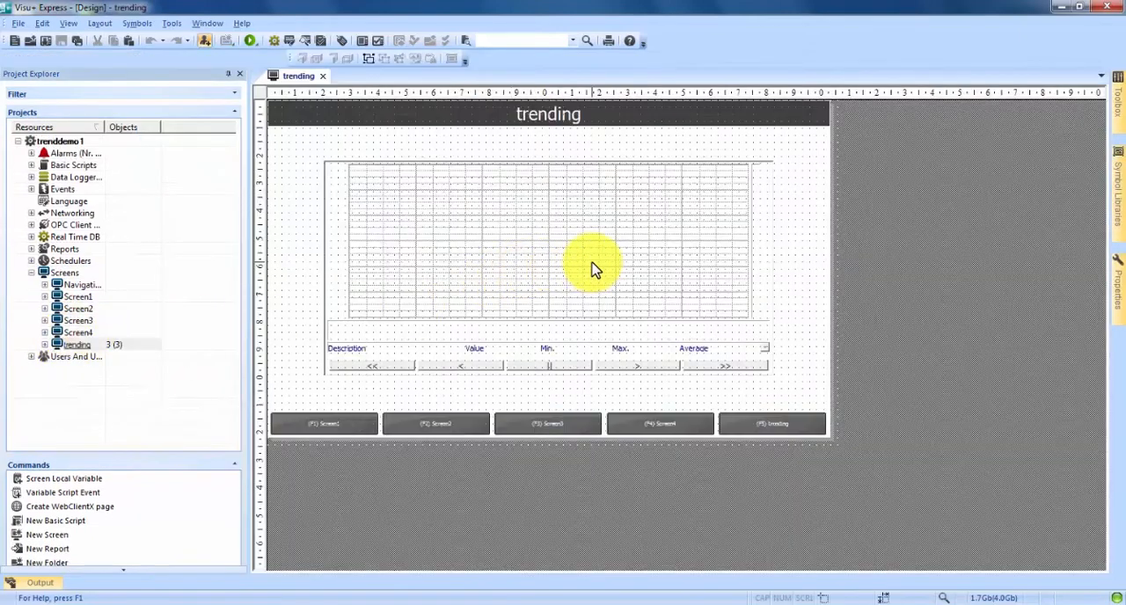
mouse_move(806, 306)
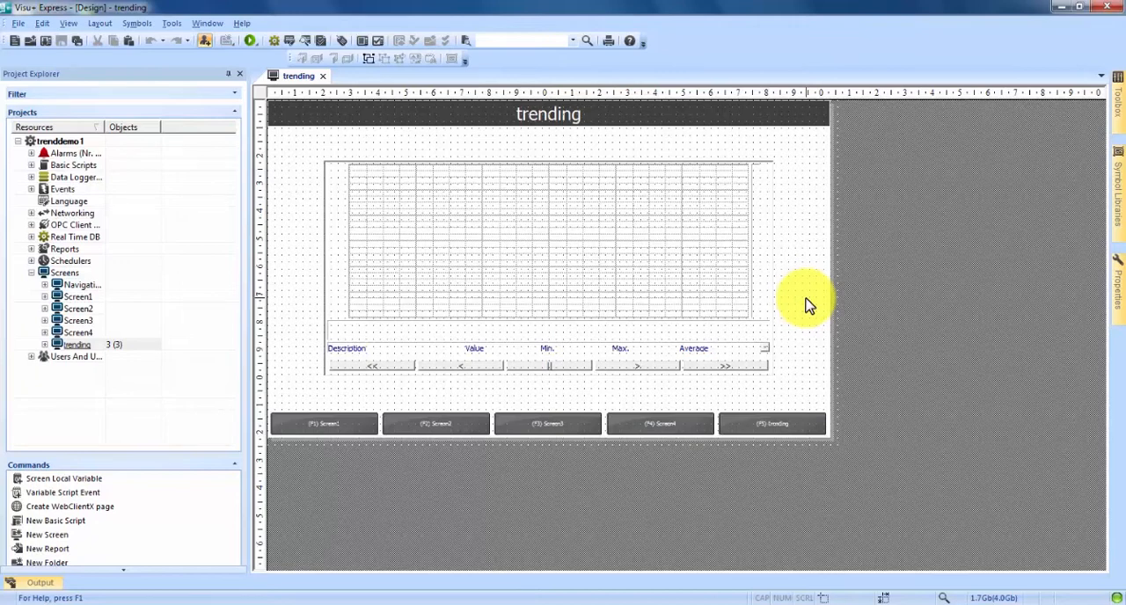
left_click(766, 370)
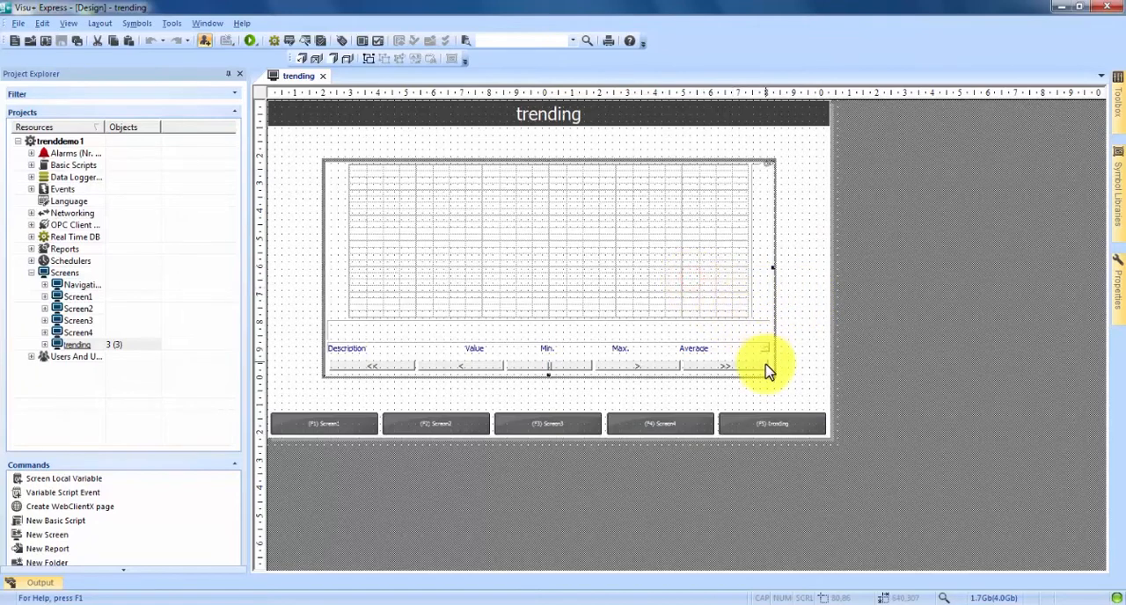
left_click_drag(771, 370, 695, 357)
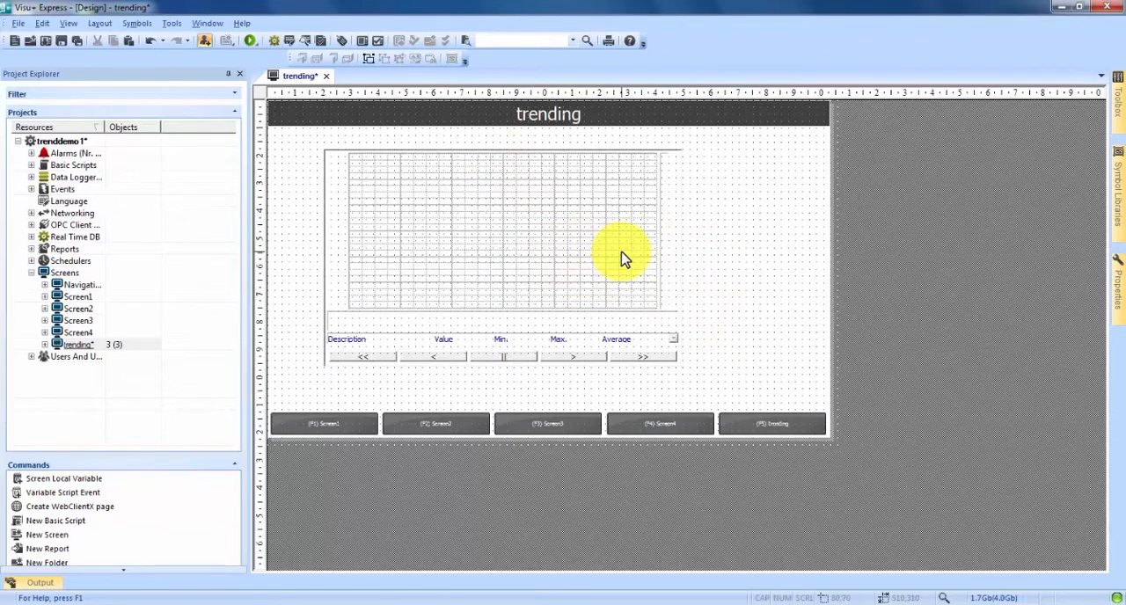
mouse_move(704, 273)
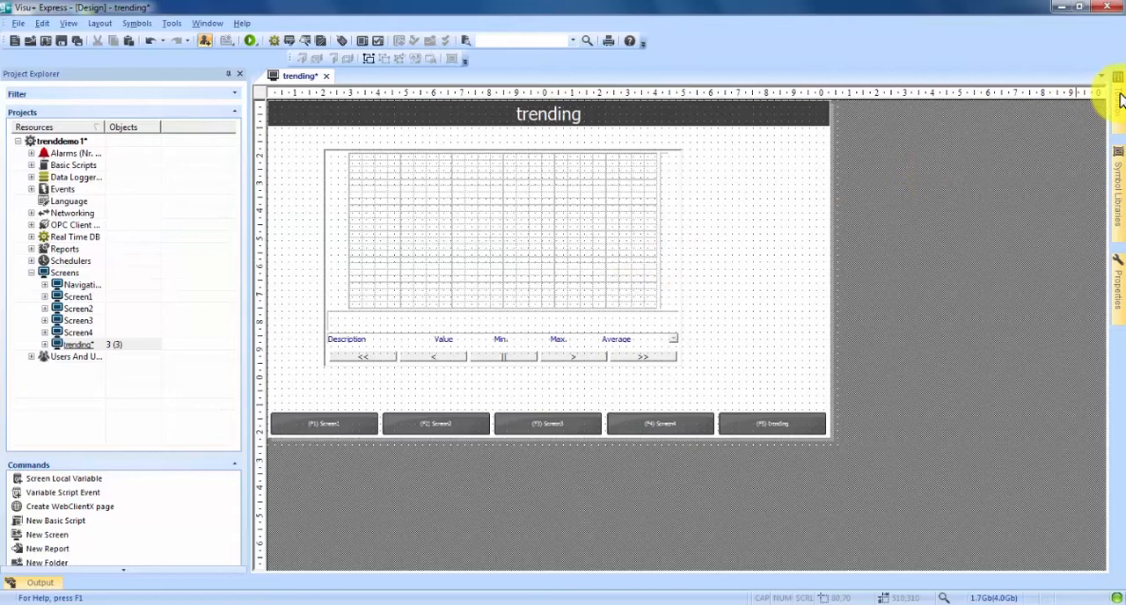
Place a Vertical Slider from Sliders-Gauges Meters to the right of the trend chart
left_click(1119, 77)
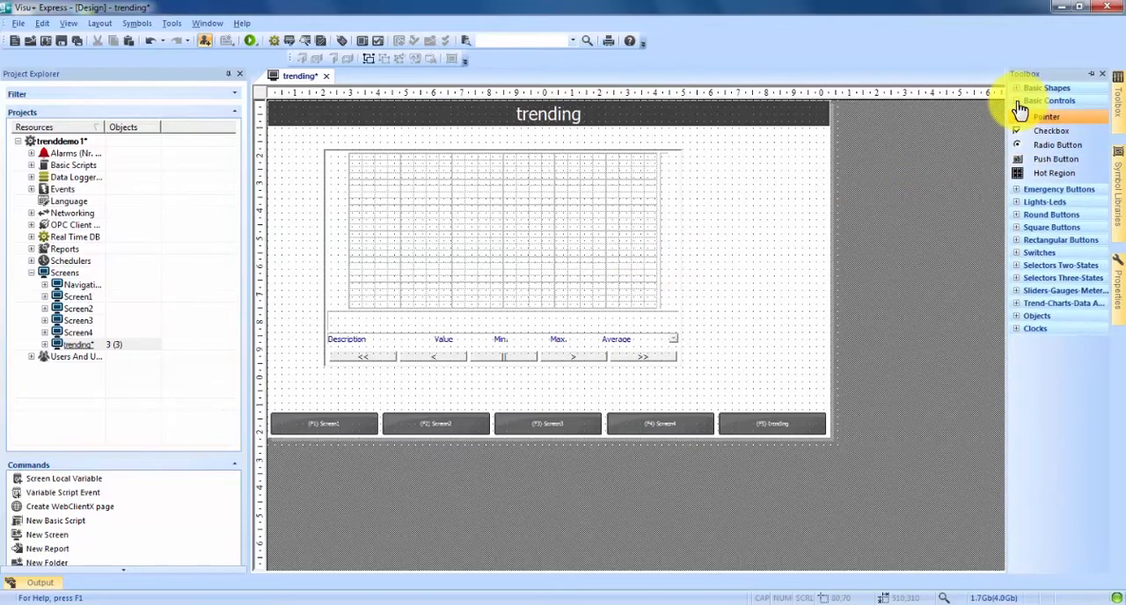
left_click(1049, 98)
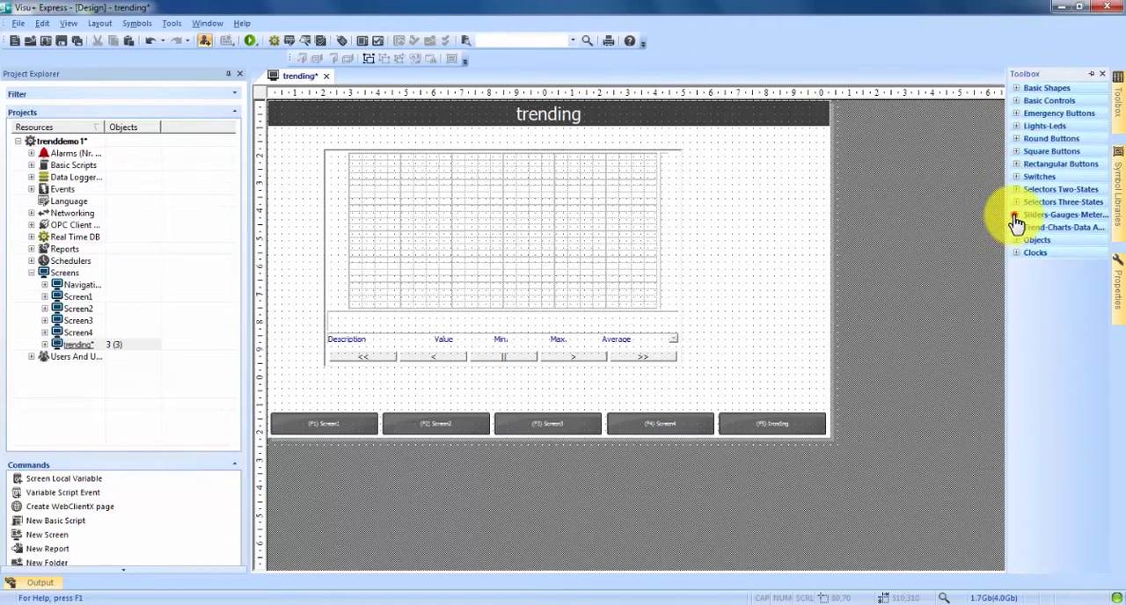
left_click(1065, 214)
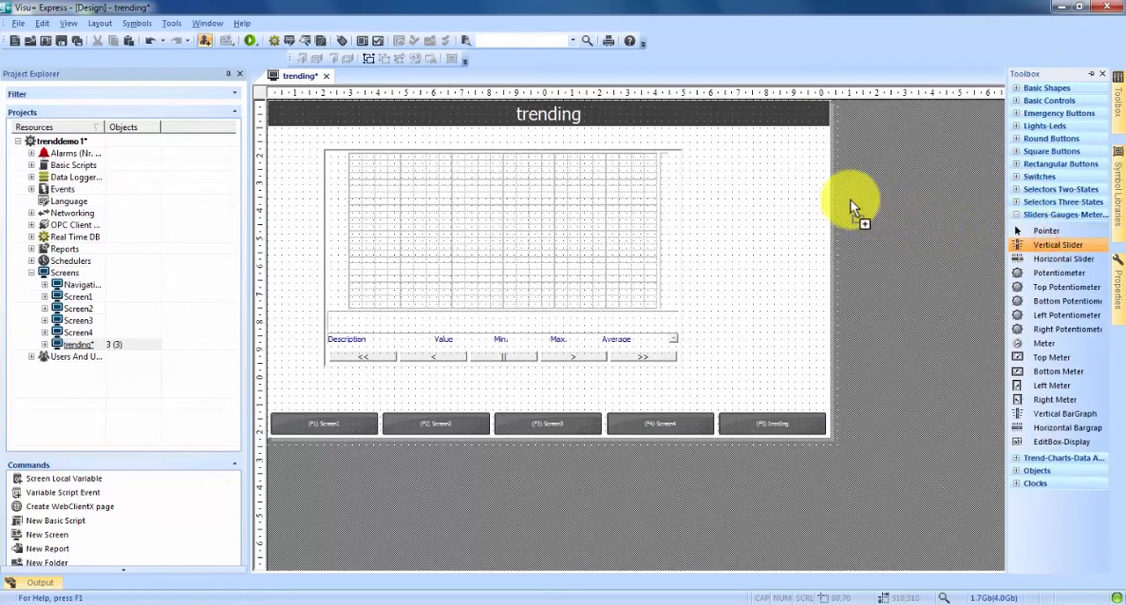
left_click_drag(1059, 245, 767, 185)
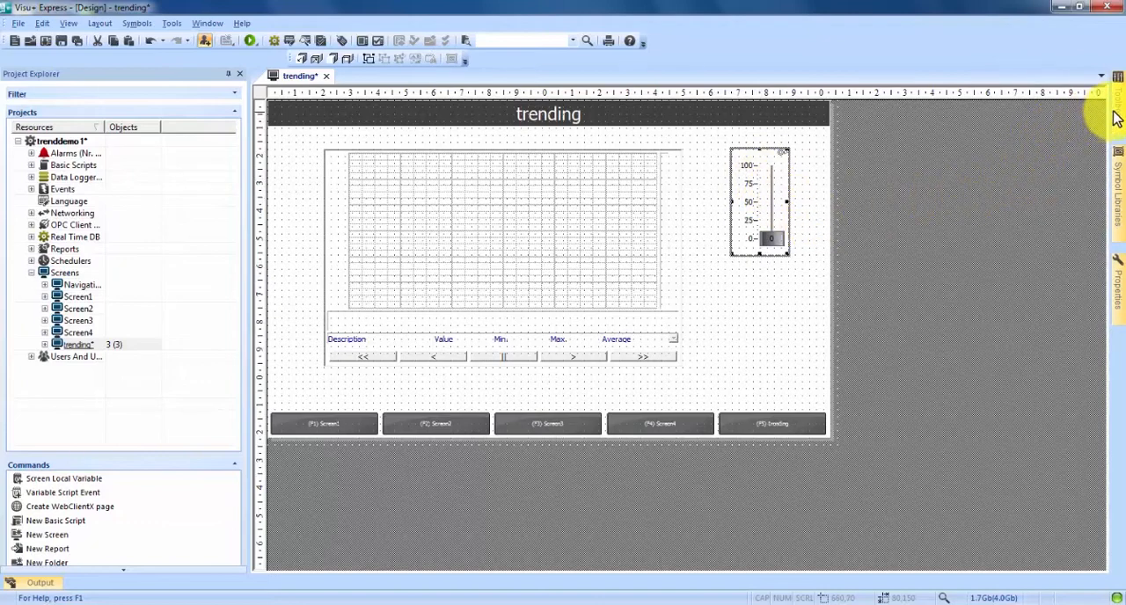
Add a second vertical slider below the first
left_click(1120, 96)
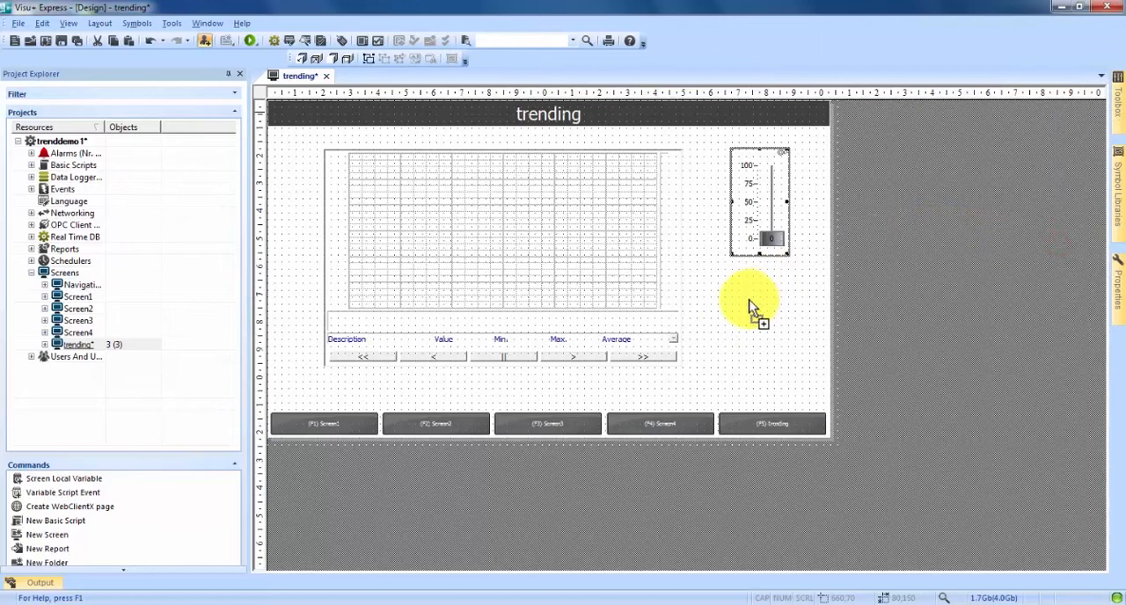
left_click_drag(758, 203, 778, 322)
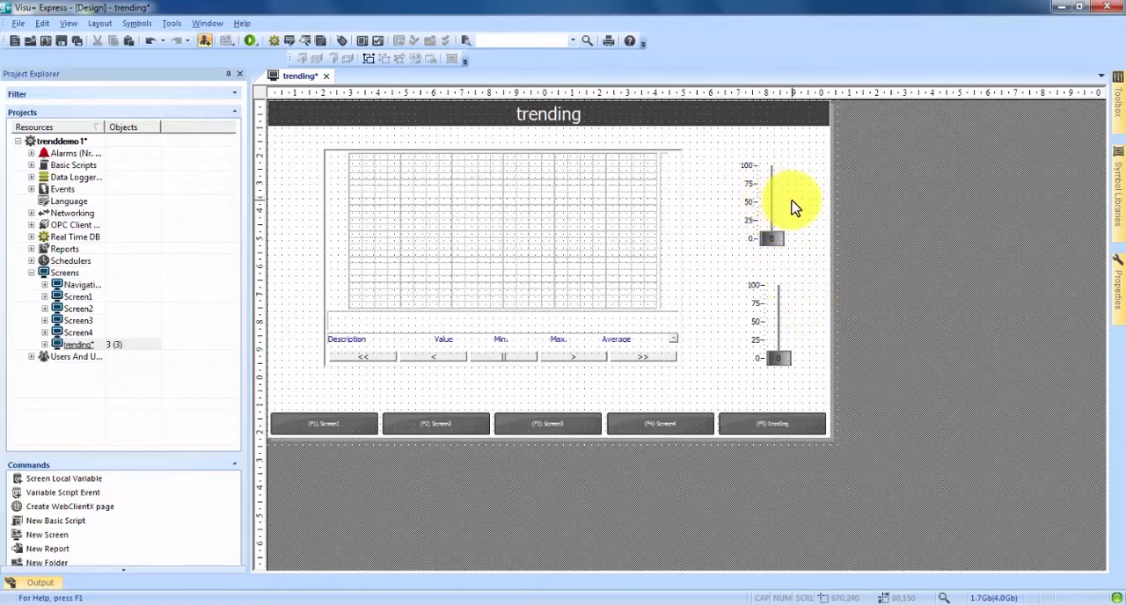
mouse_move(788, 322)
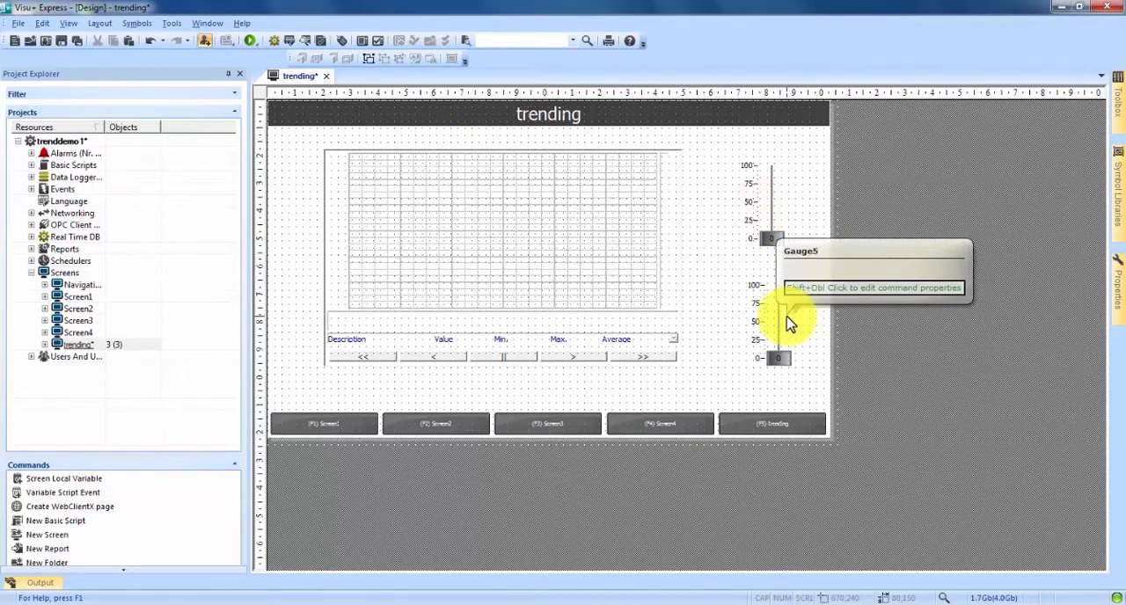
mouse_move(713, 352)
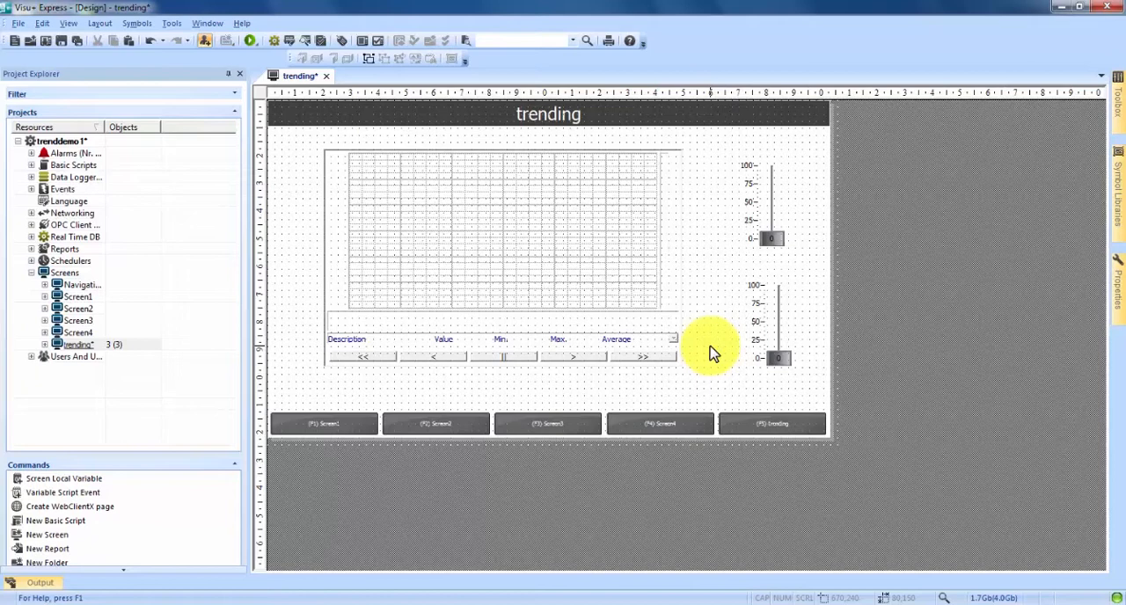
mouse_move(704, 354)
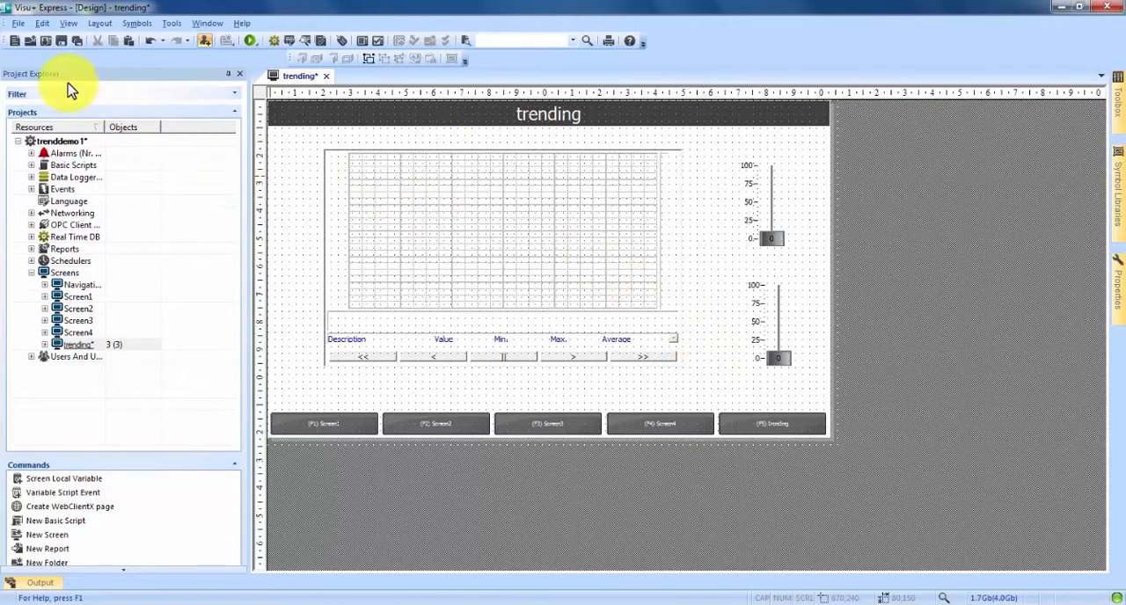
mouse_move(74, 243)
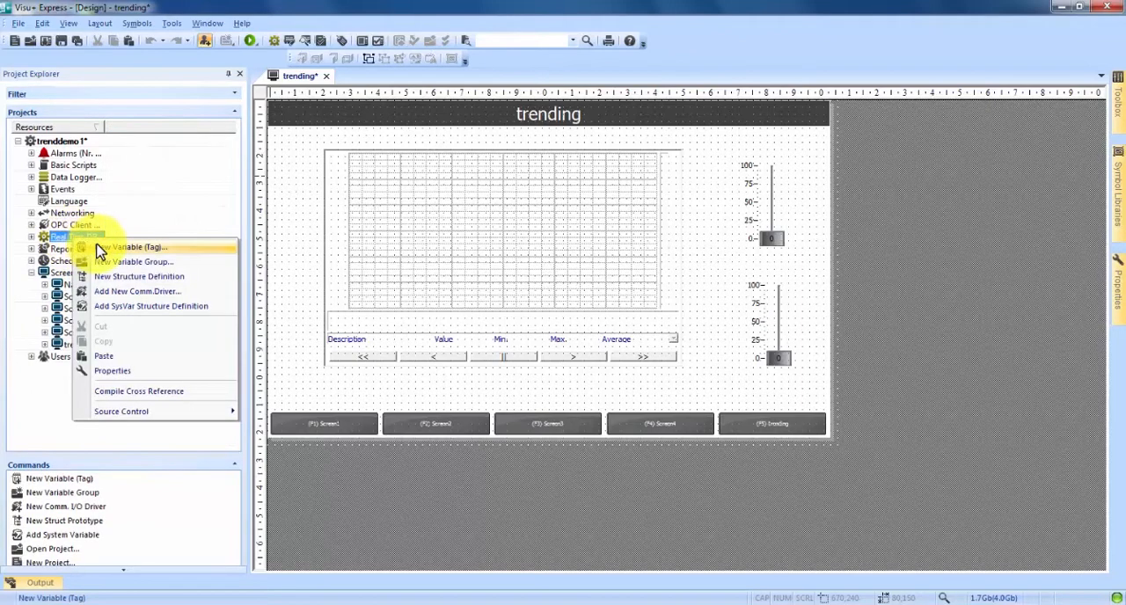
Create a real-time variable water_lvl and view it in the Variables list
left_click(138, 247)
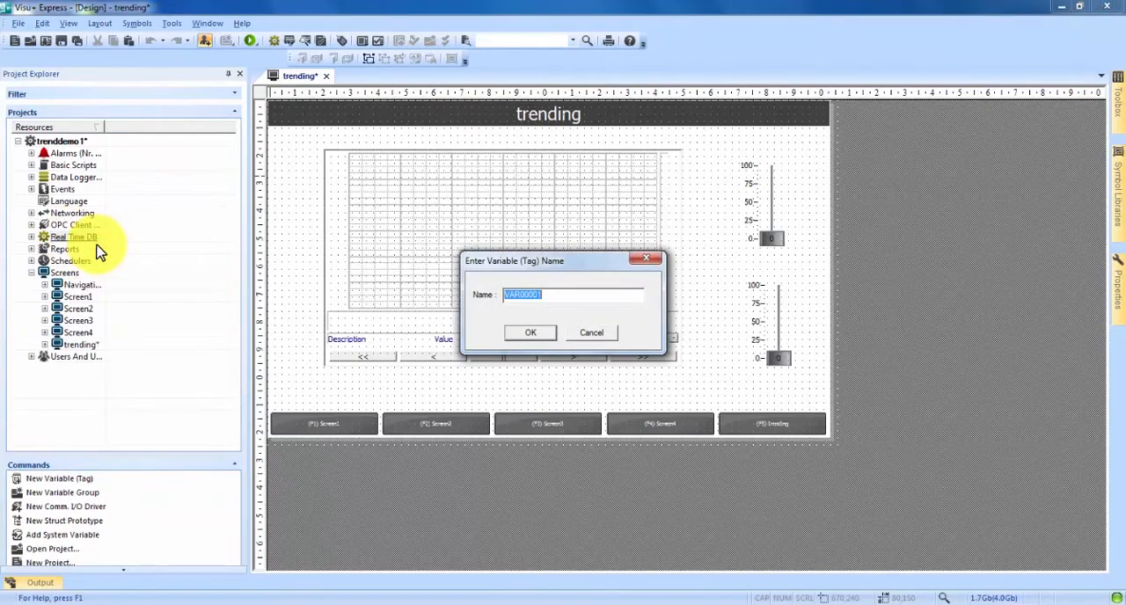
type("water_")
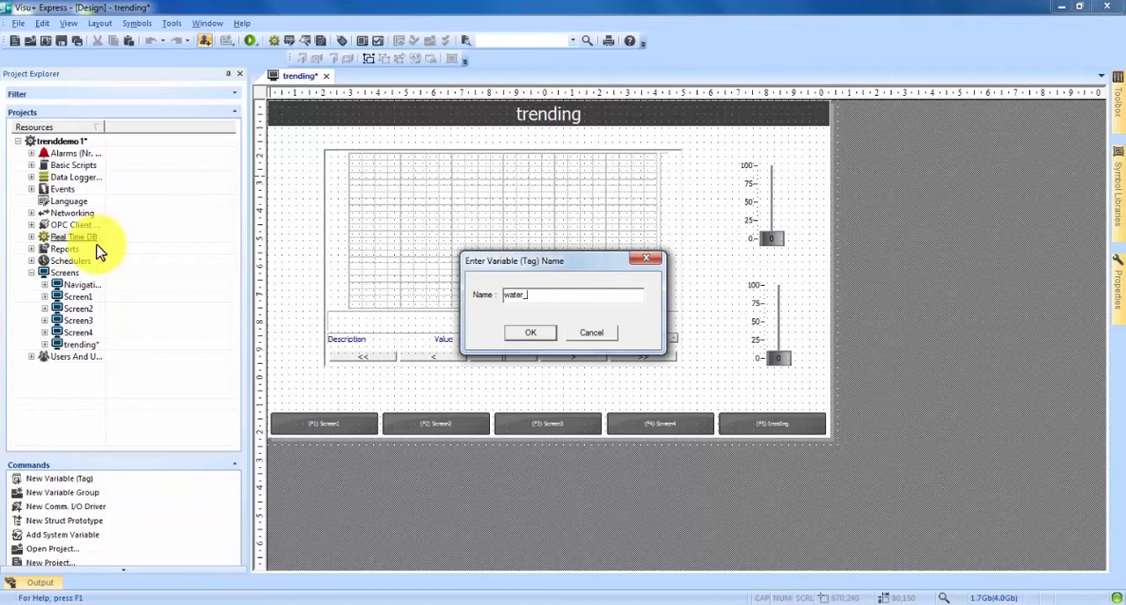
type("lvl")
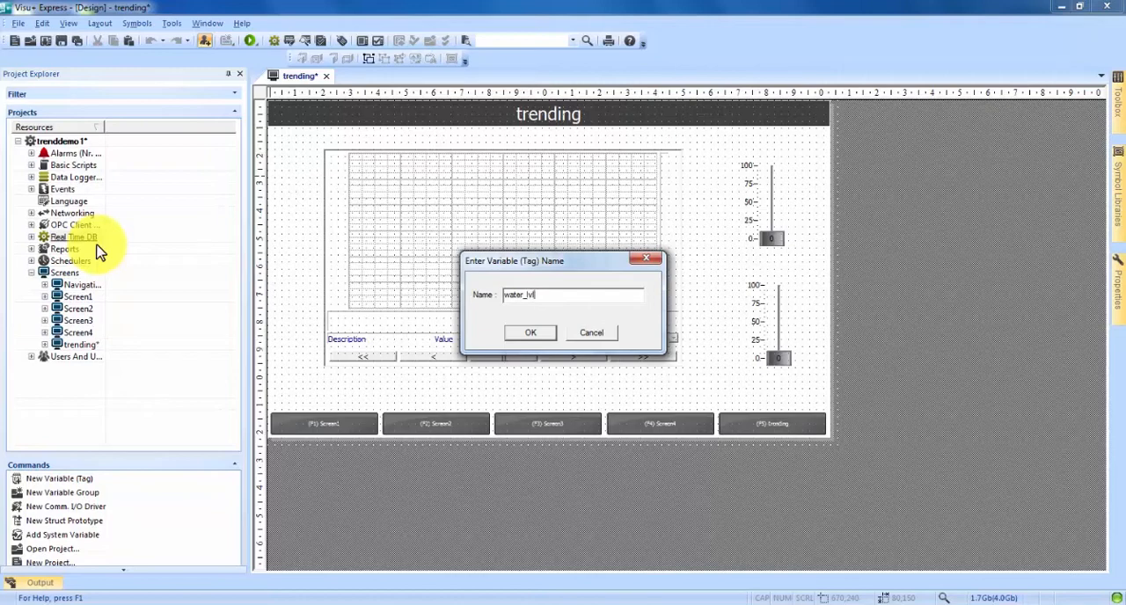
left_click(529, 333)
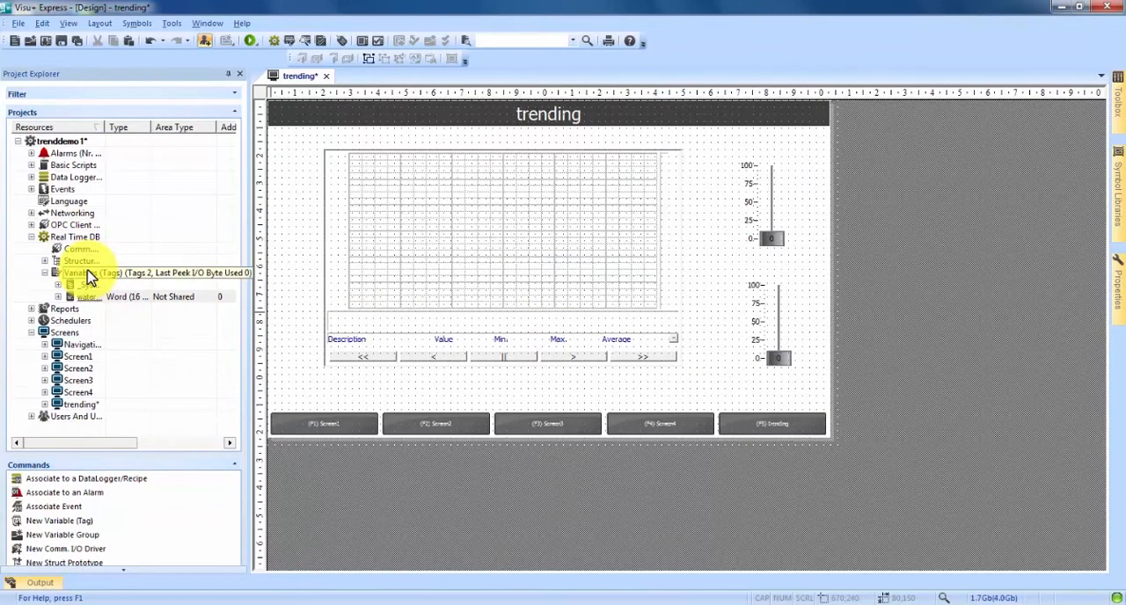
left_click(88, 295)
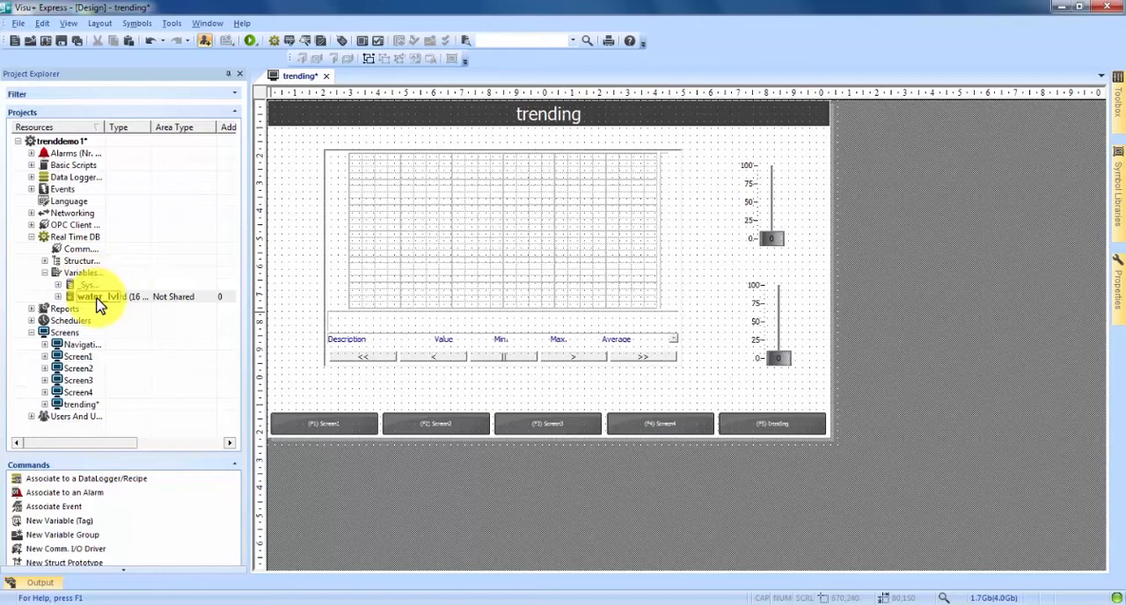
left_click(114, 296)
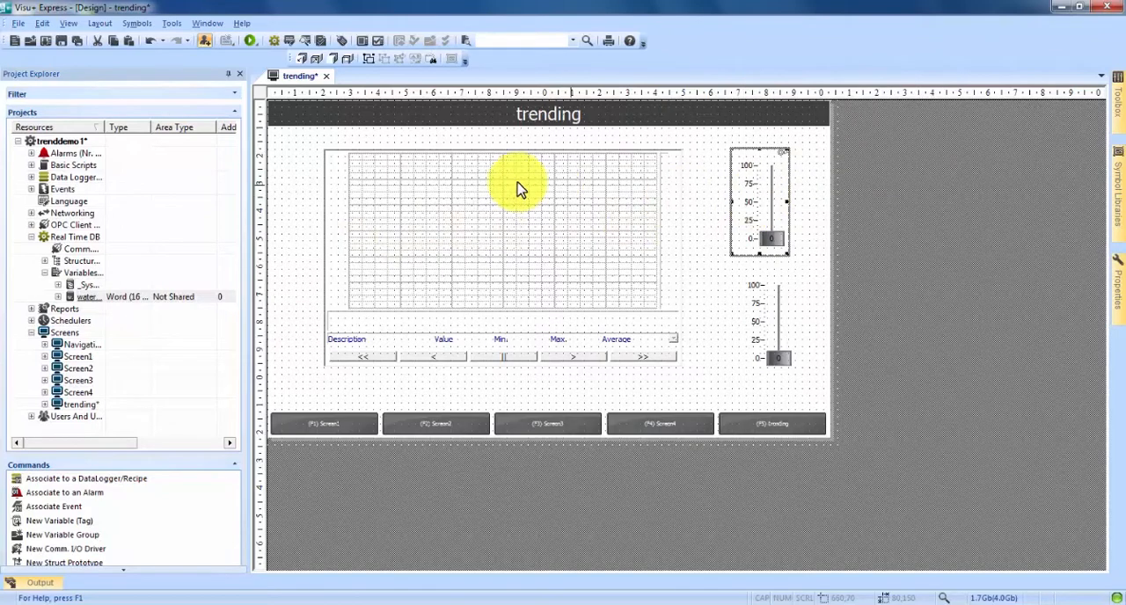
mouse_move(201, 218)
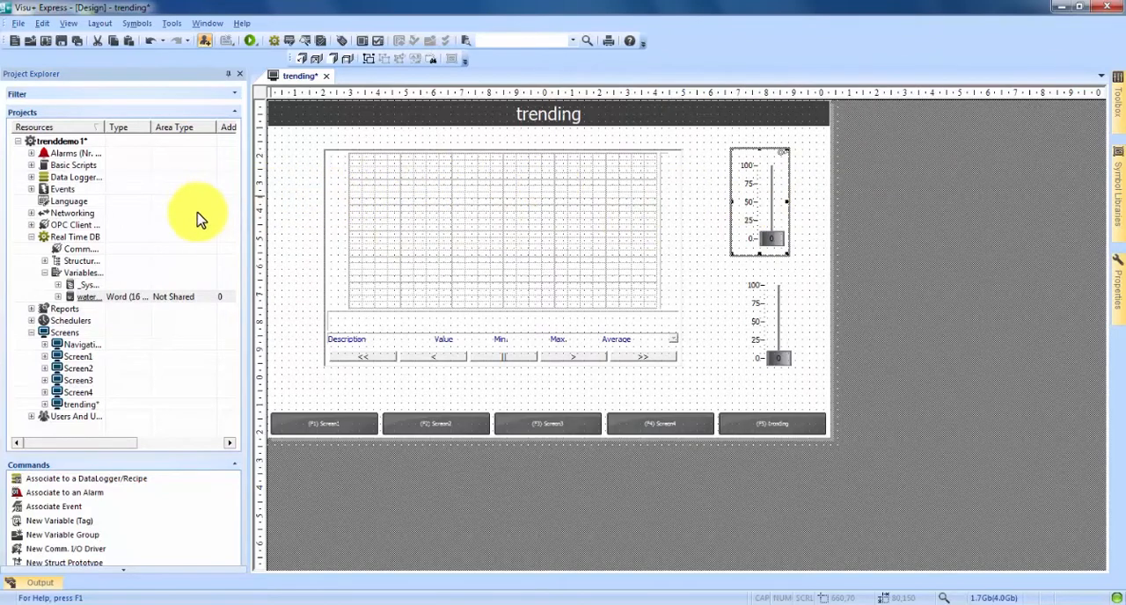
mouse_move(88, 243)
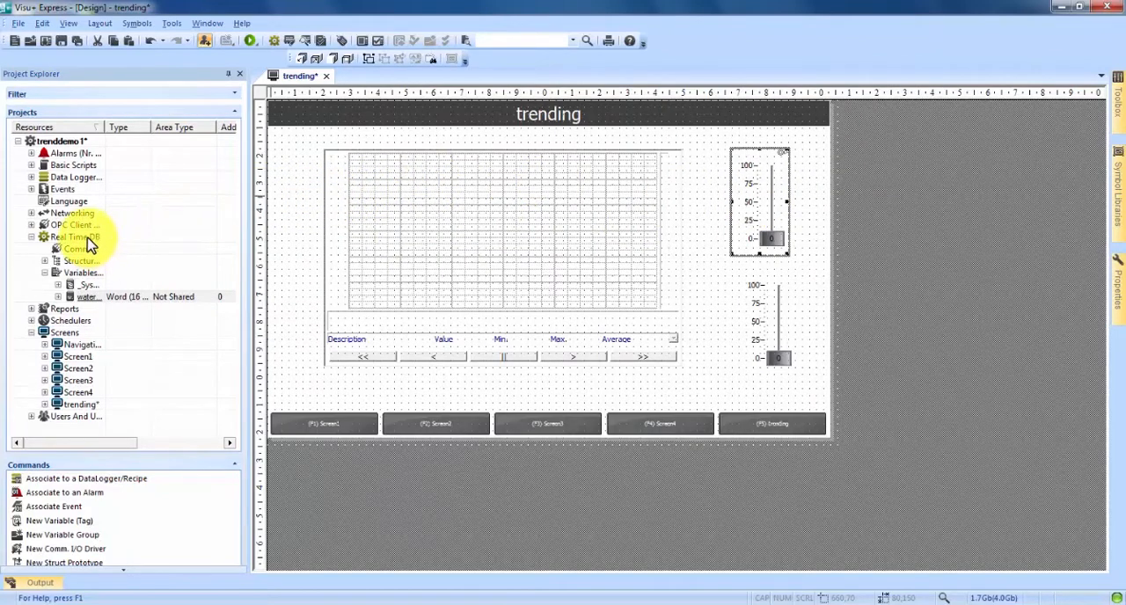
Create a second real-time variable named water_temp
right_click(68, 236)
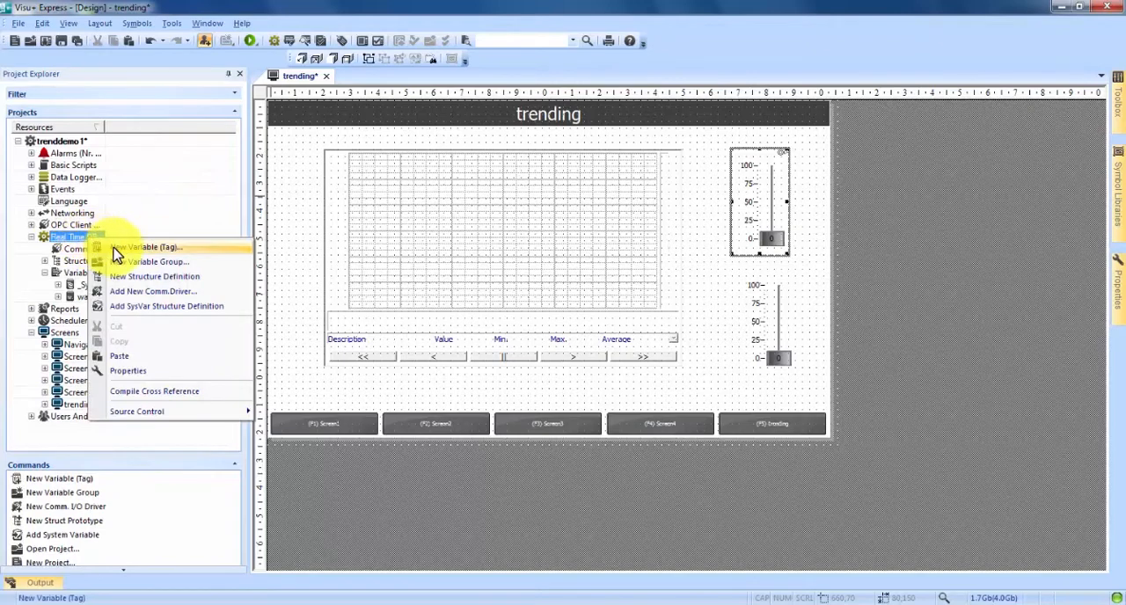
left_click(146, 246)
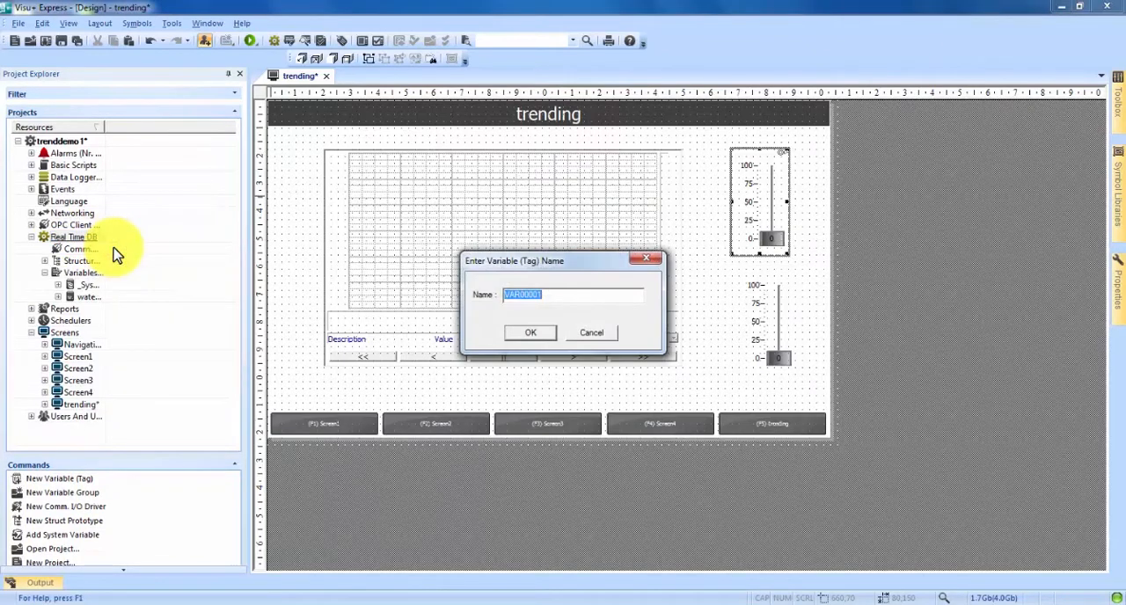
type("water_te")
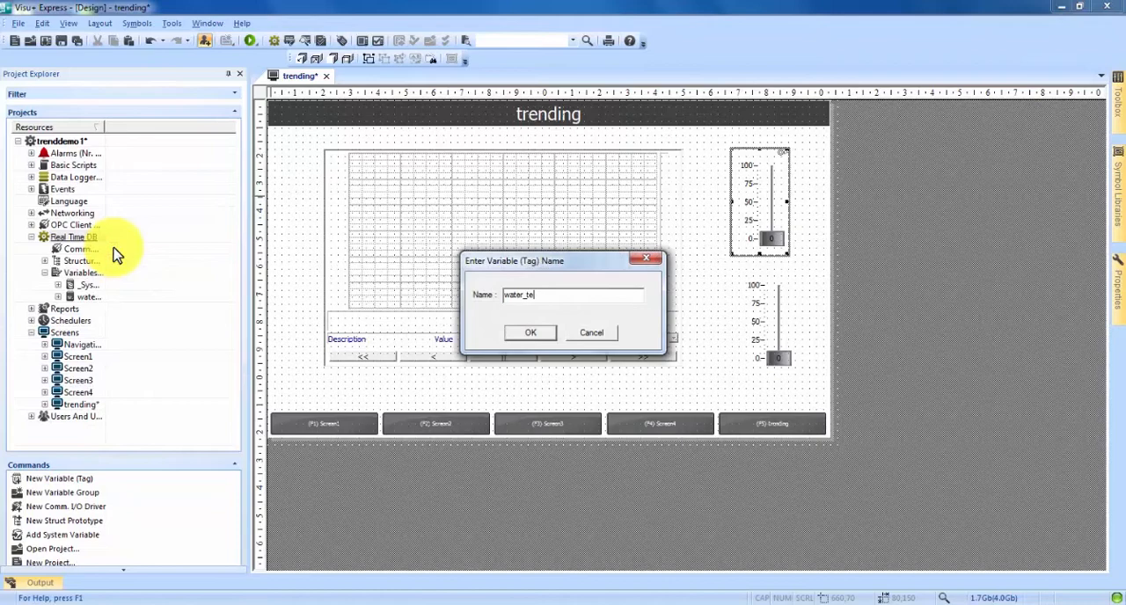
type("mp")
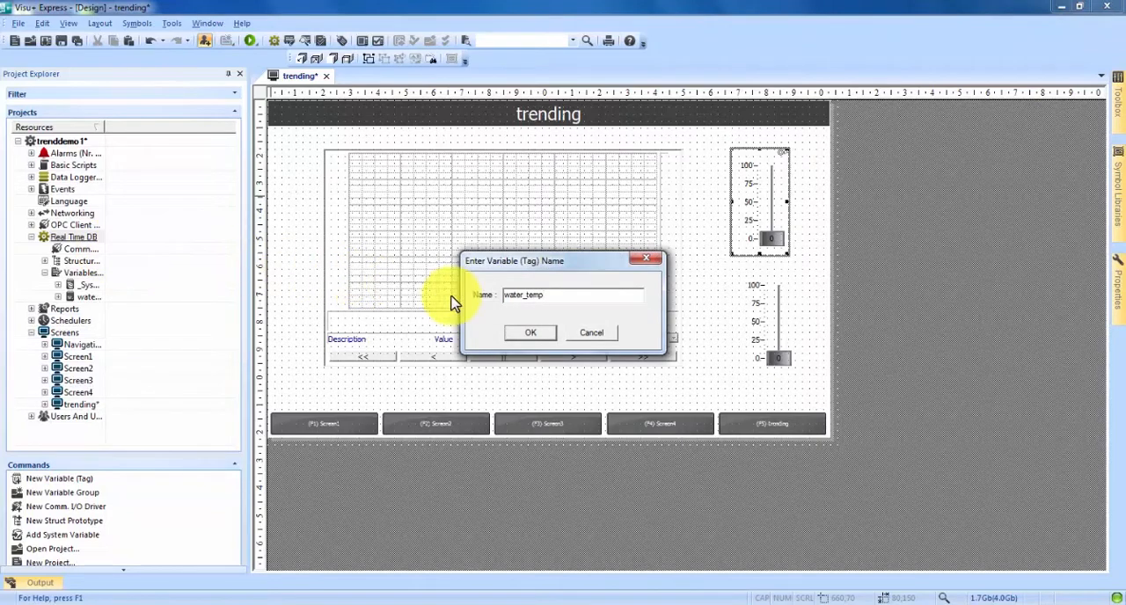
left_click(530, 332)
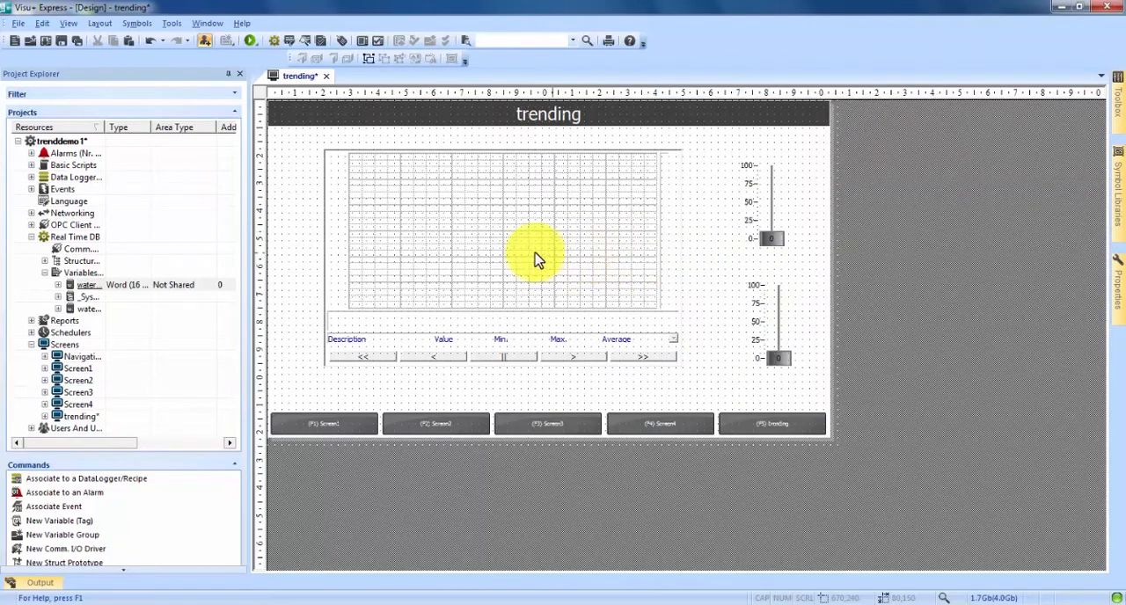
mouse_move(396, 216)
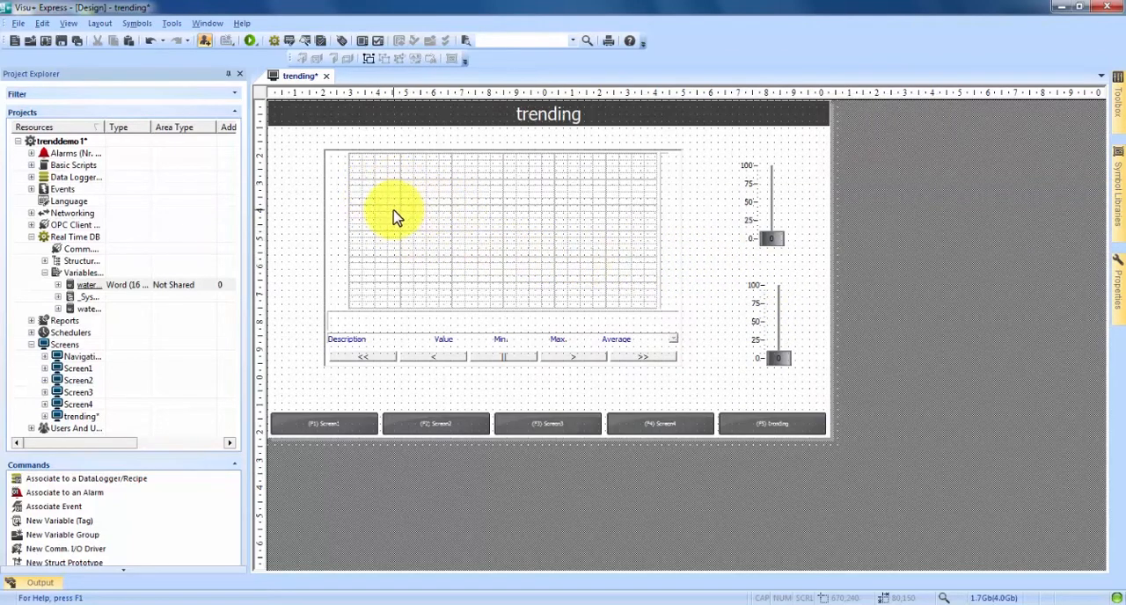
mouse_move(282, 207)
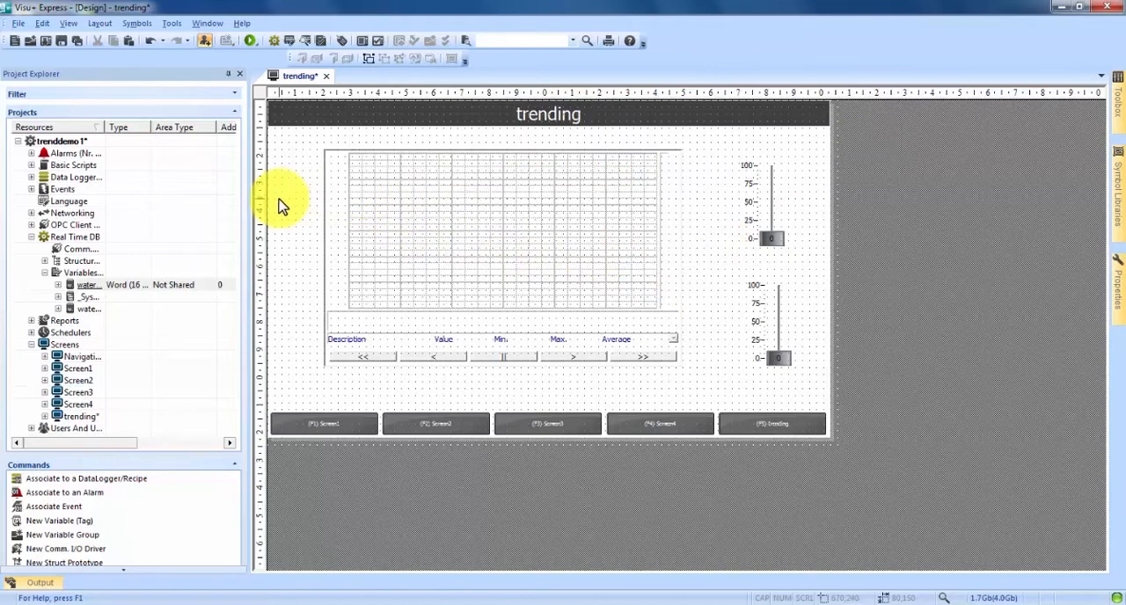
mouse_move(296, 236)
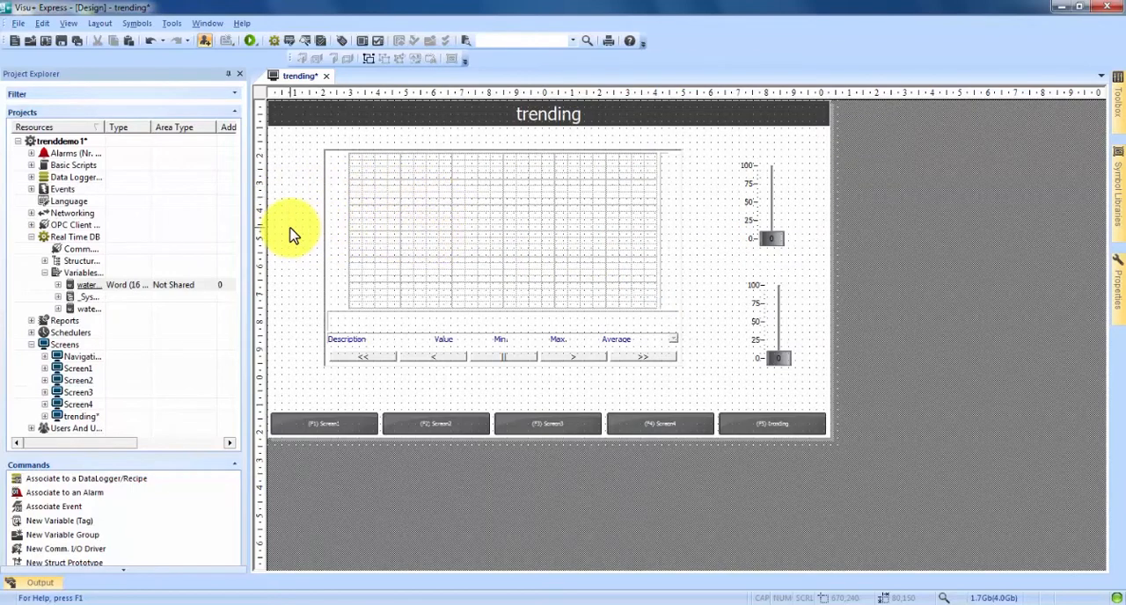
mouse_move(85, 243)
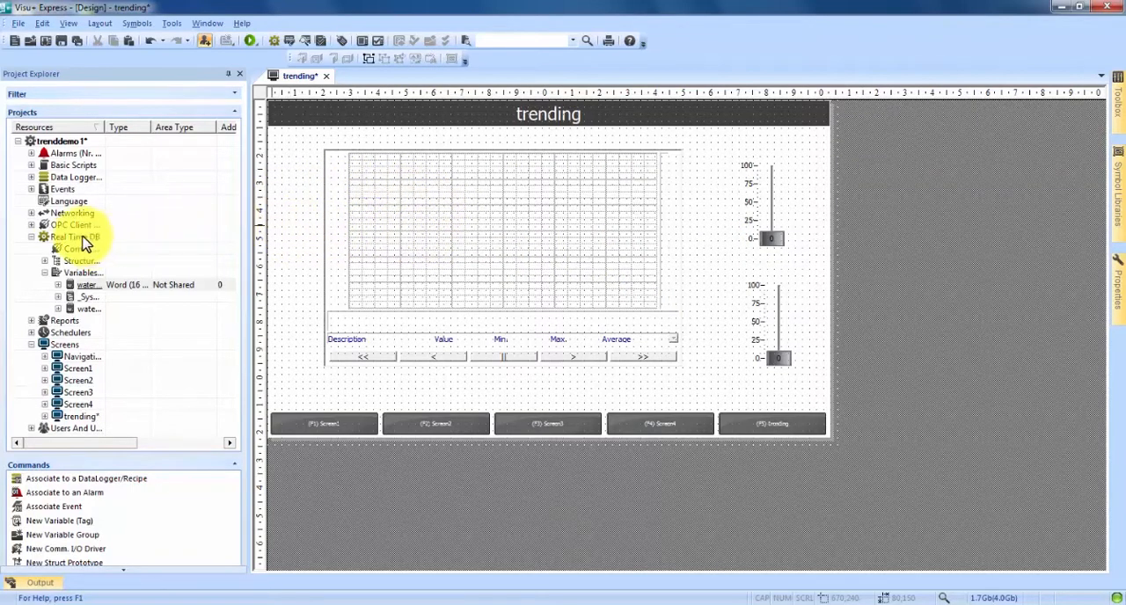
Create a new data logger and name it tank_log
left_click(96, 176)
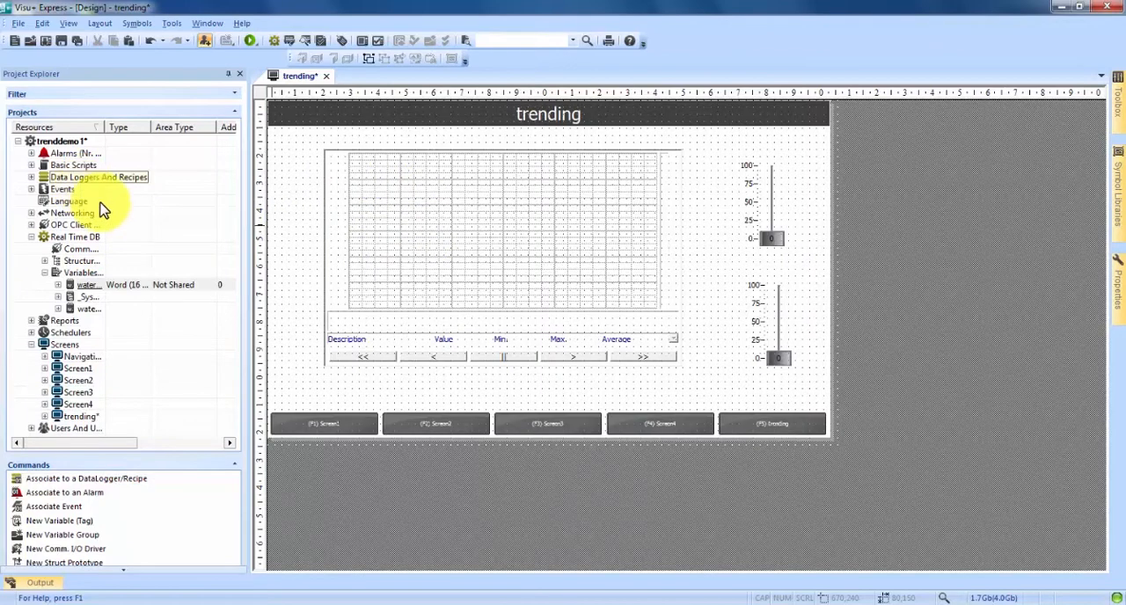
right_click(97, 176)
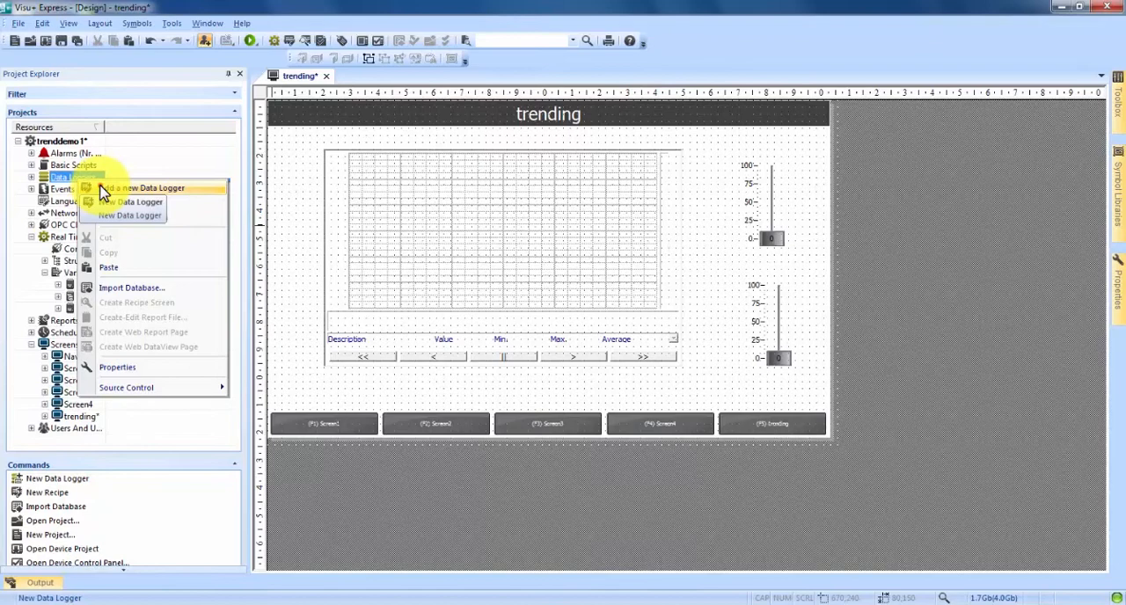
left_click(145, 186)
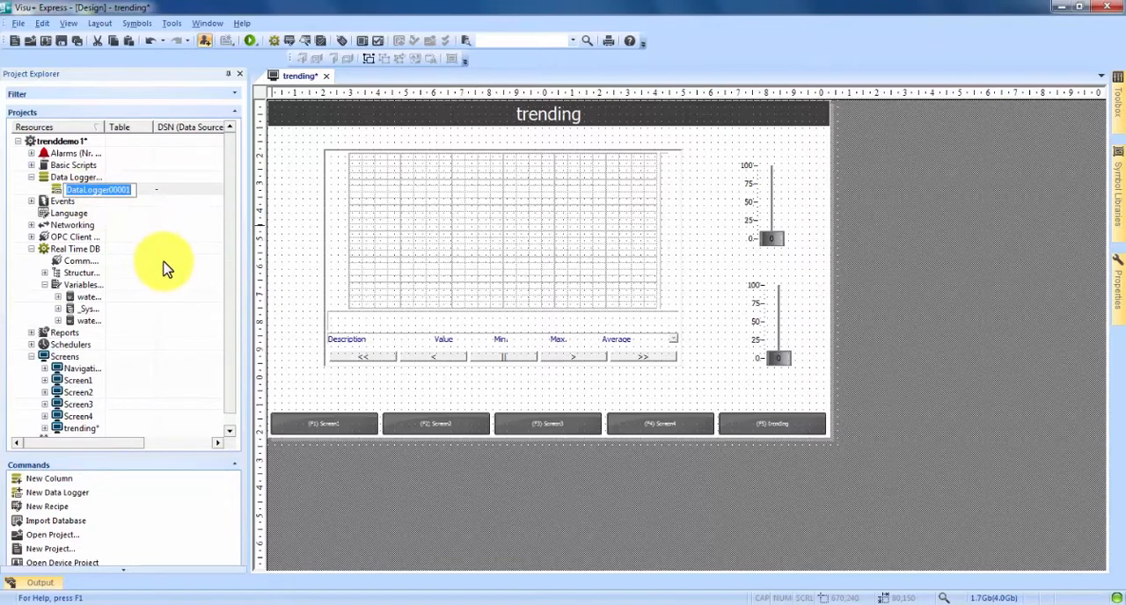
type("tank_log")
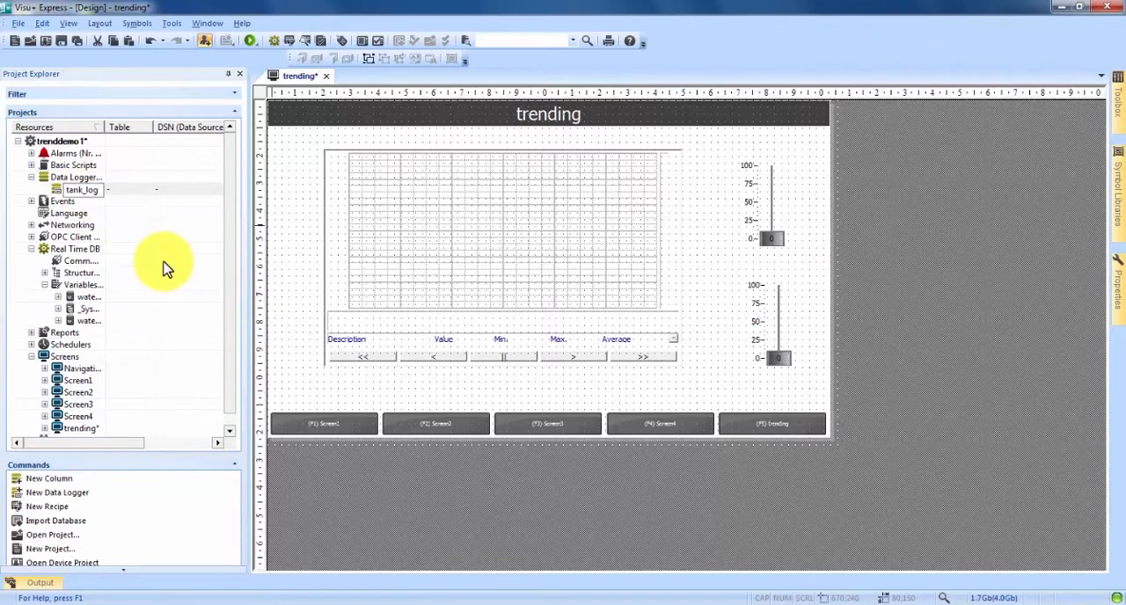
left_click(81, 190)
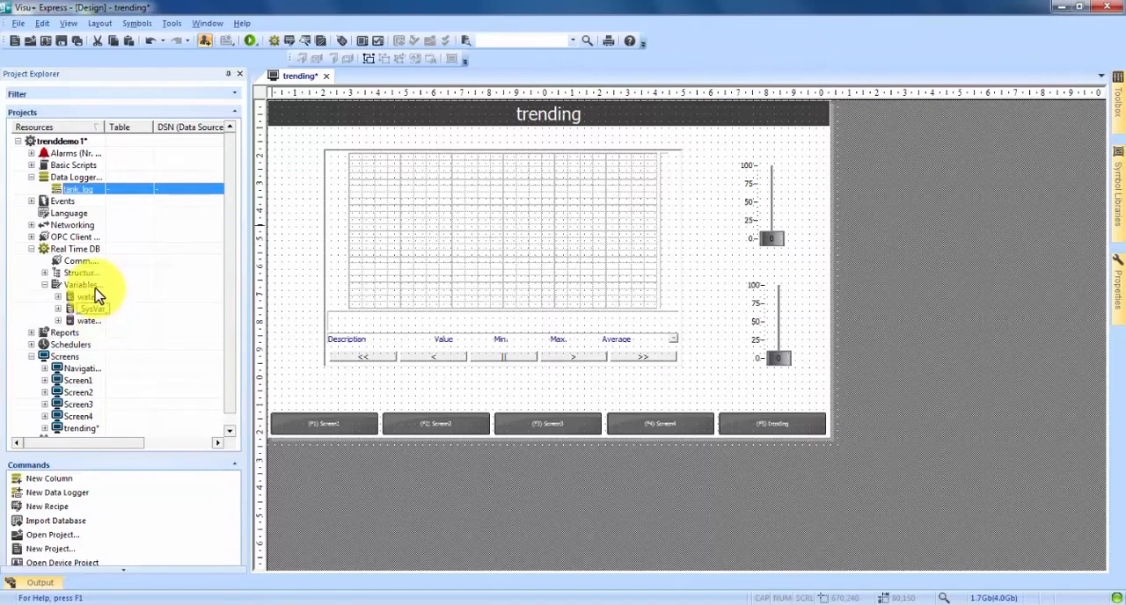
mouse_move(97, 285)
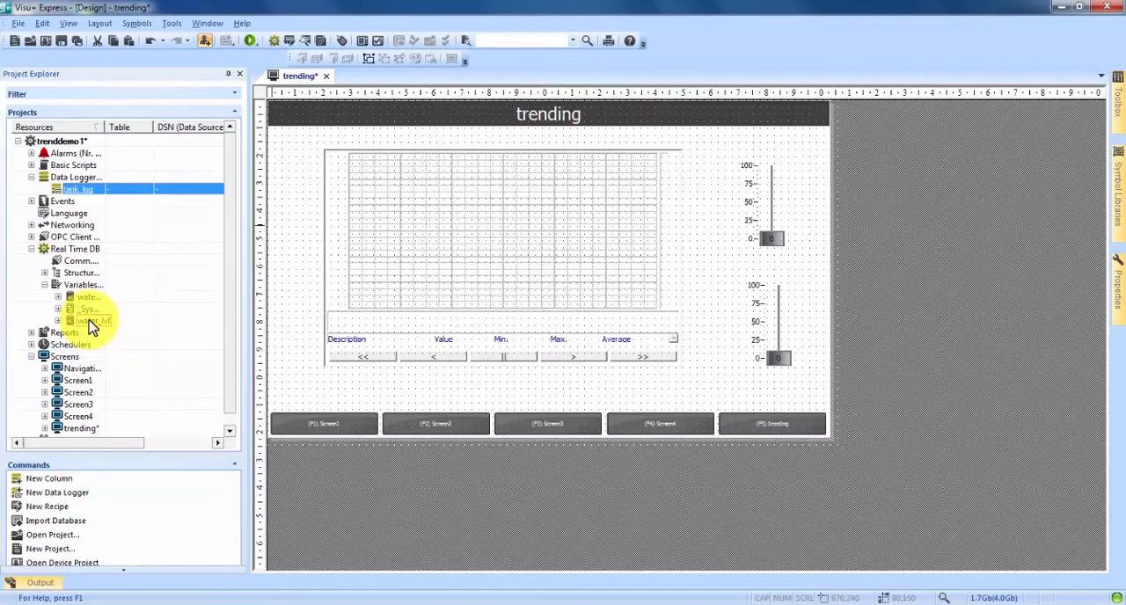
Add water_lvl and water_temp variables to the tank_log data logger
left_click(88, 320)
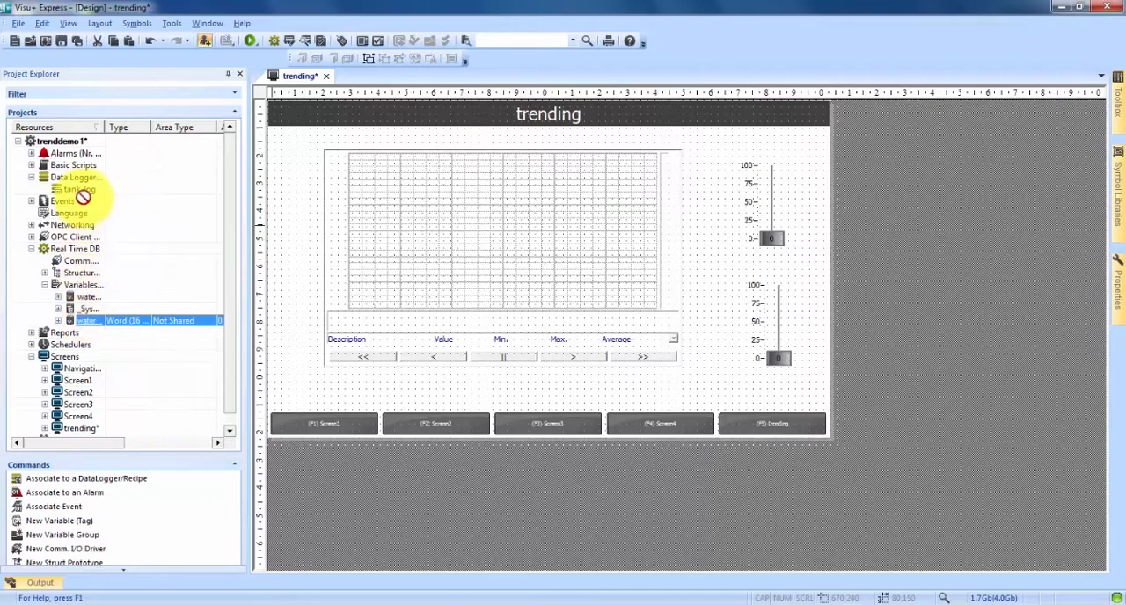
left_click(80, 190)
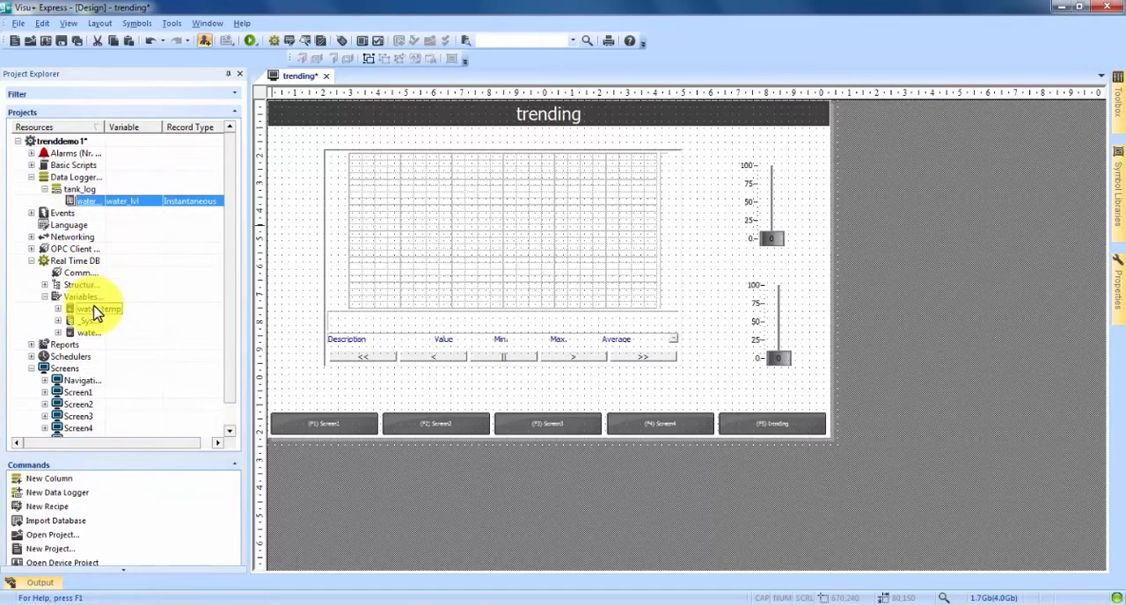
left_click(88, 310)
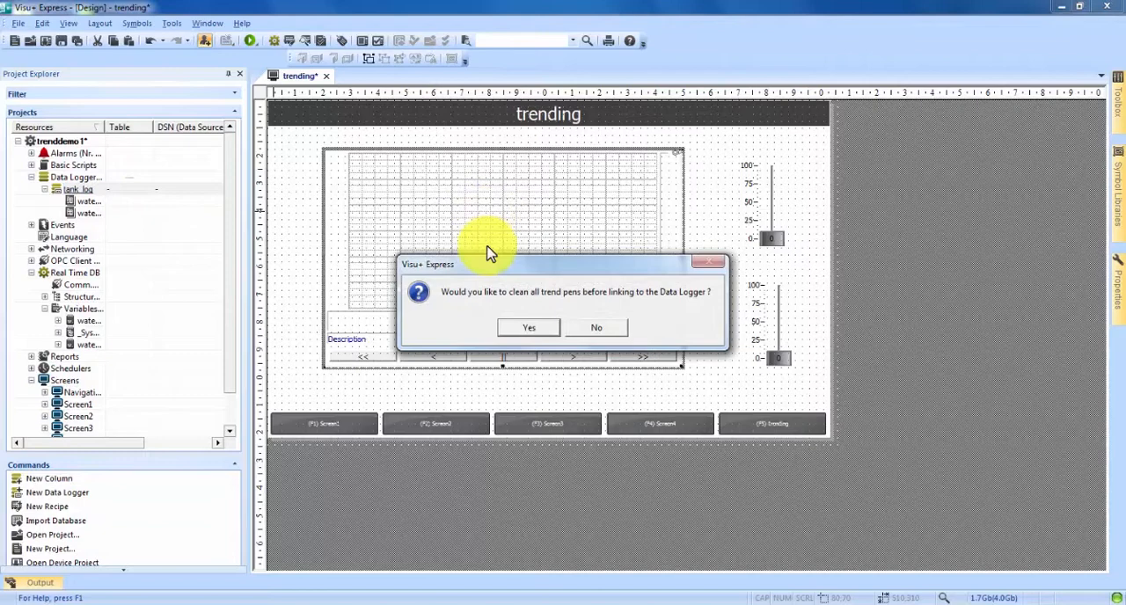
mouse_move(547, 307)
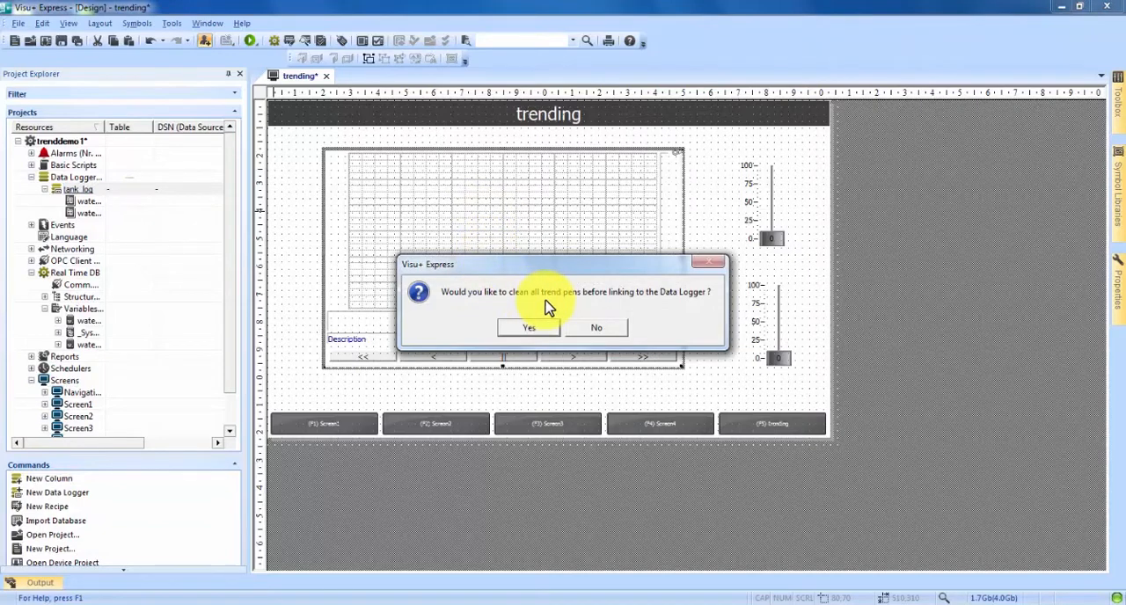
mouse_move(532, 327)
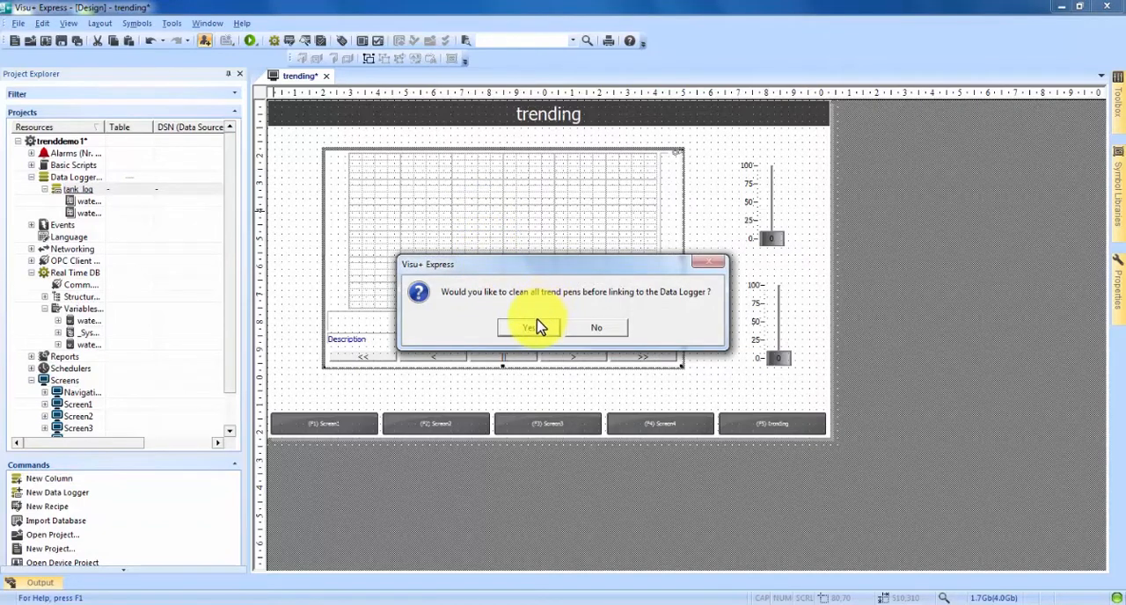
Confirm clearing old pens so the trend links to tank_log
left_click(528, 327)
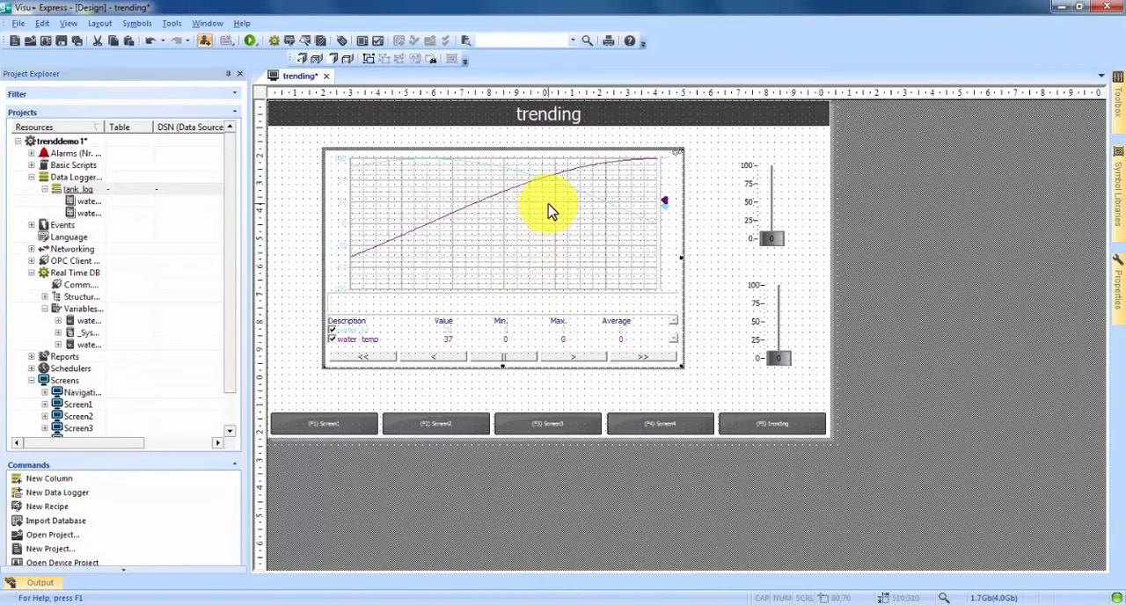
mouse_move(637, 218)
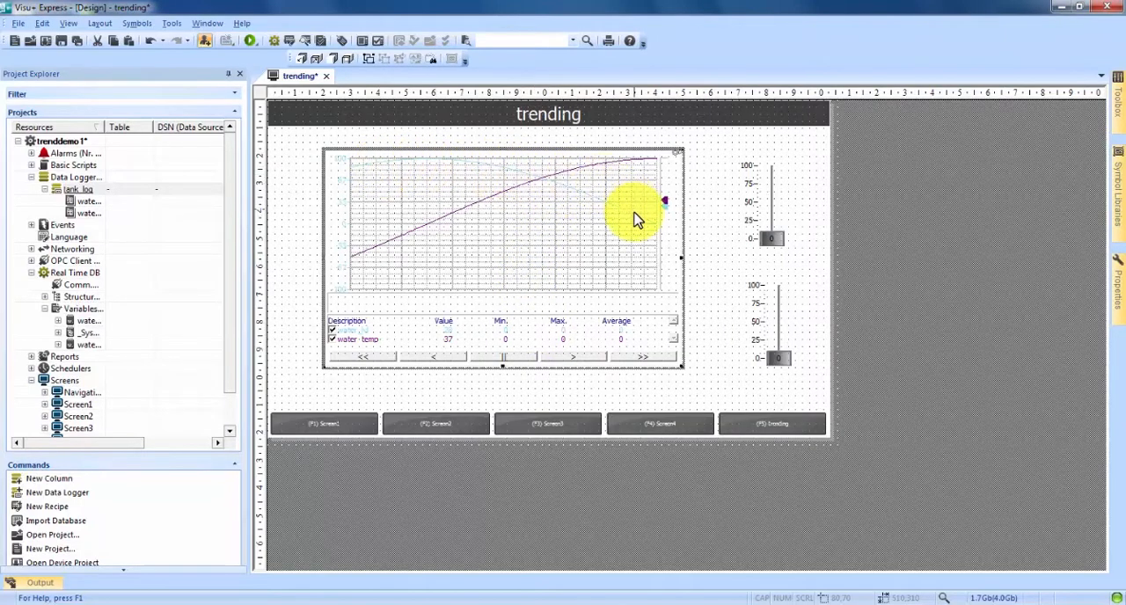
mouse_move(444, 226)
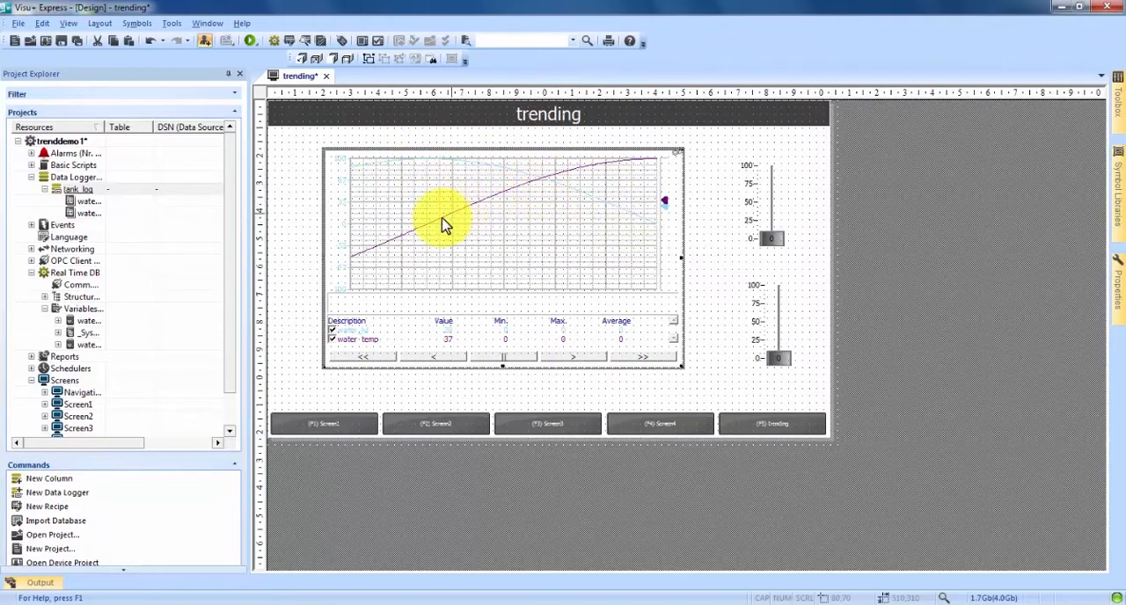
mouse_move(549, 185)
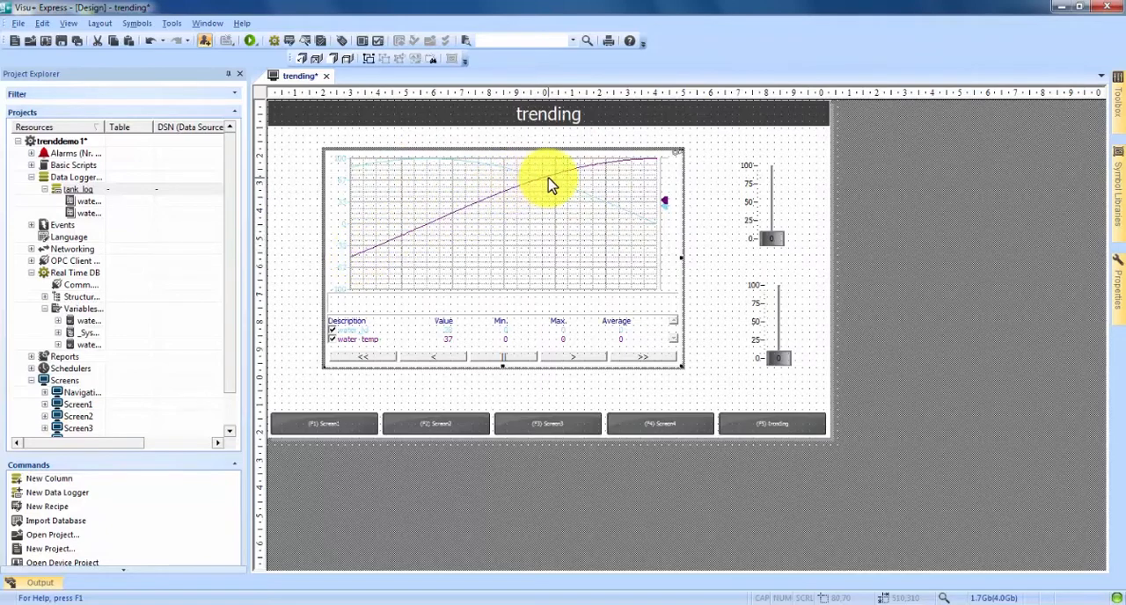
mouse_move(545, 250)
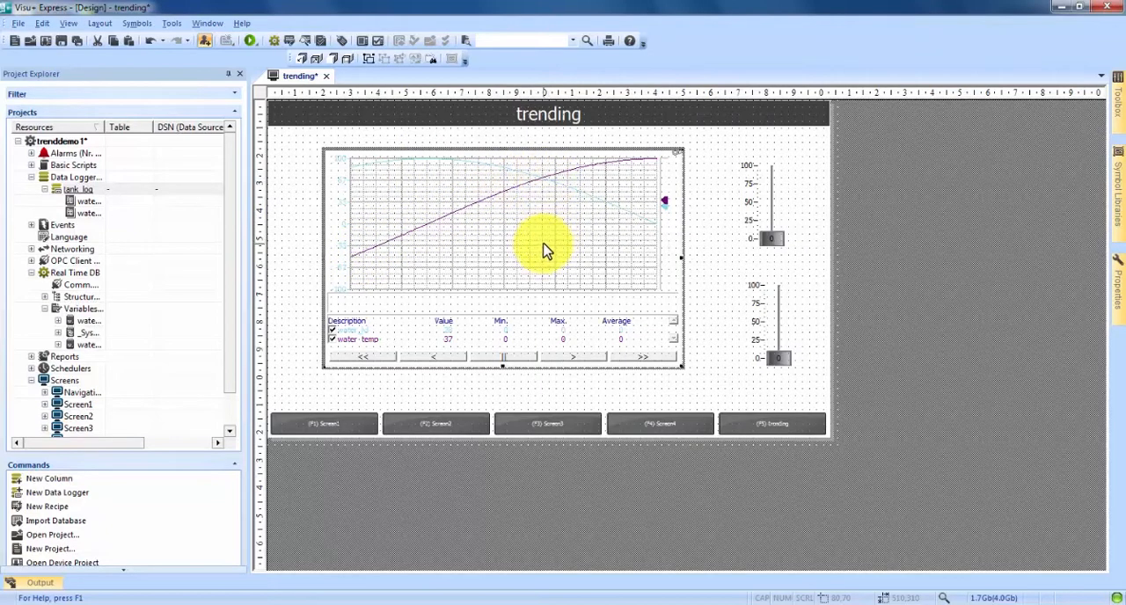
mouse_move(579, 290)
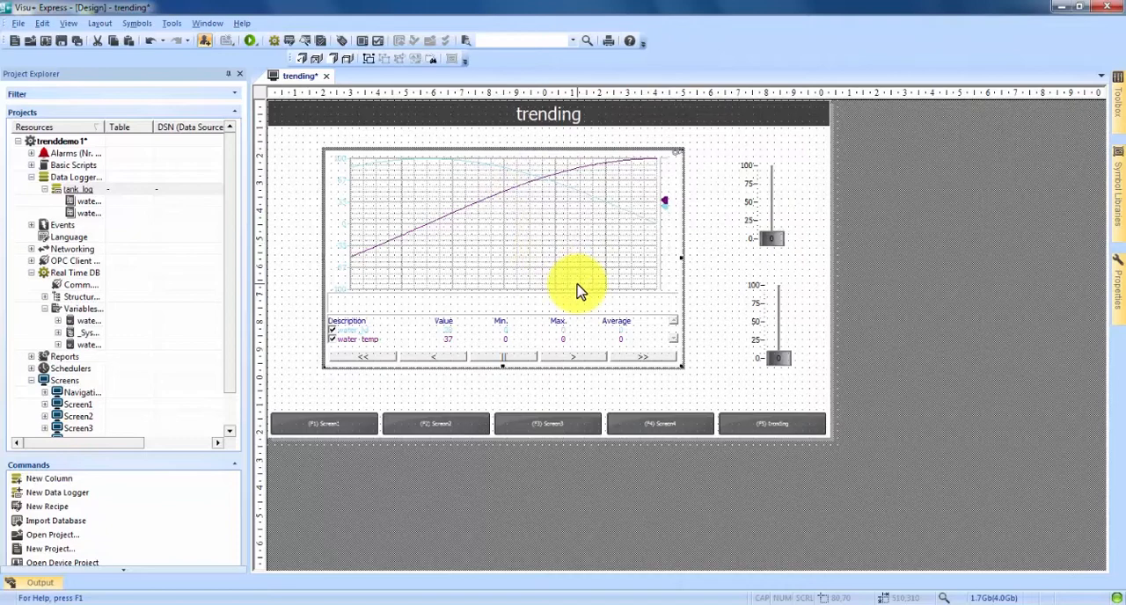
mouse_move(519, 229)
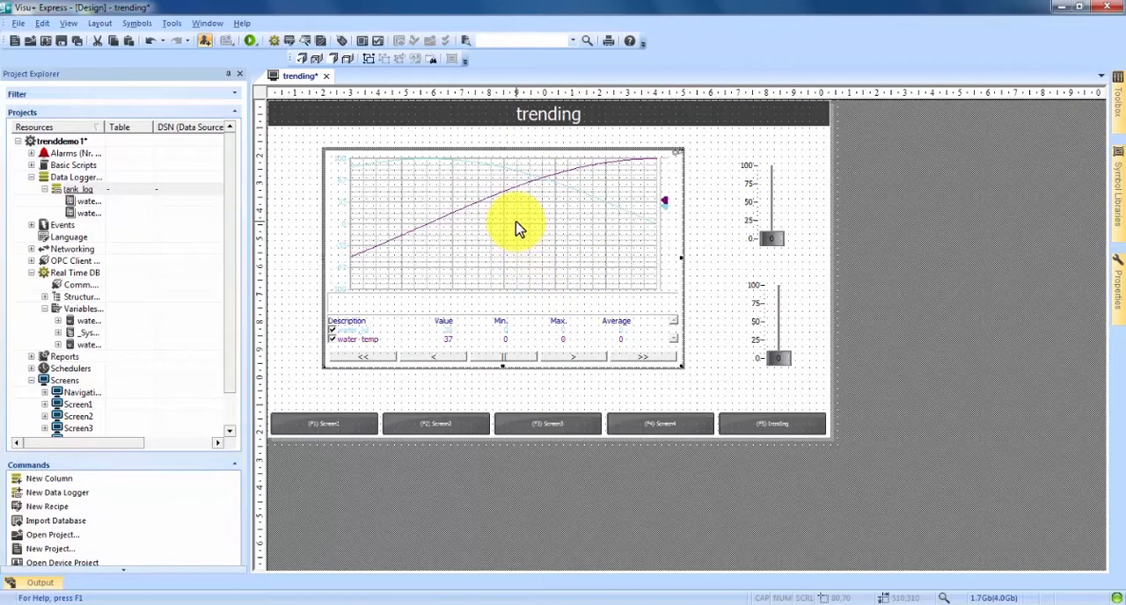
Give the trend's water_lvl pen a red colour and a larger pen size
left_click(517, 225)
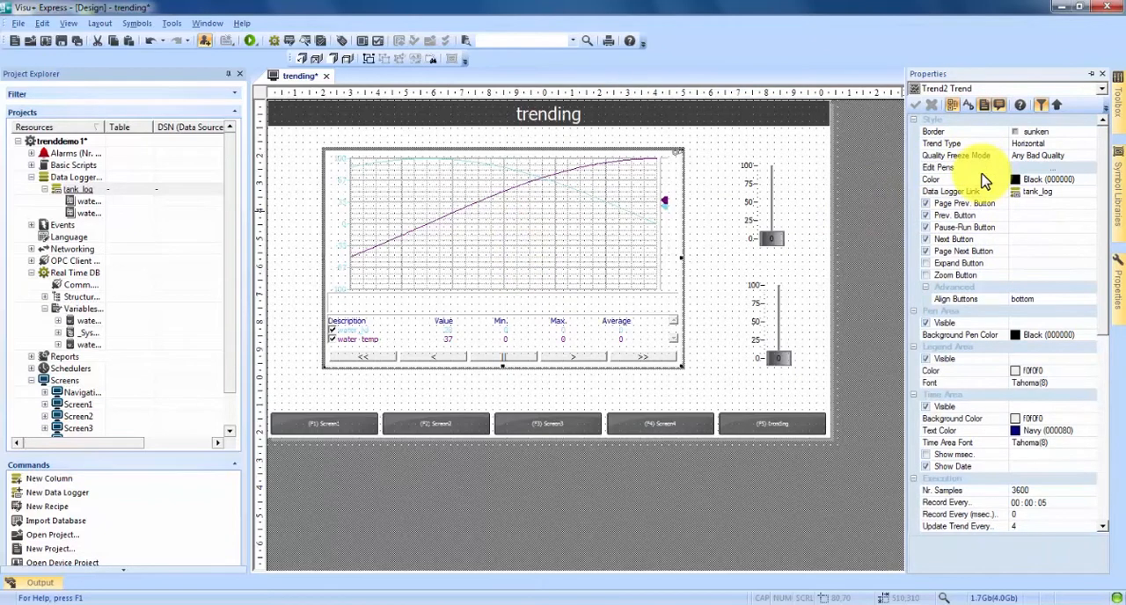
mouse_move(989, 207)
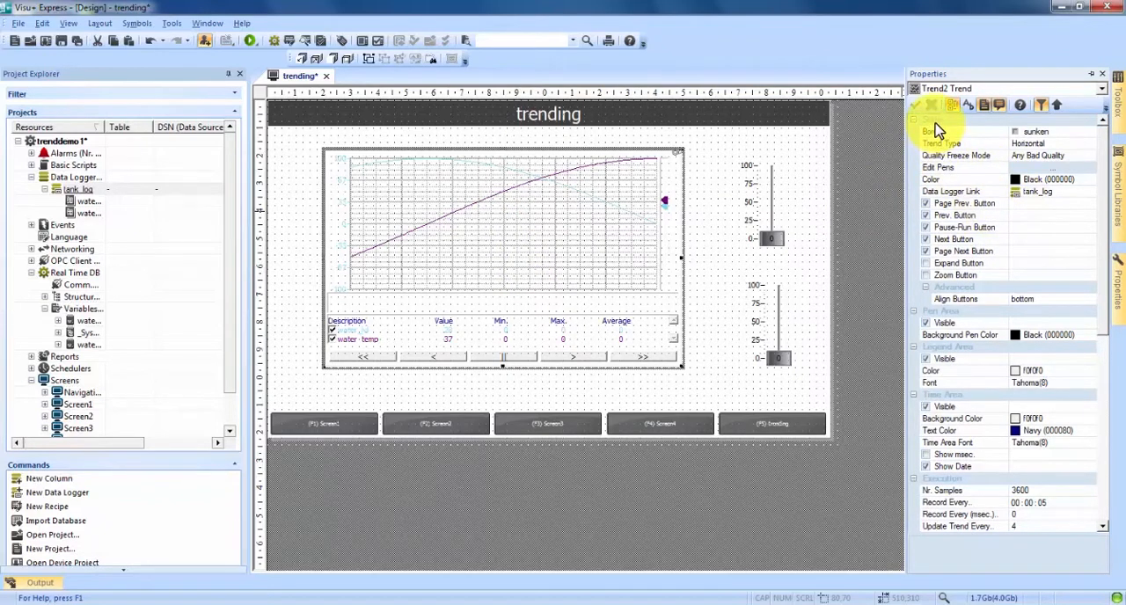
mouse_move(931, 167)
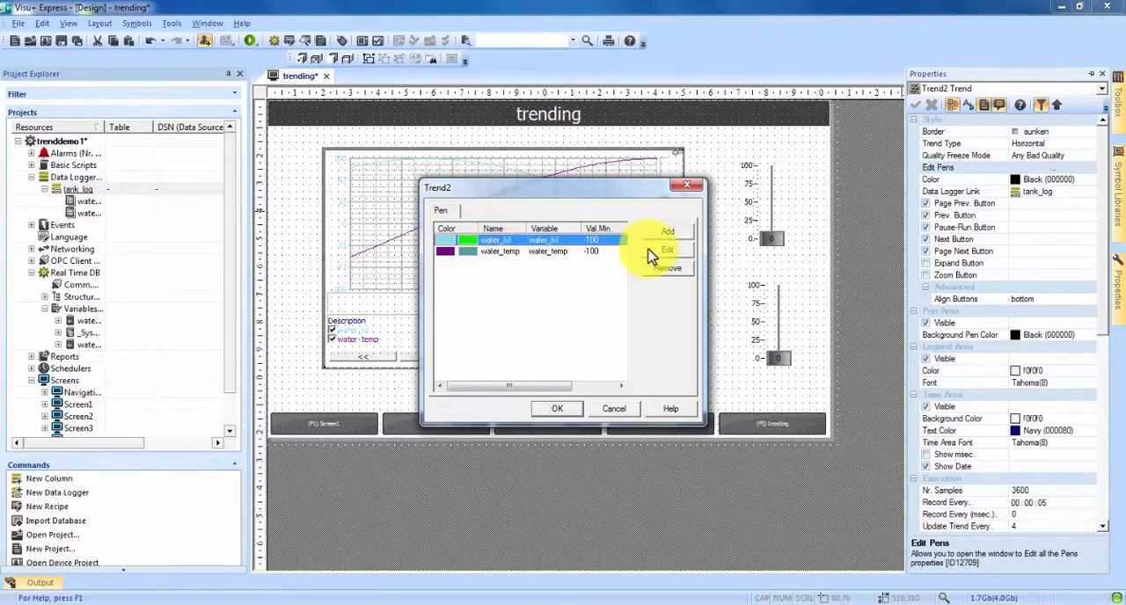
left_click(669, 250)
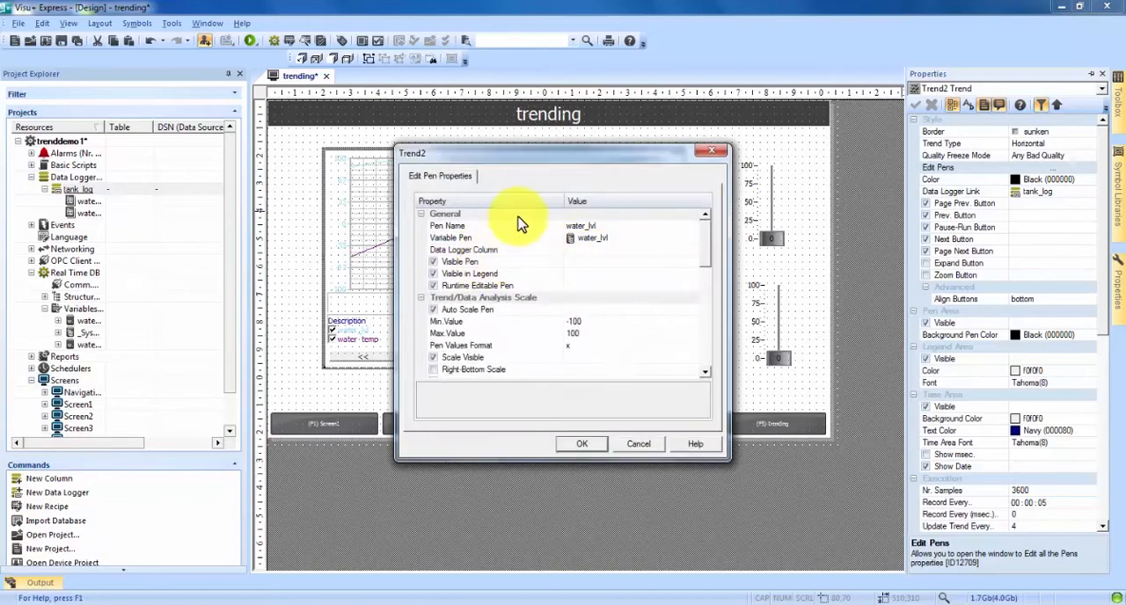
scroll("down", 3)
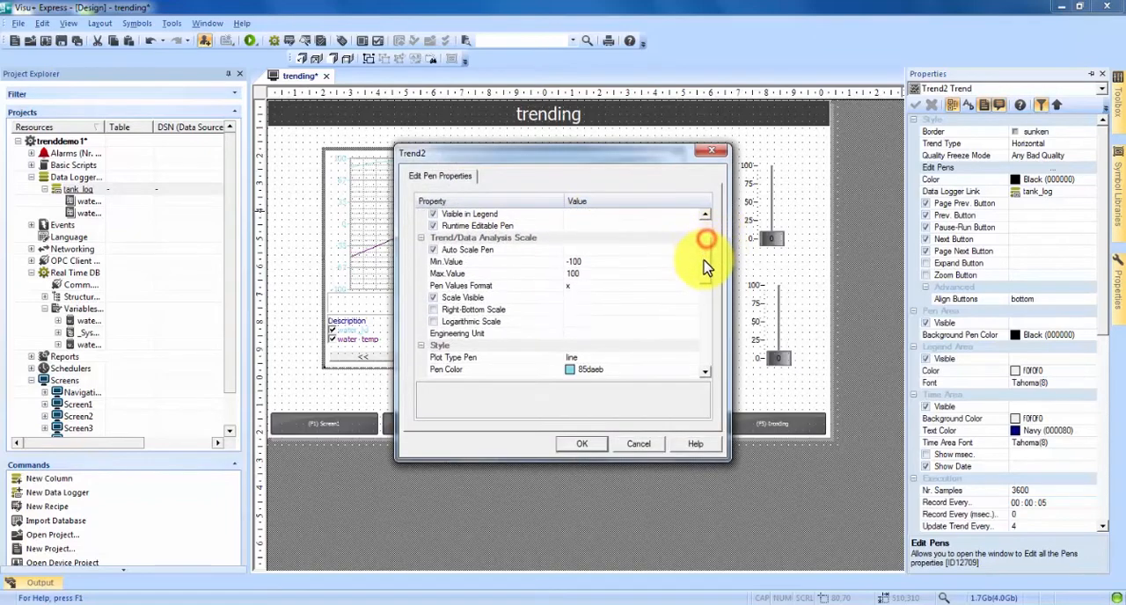
scroll("down", 3)
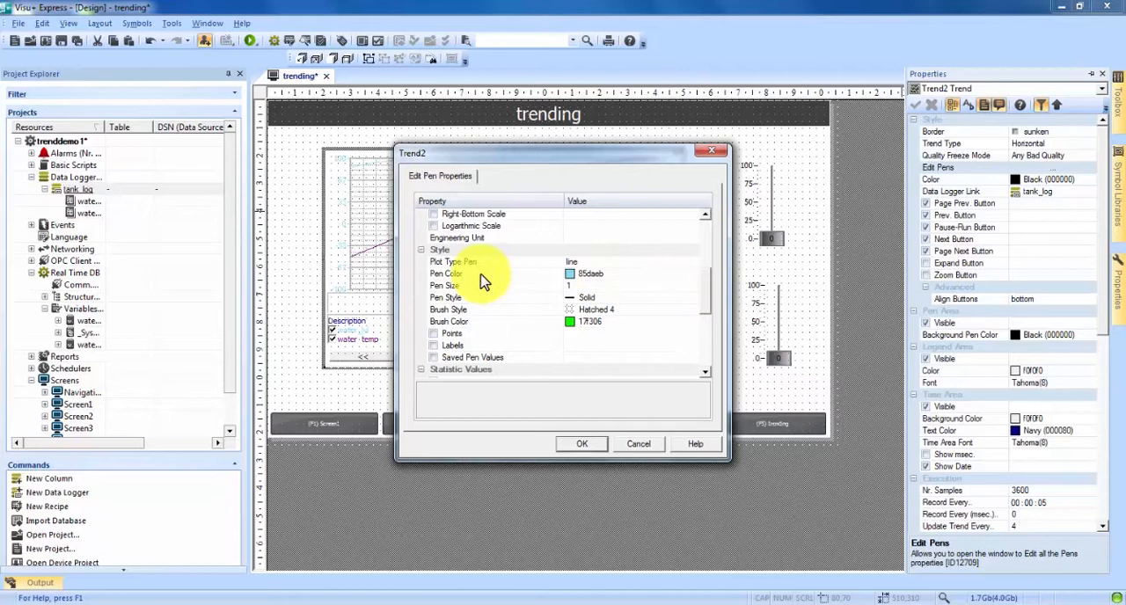
left_click(457, 274)
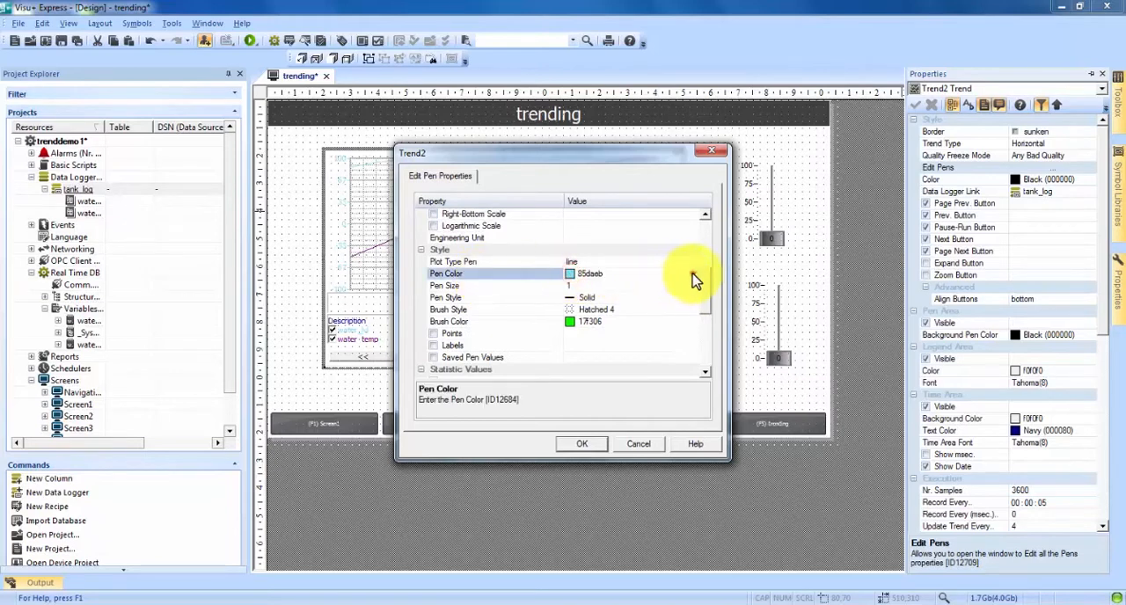
left_click(693, 274)
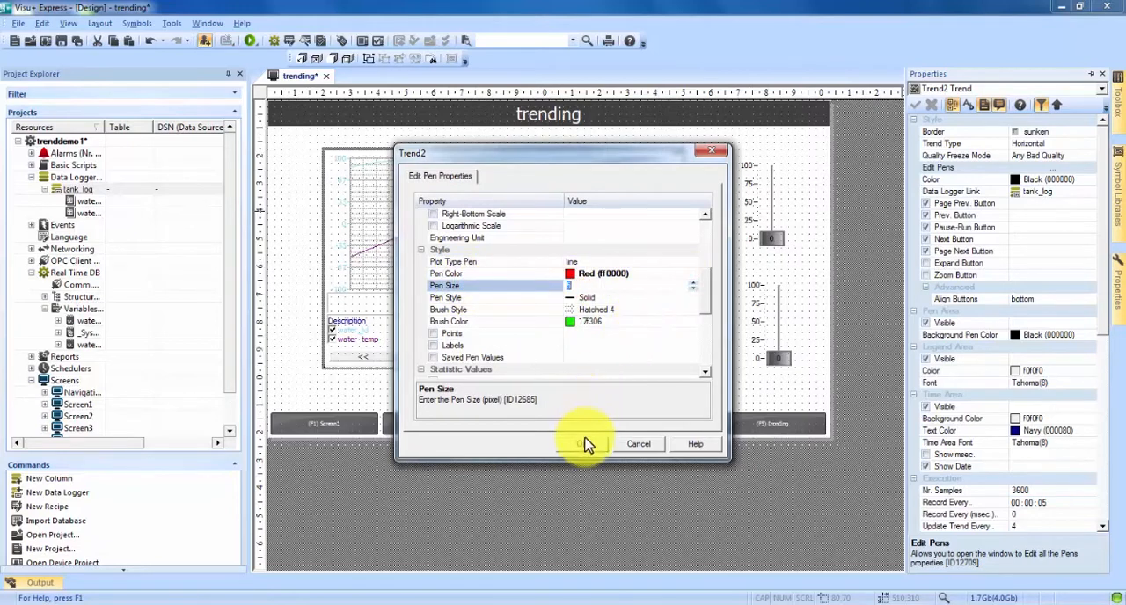
left_click(582, 444)
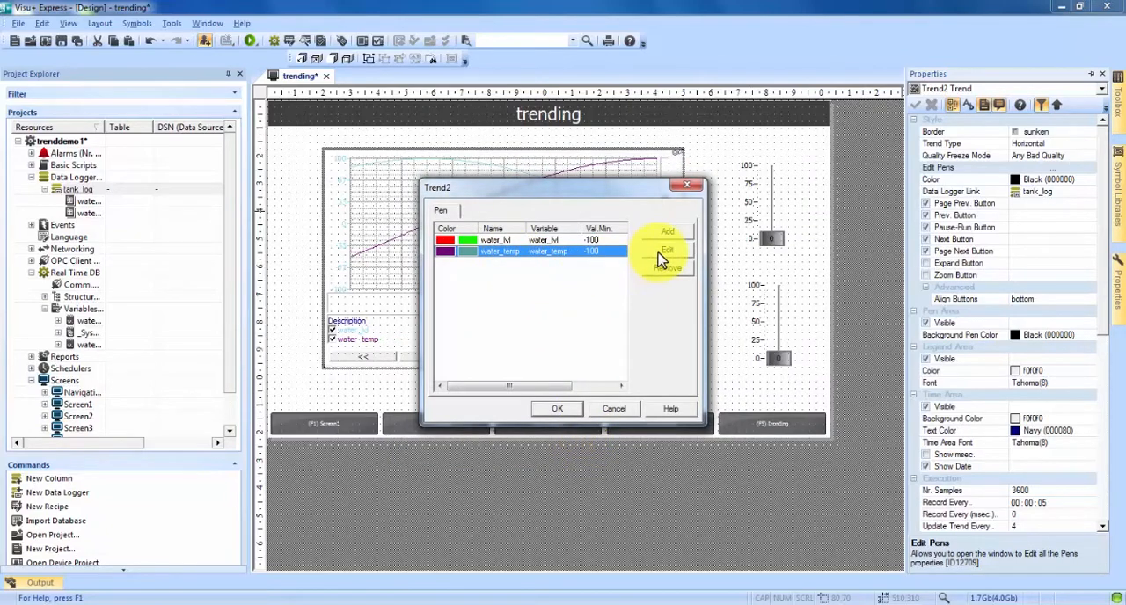
Give the water_temp pen a green colour and larger size, applied to the trend
left_click(668, 250)
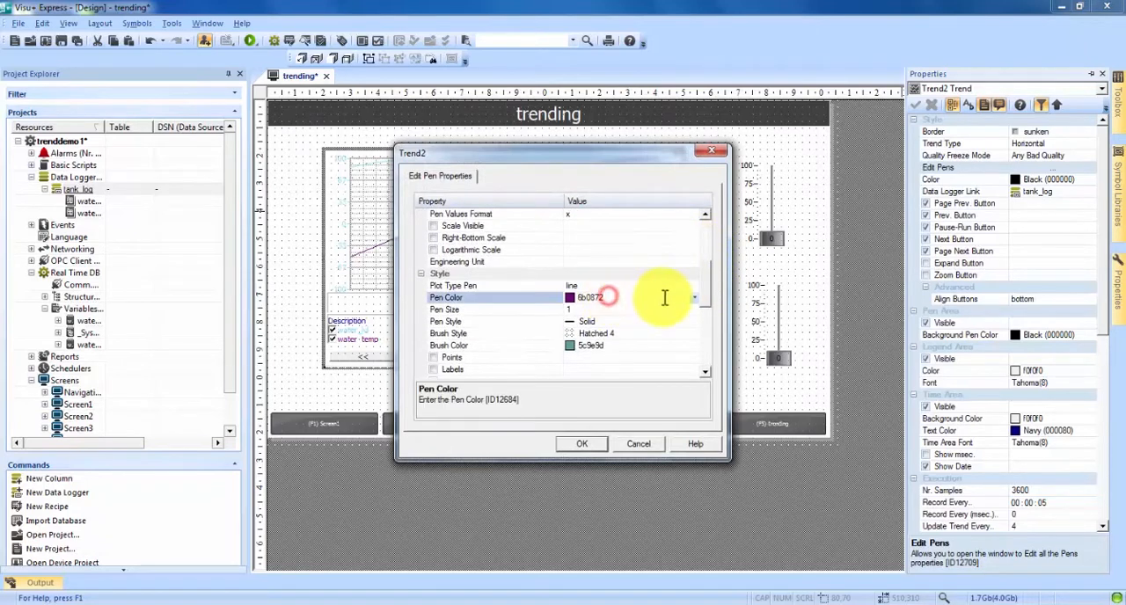
left_click(693, 297)
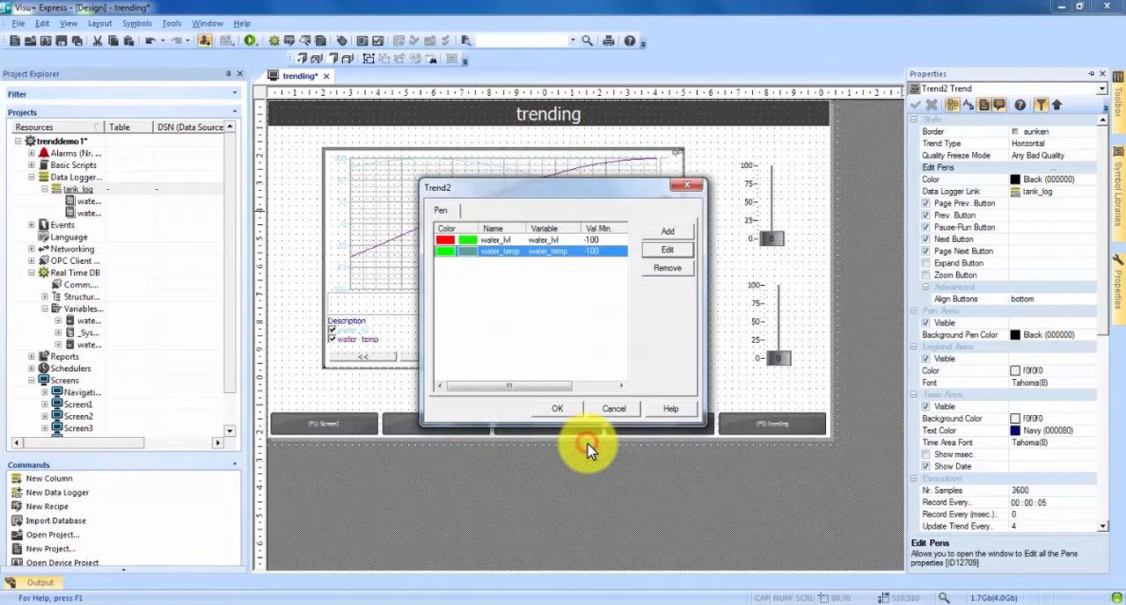
left_click(556, 408)
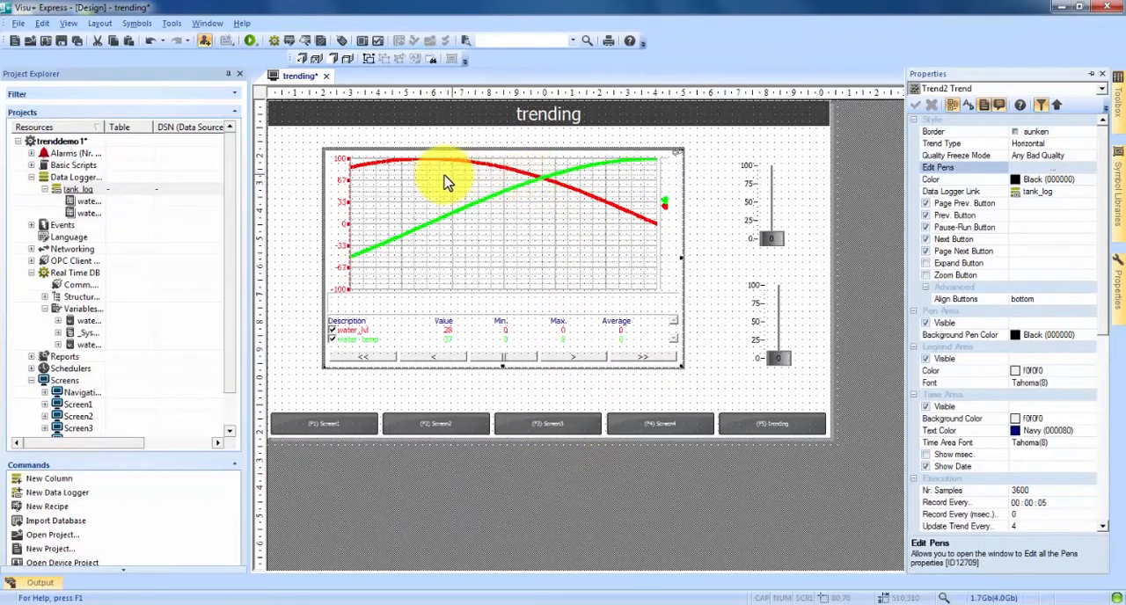
mouse_move(554, 179)
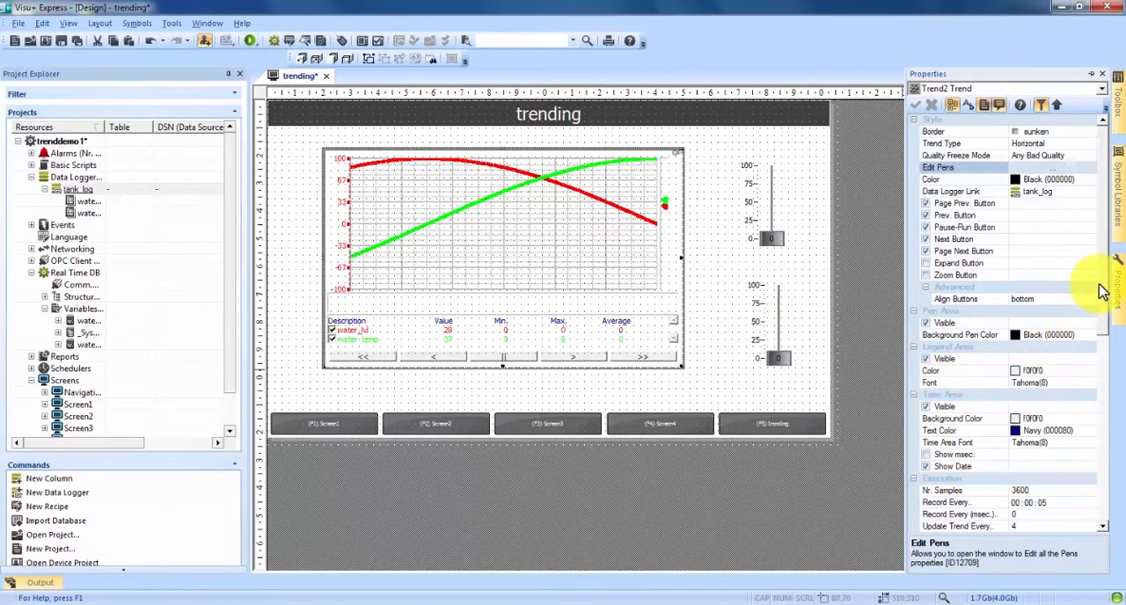
Set Record Every to 00:00:01, Update Trend Every to 1 and View Timeframe to 00:01:00
scroll("down", 3)
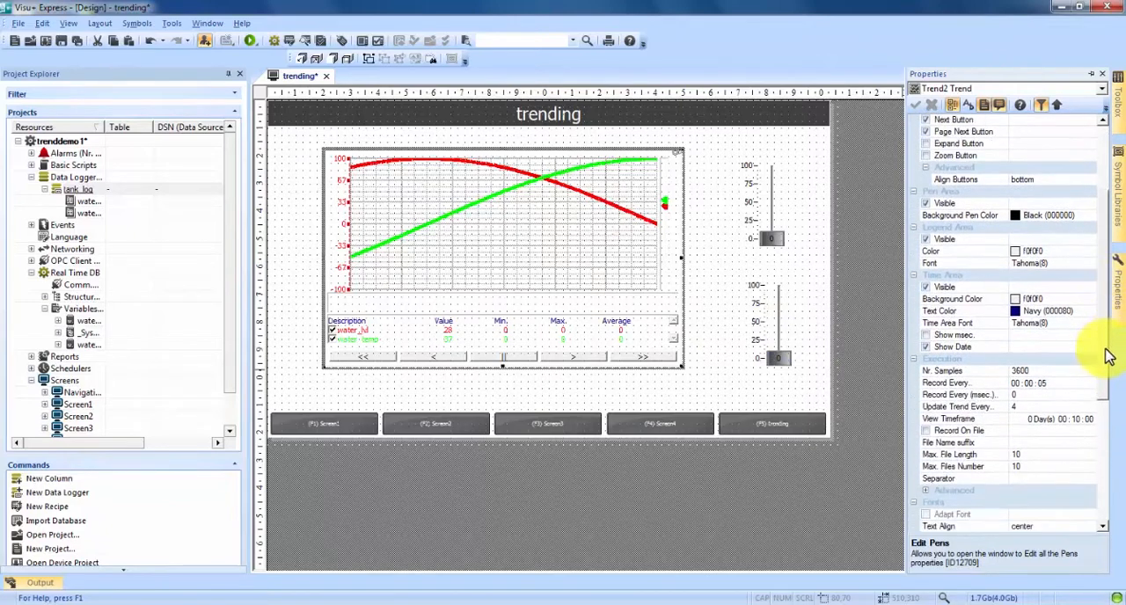
scroll("down", 3)
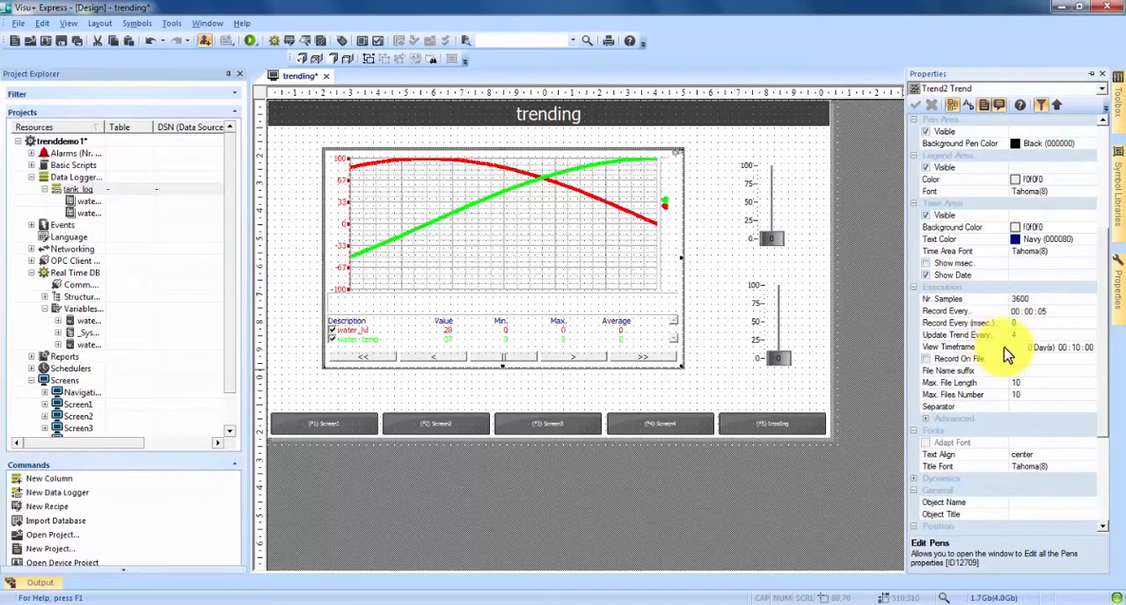
mouse_move(1083, 359)
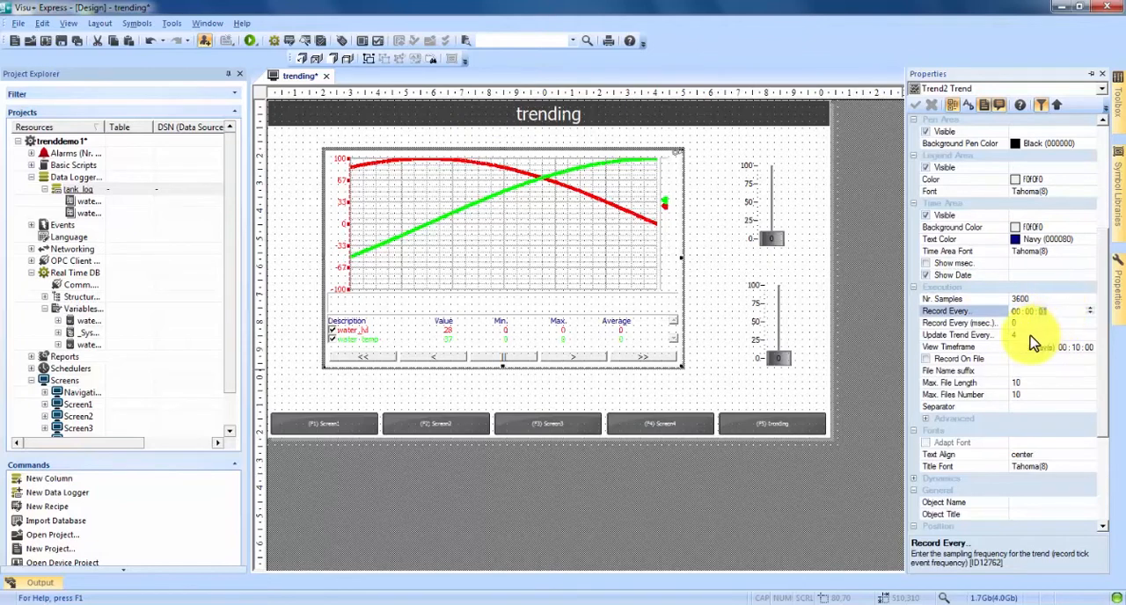
left_click(959, 335)
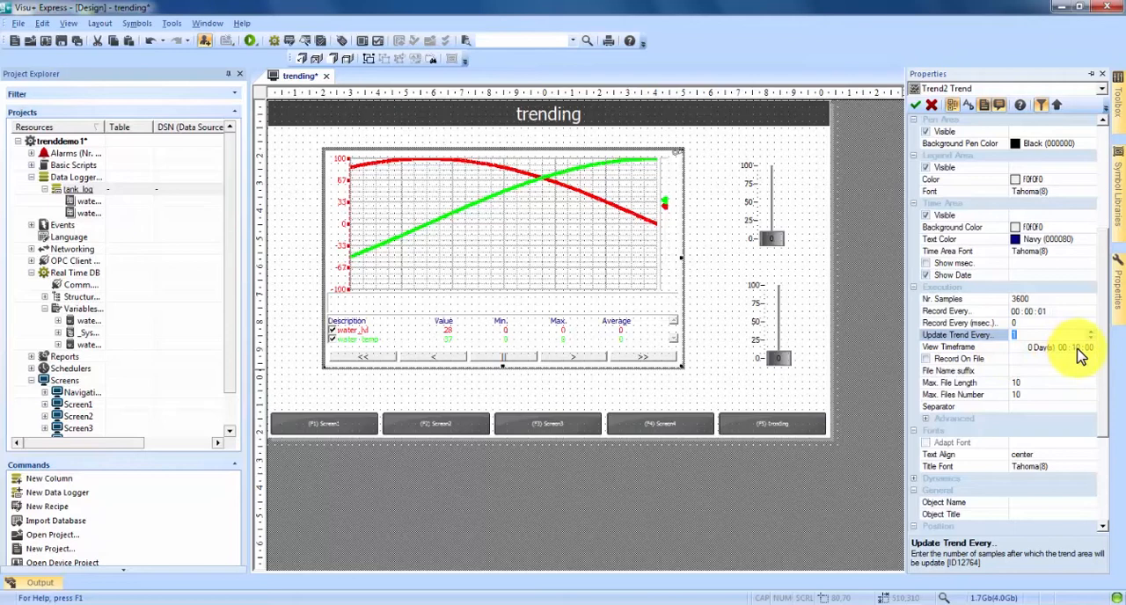
left_click(964, 347)
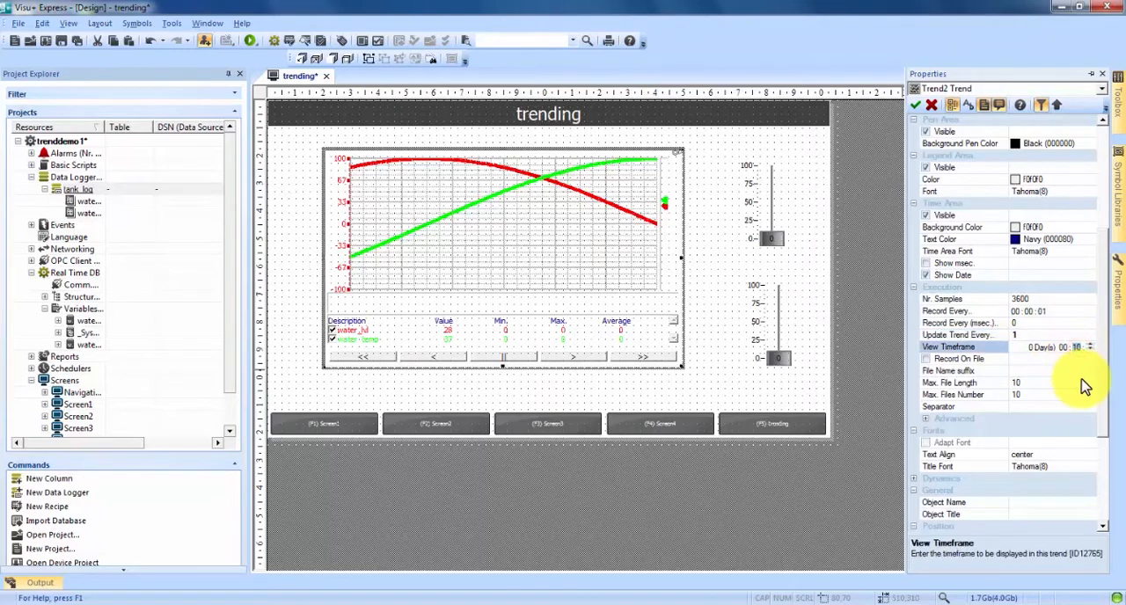
left_click(1091, 352)
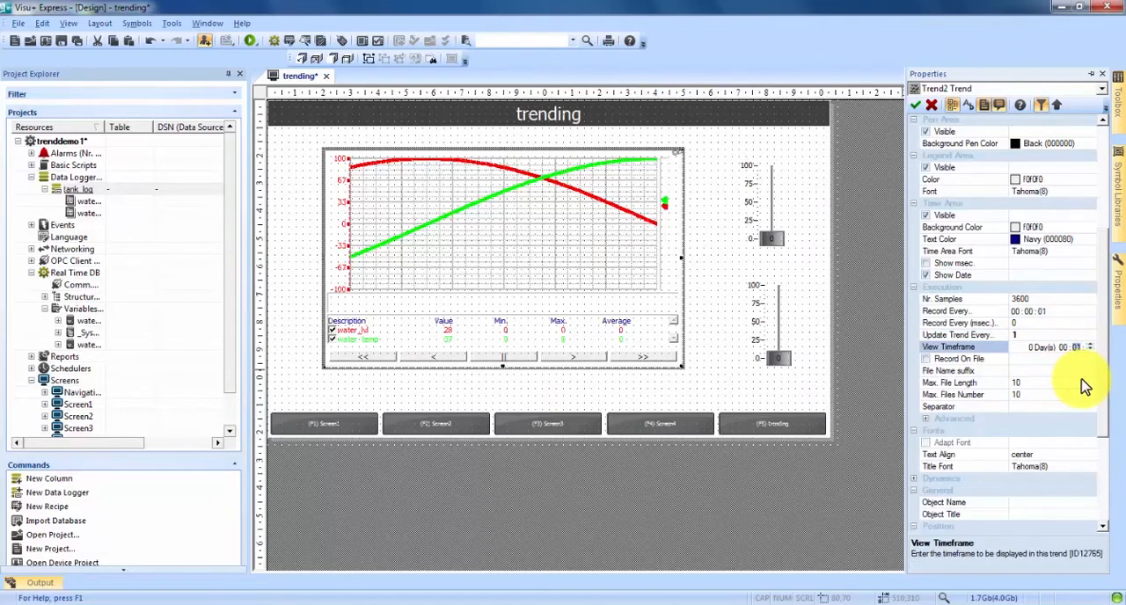
left_click(959, 359)
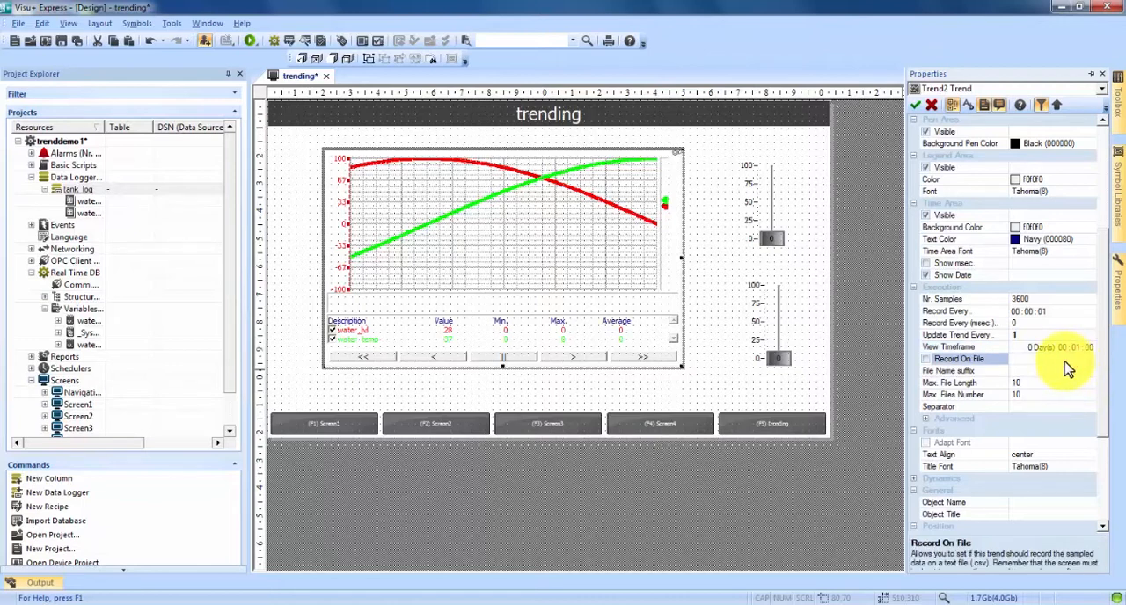
mouse_move(999, 283)
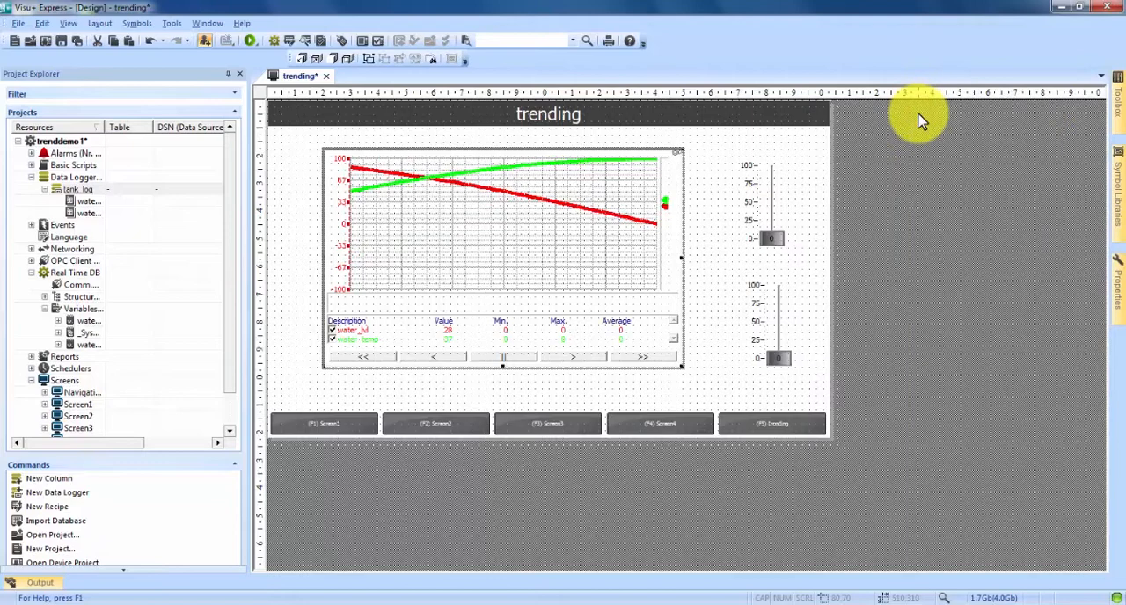
mouse_move(123, 84)
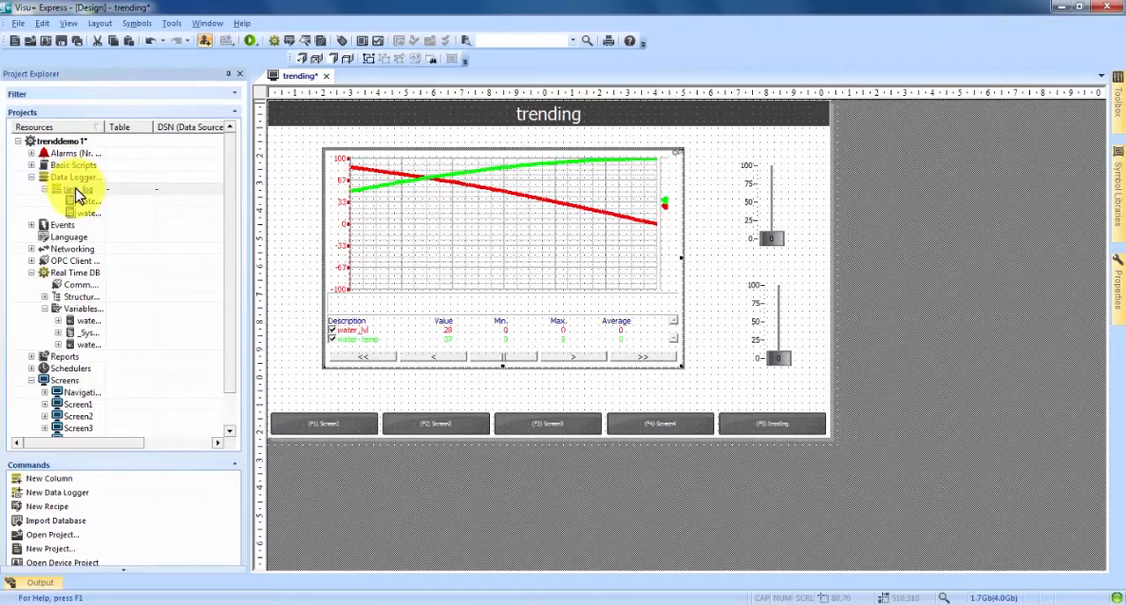
Set the tank_log data logger's Second Frequence to 1
left_click(79, 190)
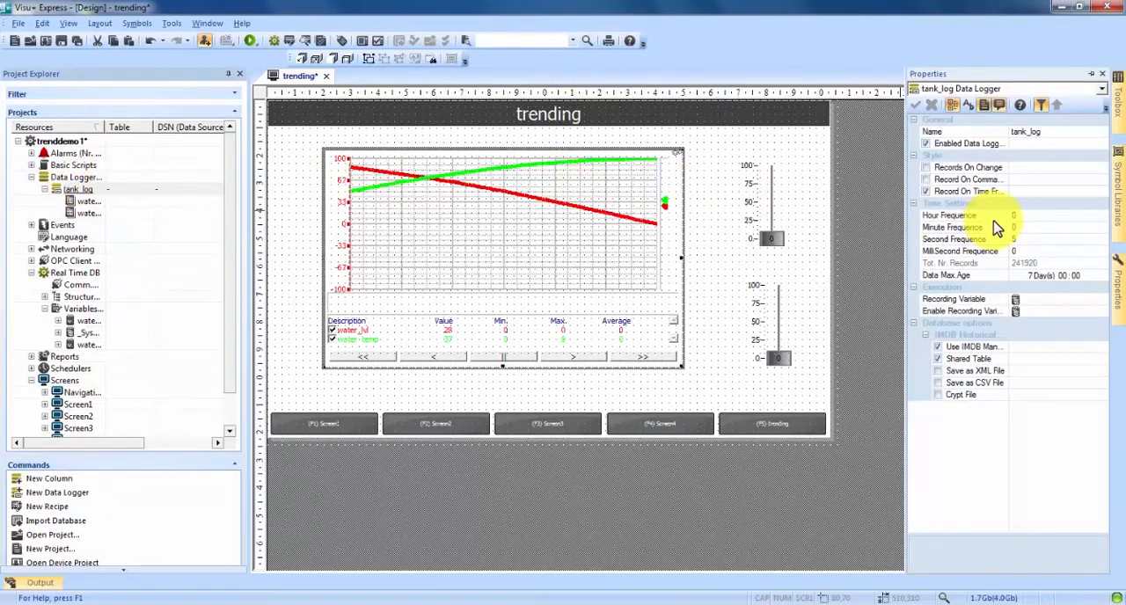
mouse_move(989, 245)
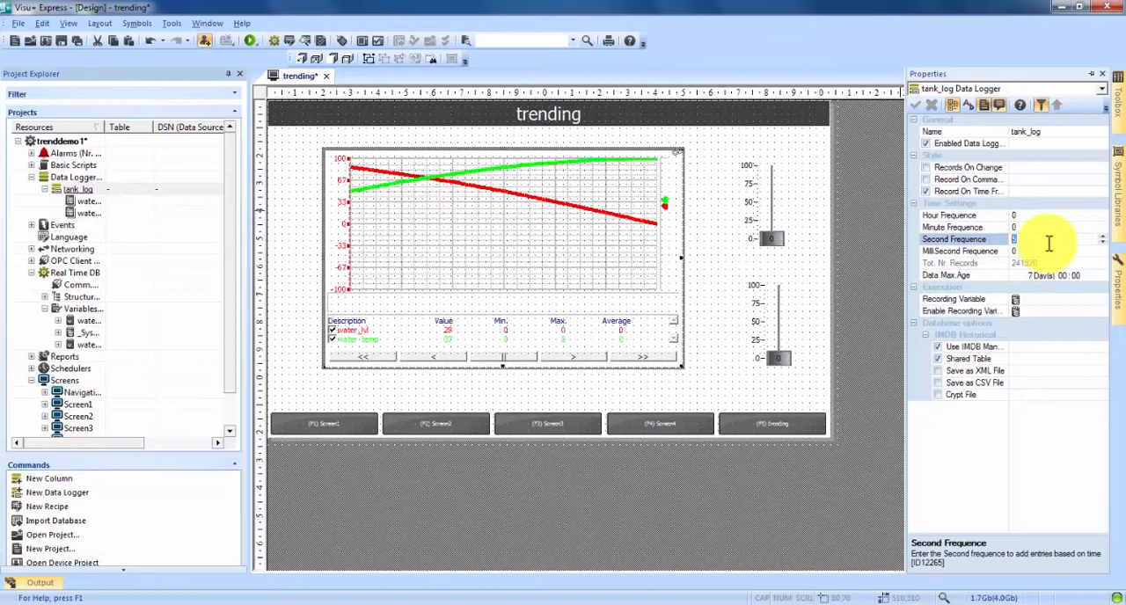
type("1")
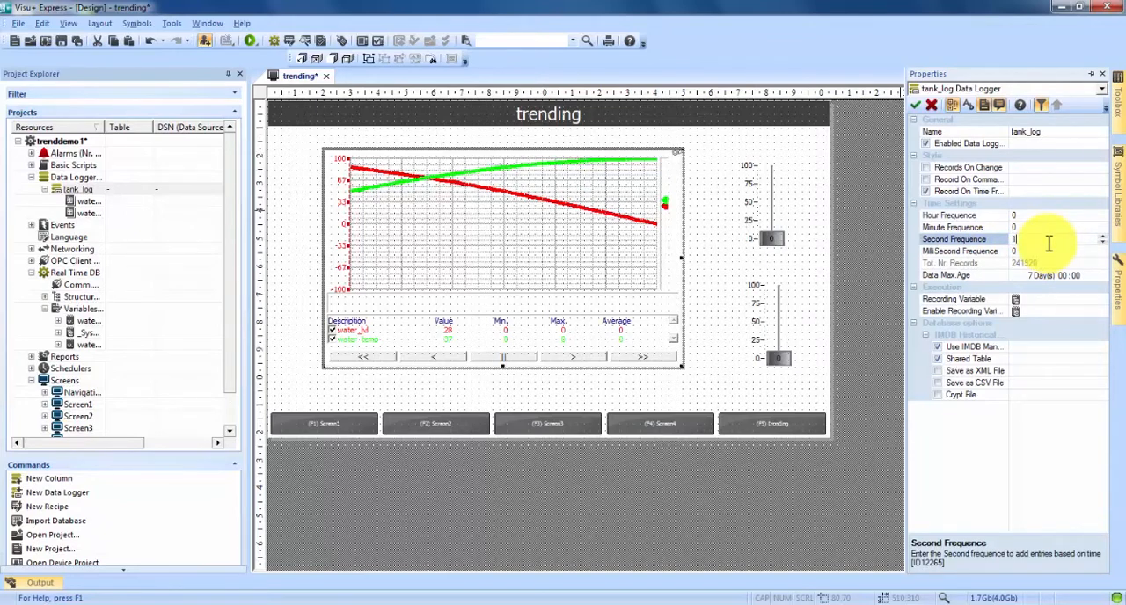
mouse_move(954, 288)
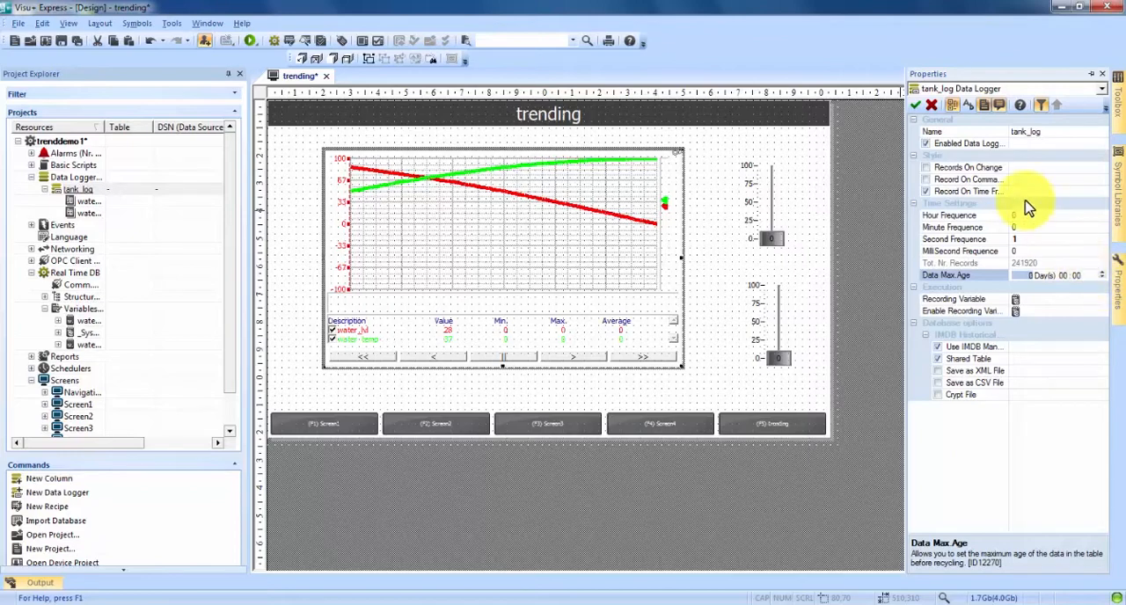
mouse_move(919, 115)
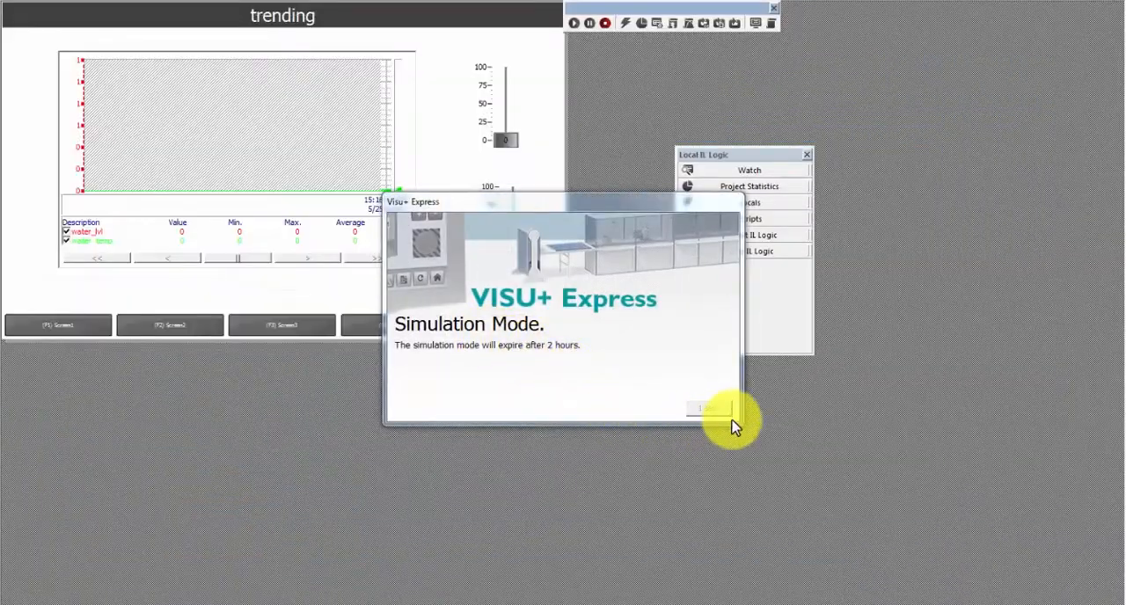
Run the simulation, set the tank values to about 75 and 50, then stop the run
left_click(708, 408)
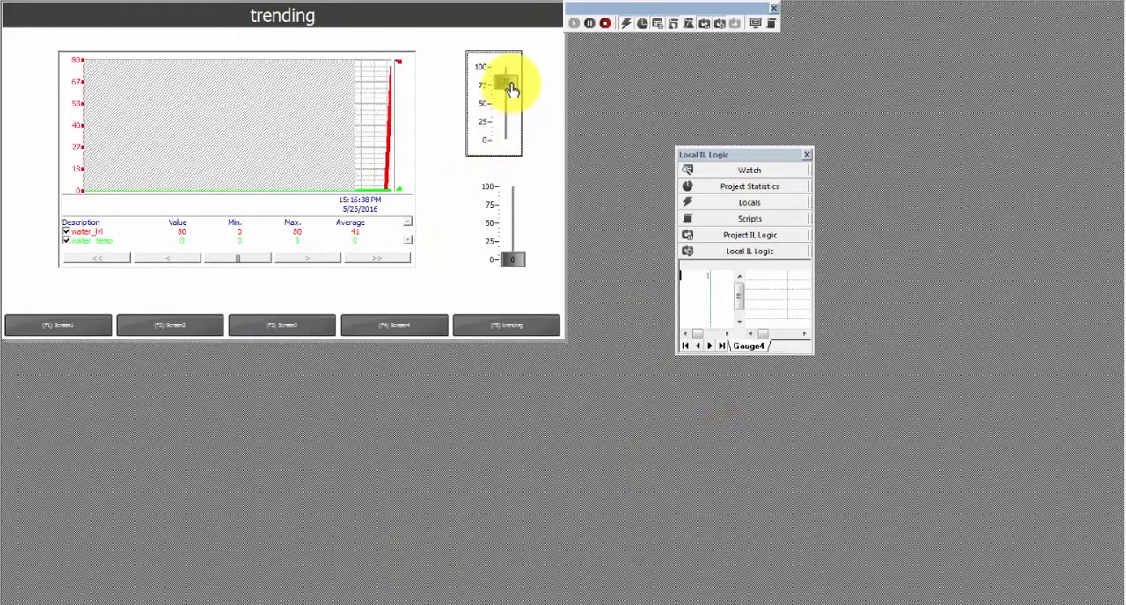
left_click_drag(507, 84, 507, 92)
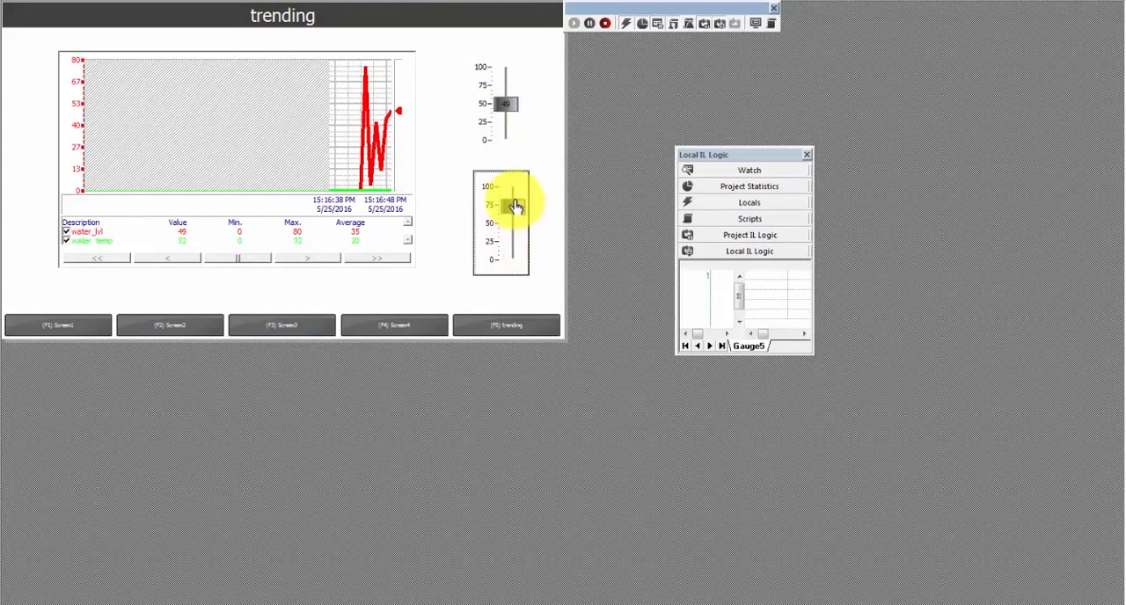
left_click_drag(514, 204, 510, 248)
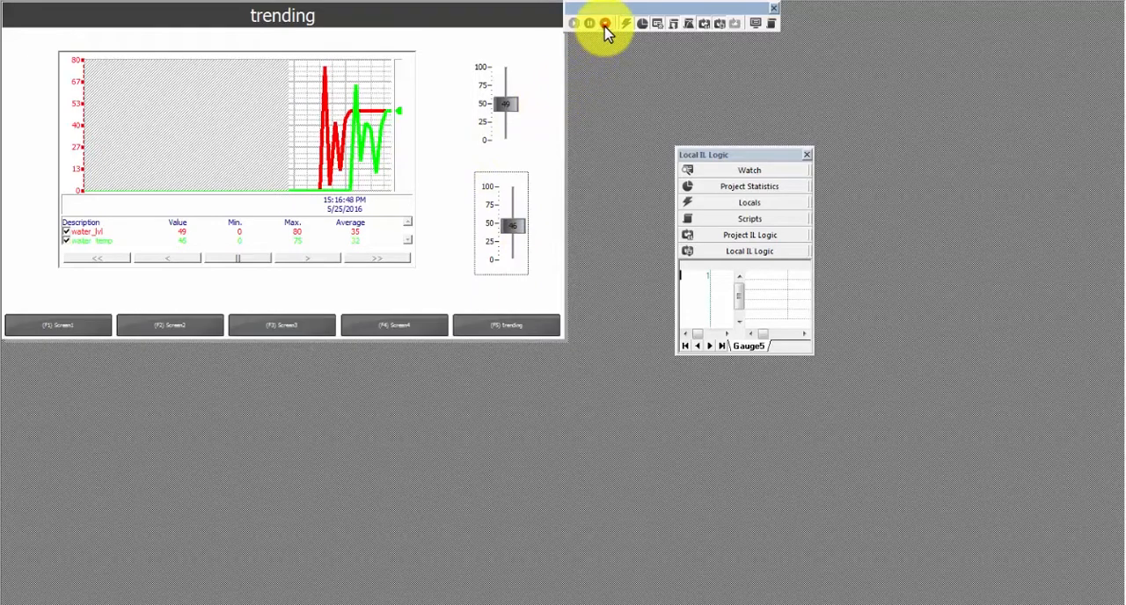
left_click(605, 23)
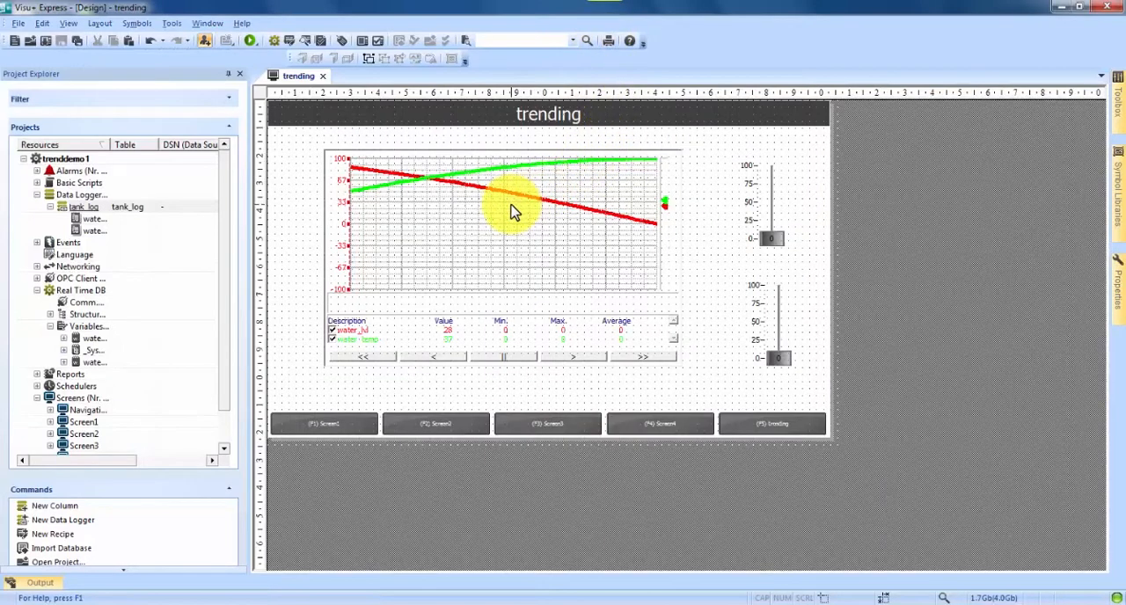
Edit the trend's Record Every interval in its Properties
left_click(514, 211)
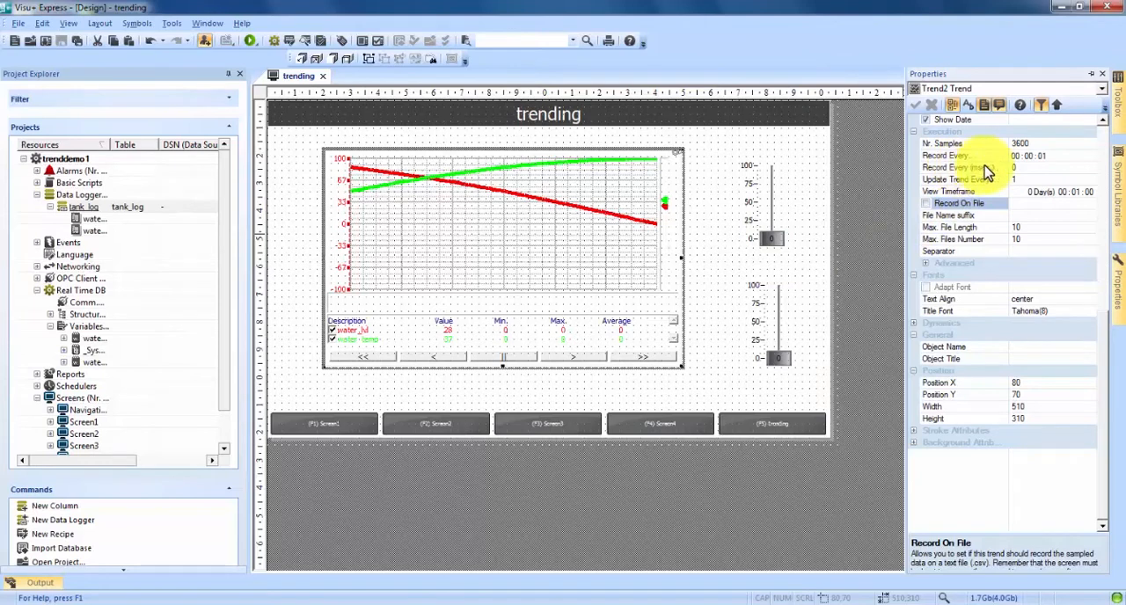
left_click(1056, 155)
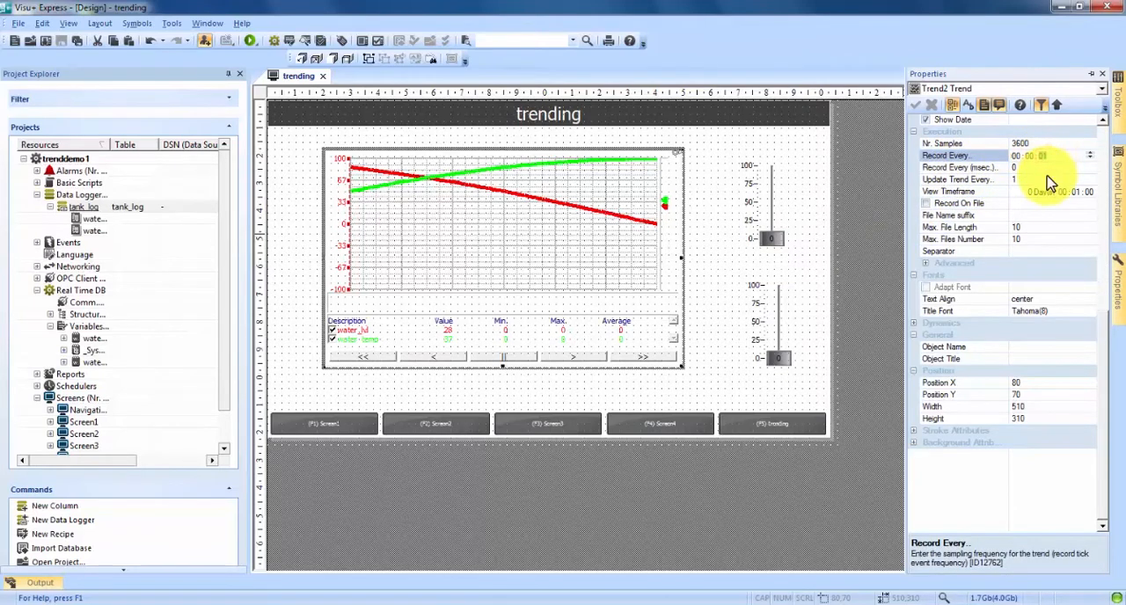
left_click(959, 167)
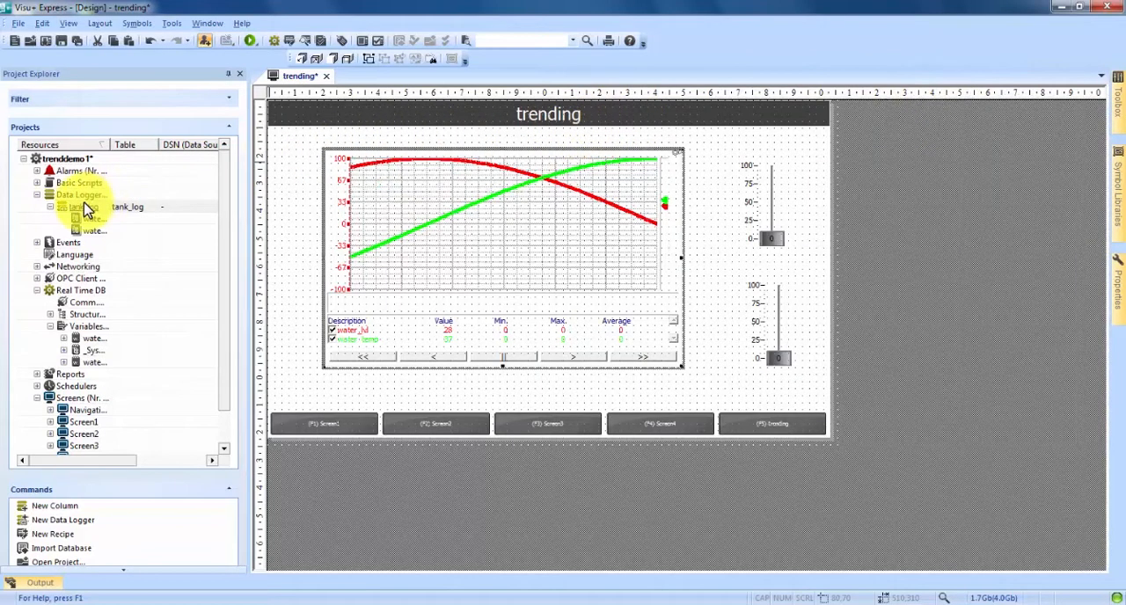
Set tank_log to MilliSecond Frequence 500 with Second Frequence 0 and apply
left_click(74, 206)
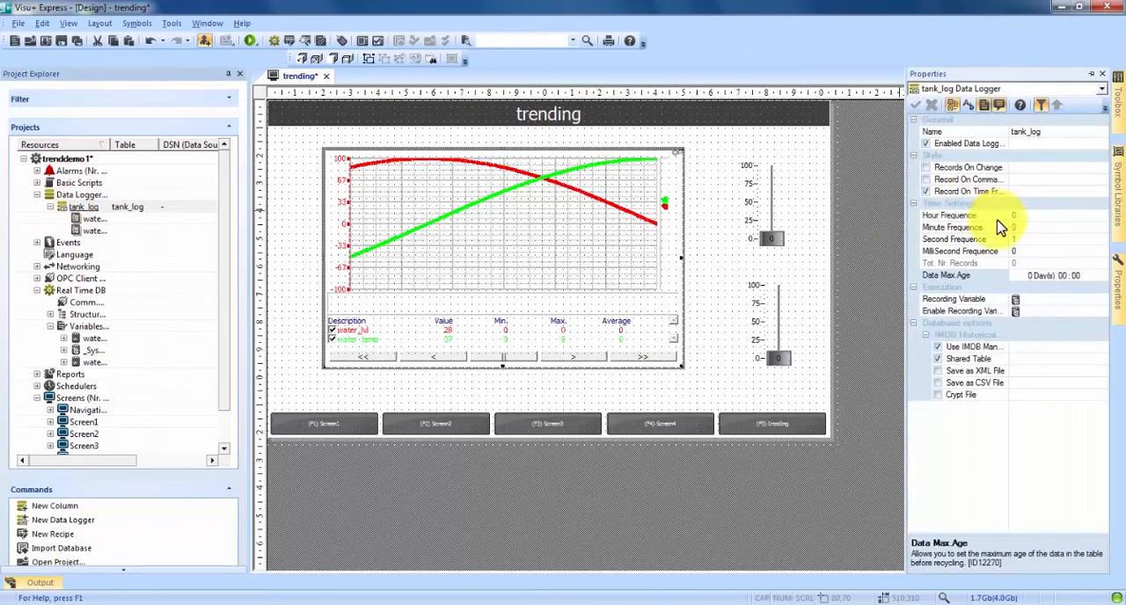
mouse_move(1021, 245)
type("500")
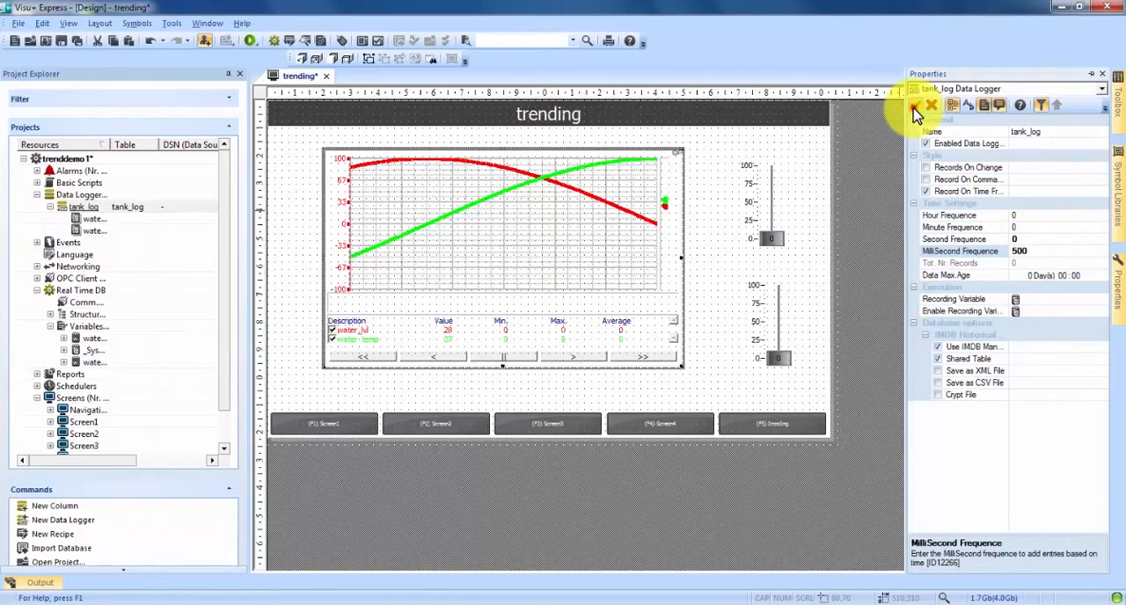
left_click(933, 105)
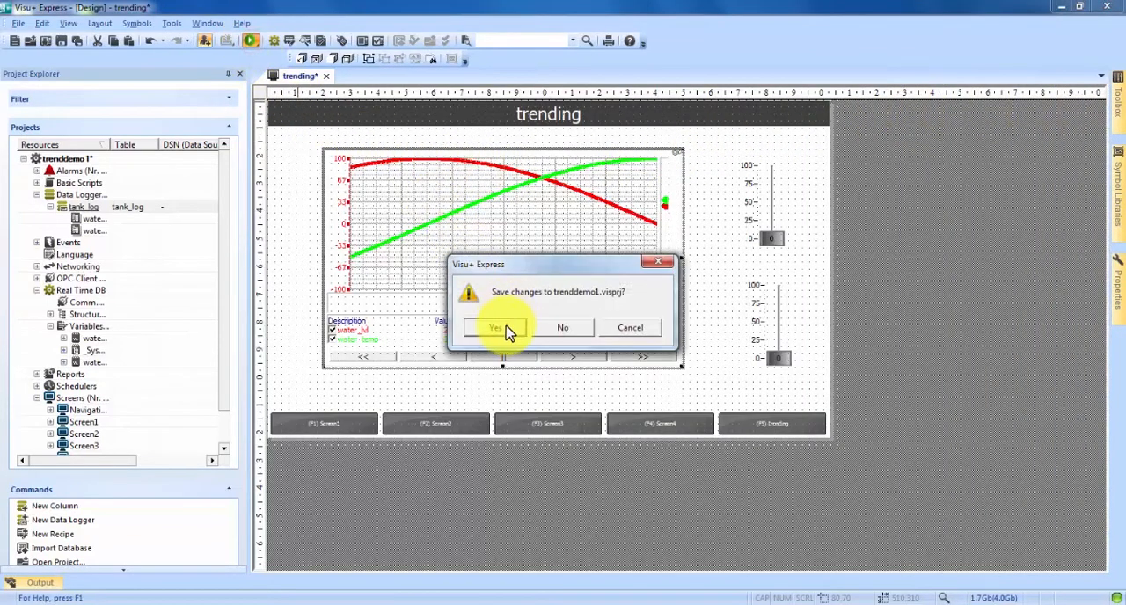
Save trenddemo1, run the simulation with a step on the first tank value, then stop
left_click(495, 328)
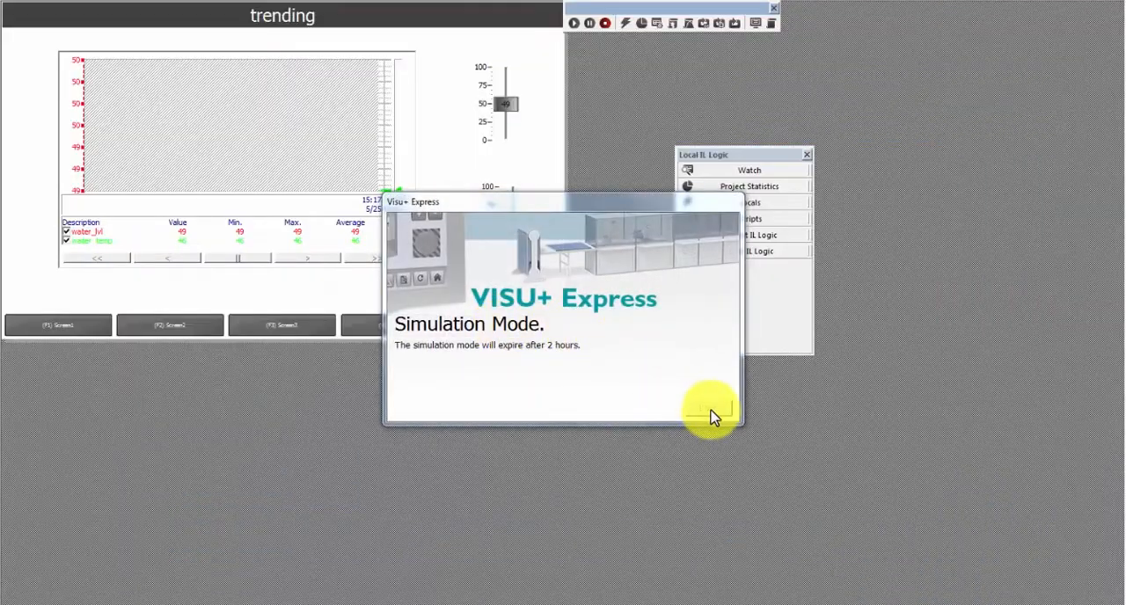
left_click(713, 414)
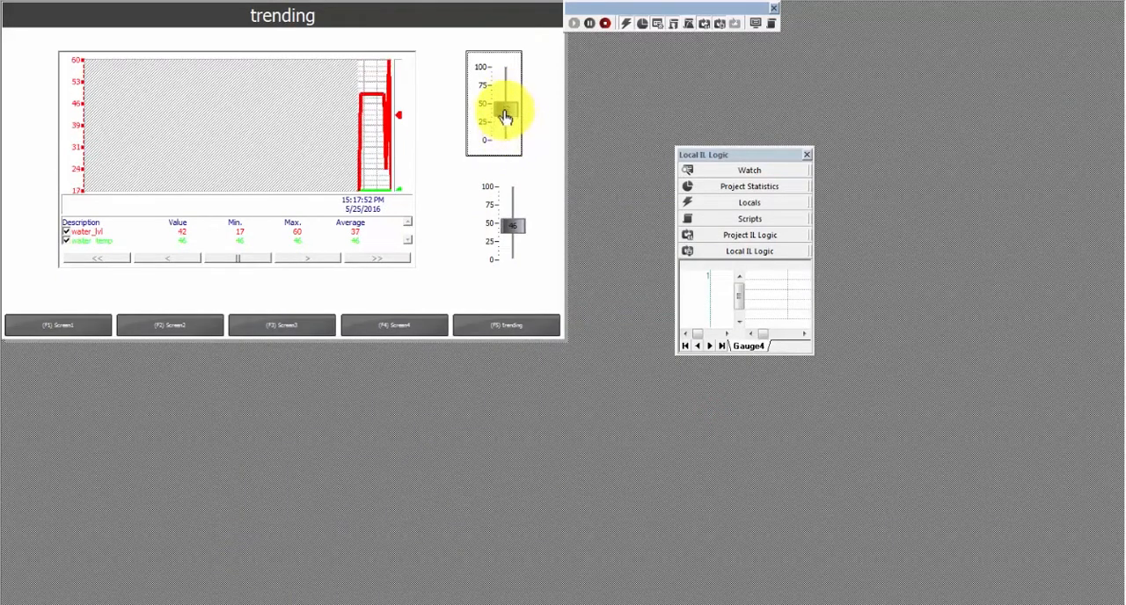
left_click_drag(503, 115, 503, 99)
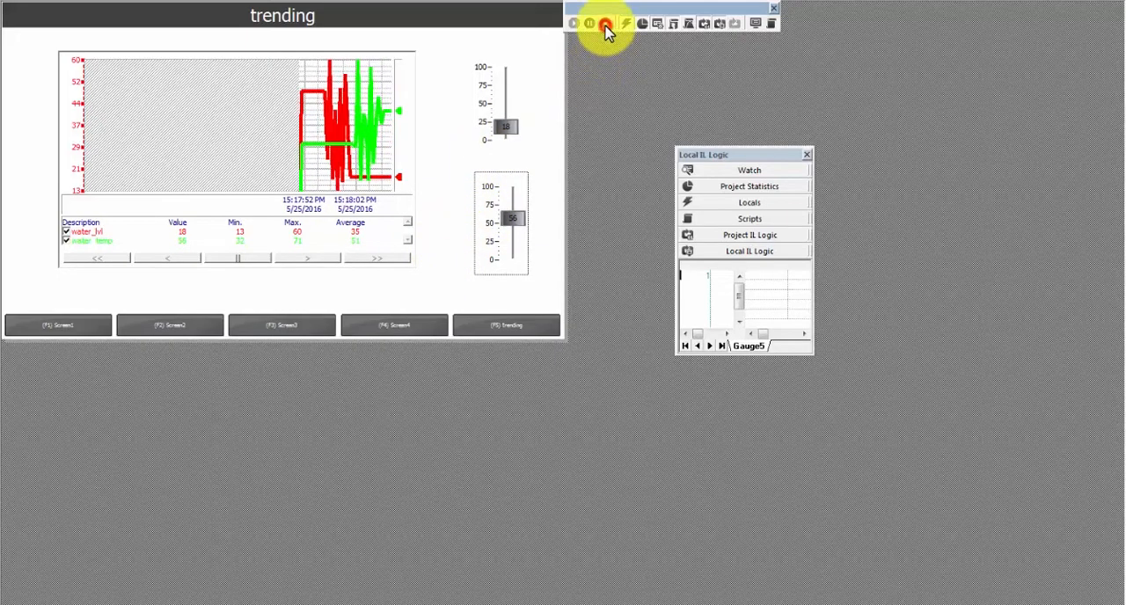
left_click(606, 24)
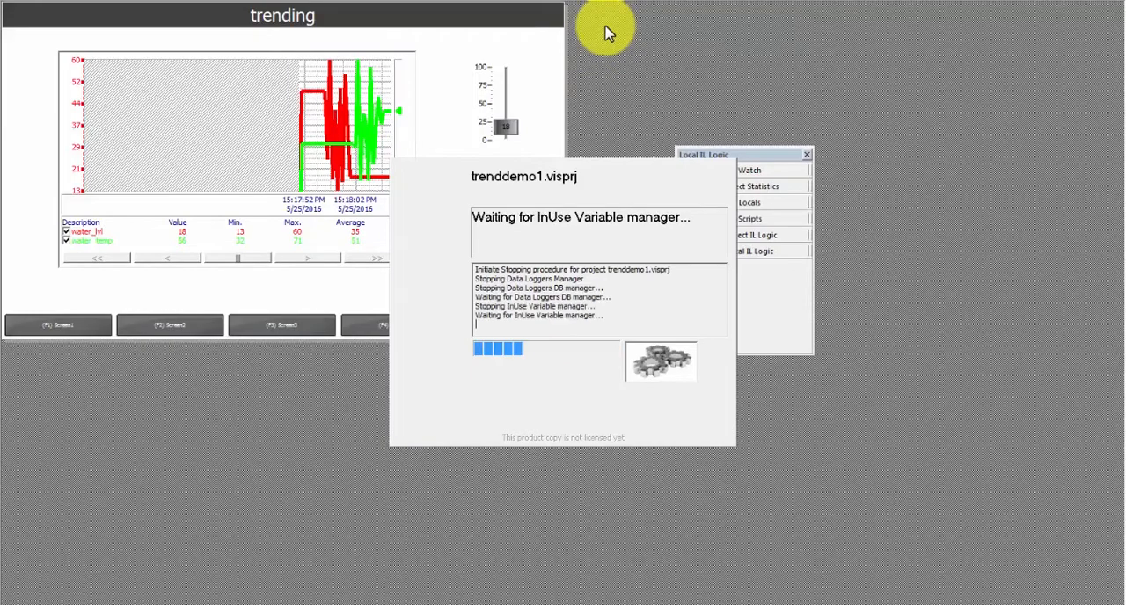